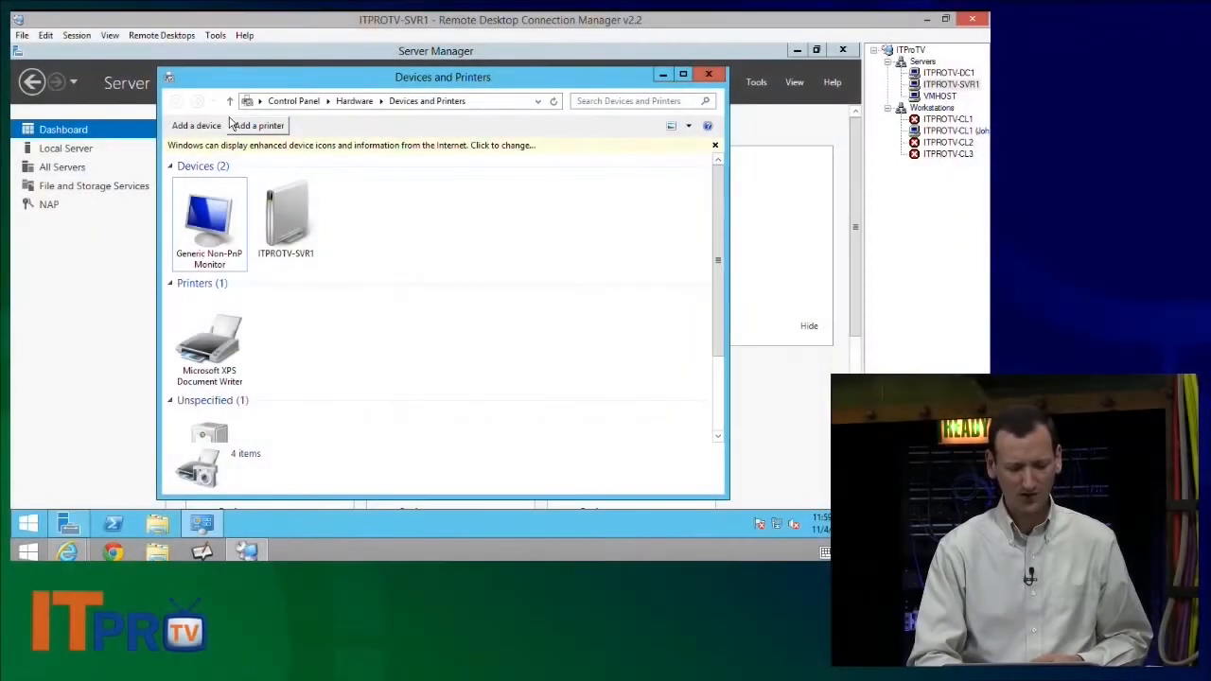
Step: Start a manual local printer on LPT1 with the HP Color LaserJet 2500 PCL6 driver
click(257, 125)
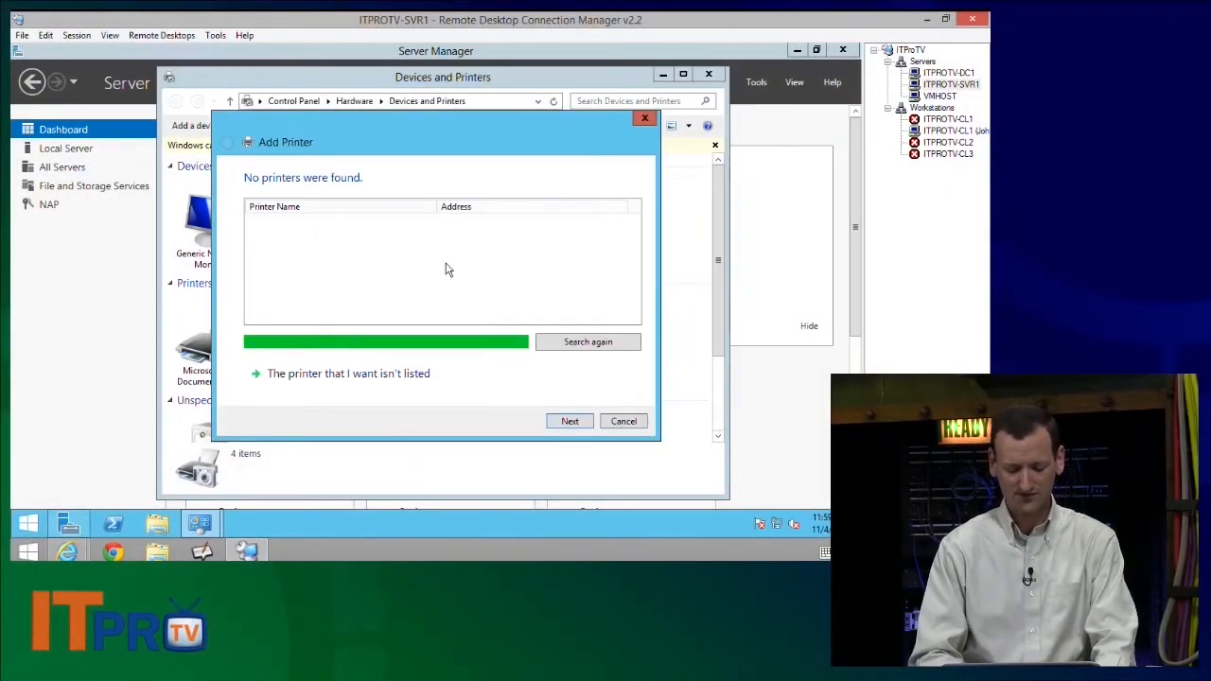
click(349, 373)
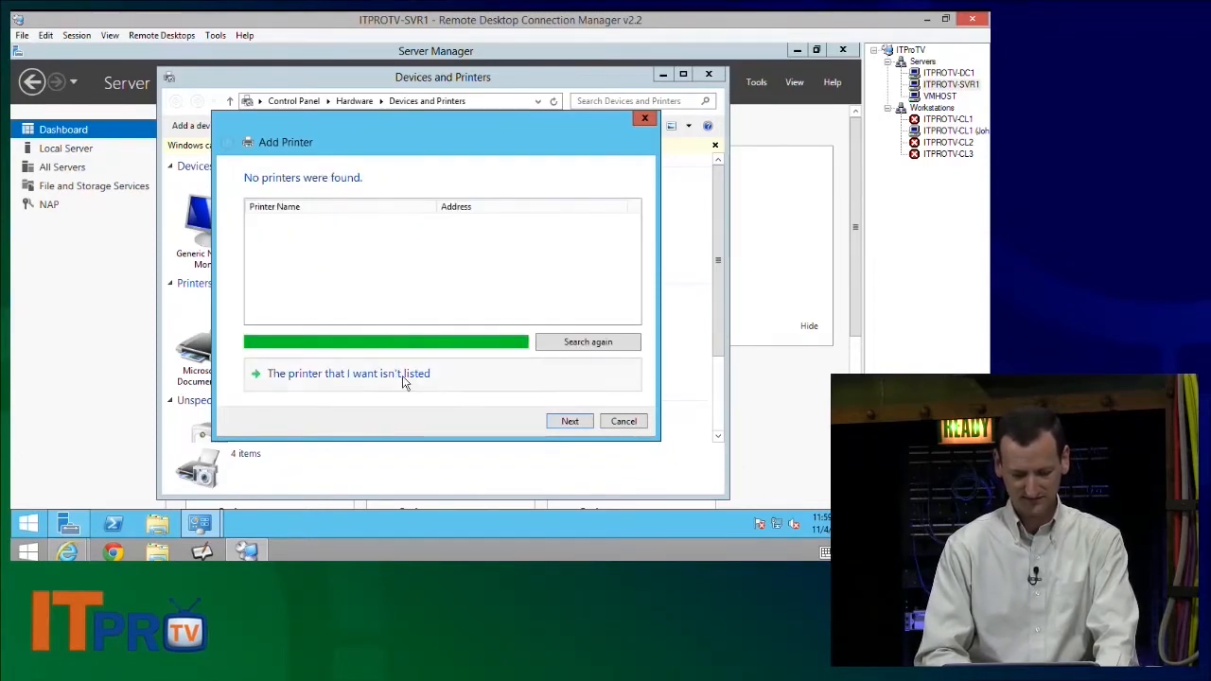
click(348, 373)
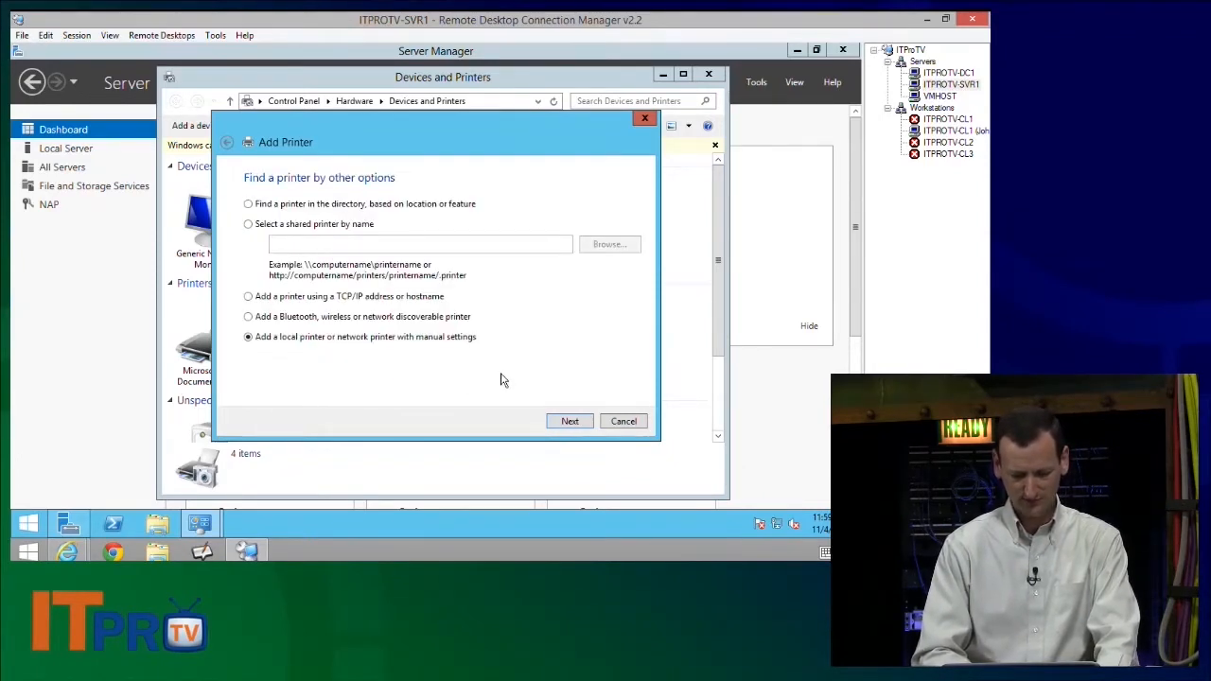
click(568, 420)
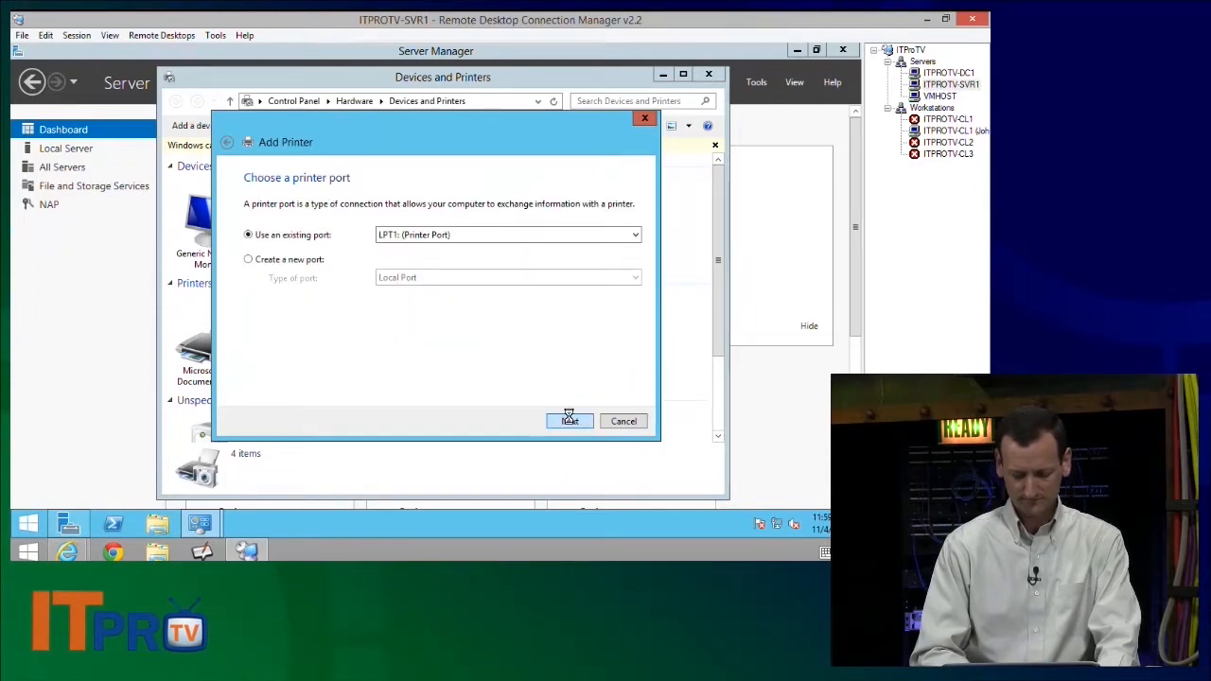
click(570, 420)
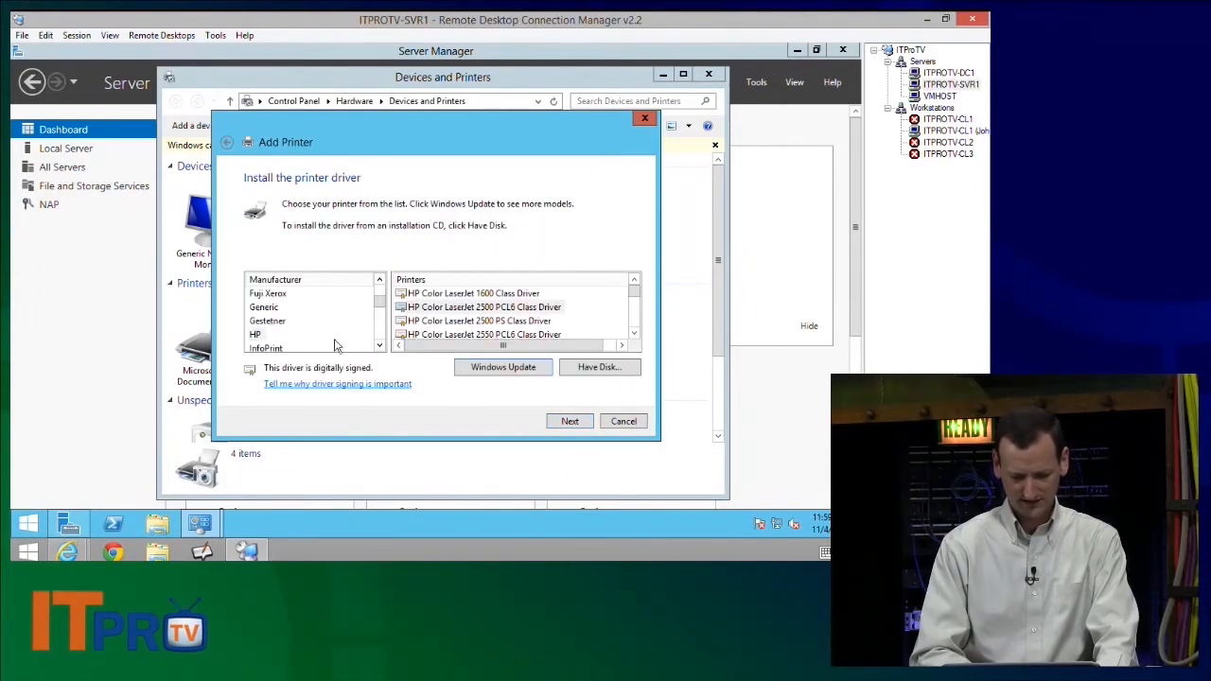
click(569, 420)
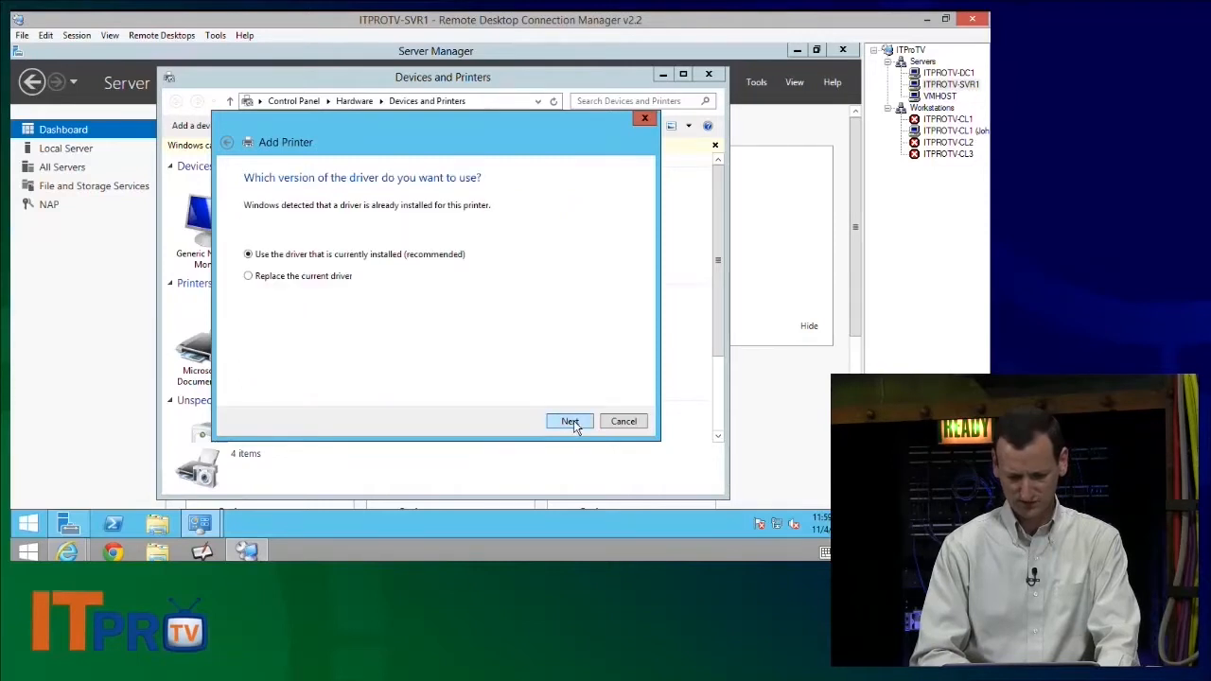
click(570, 420)
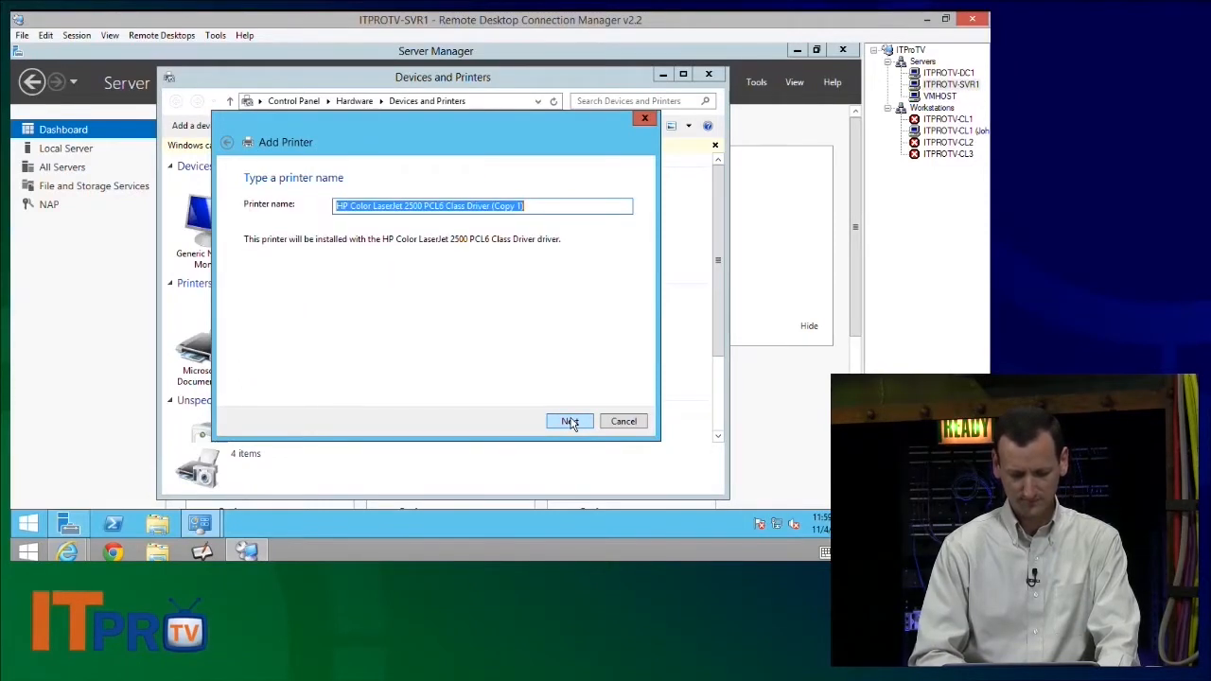
Step: Name the printer IT Department Printer 1 and leave it unshared
text(IT Department Printer)
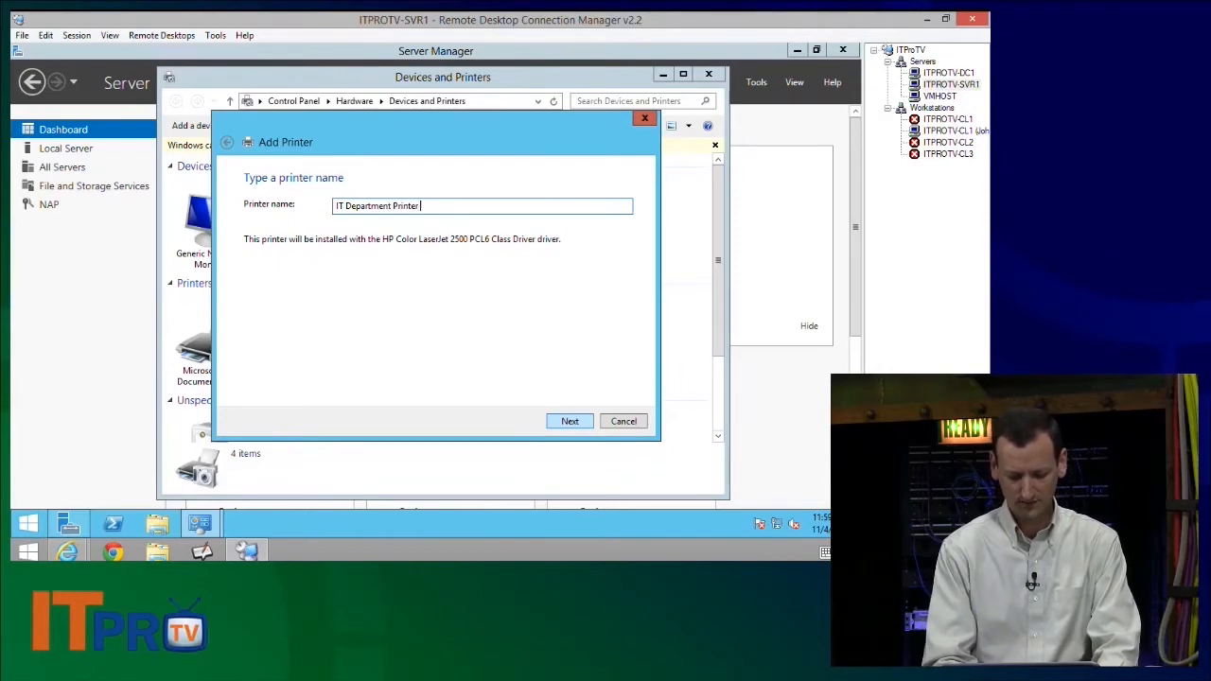
text(1)
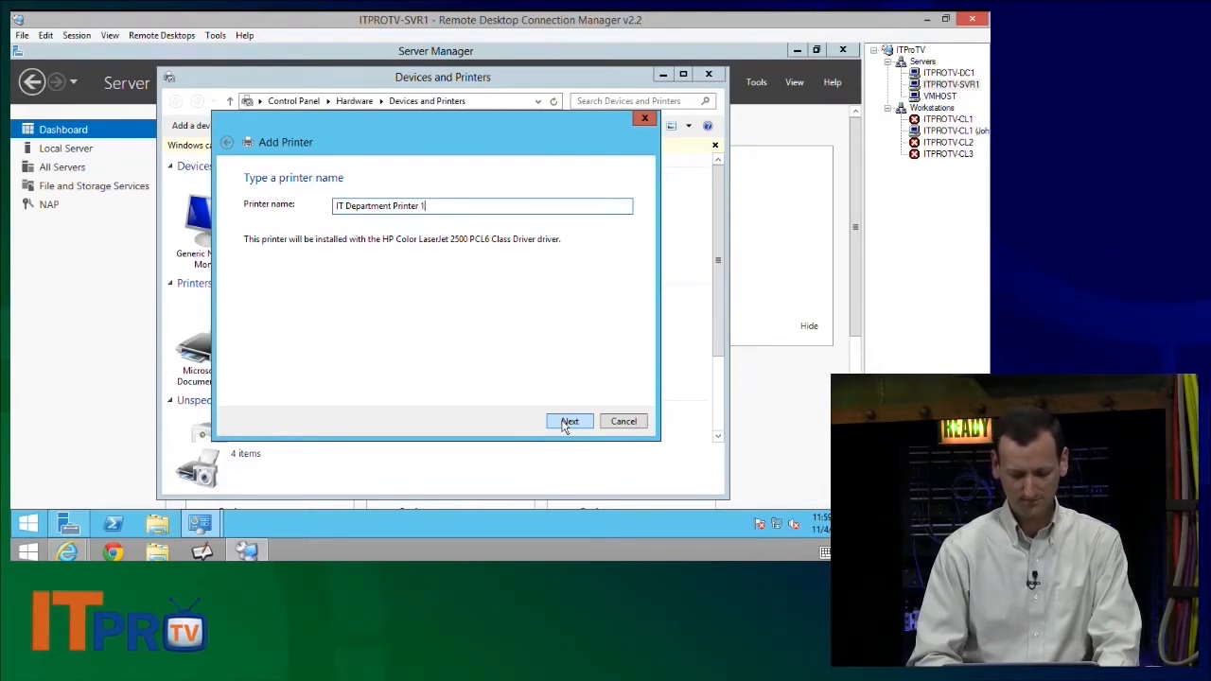
click(570, 420)
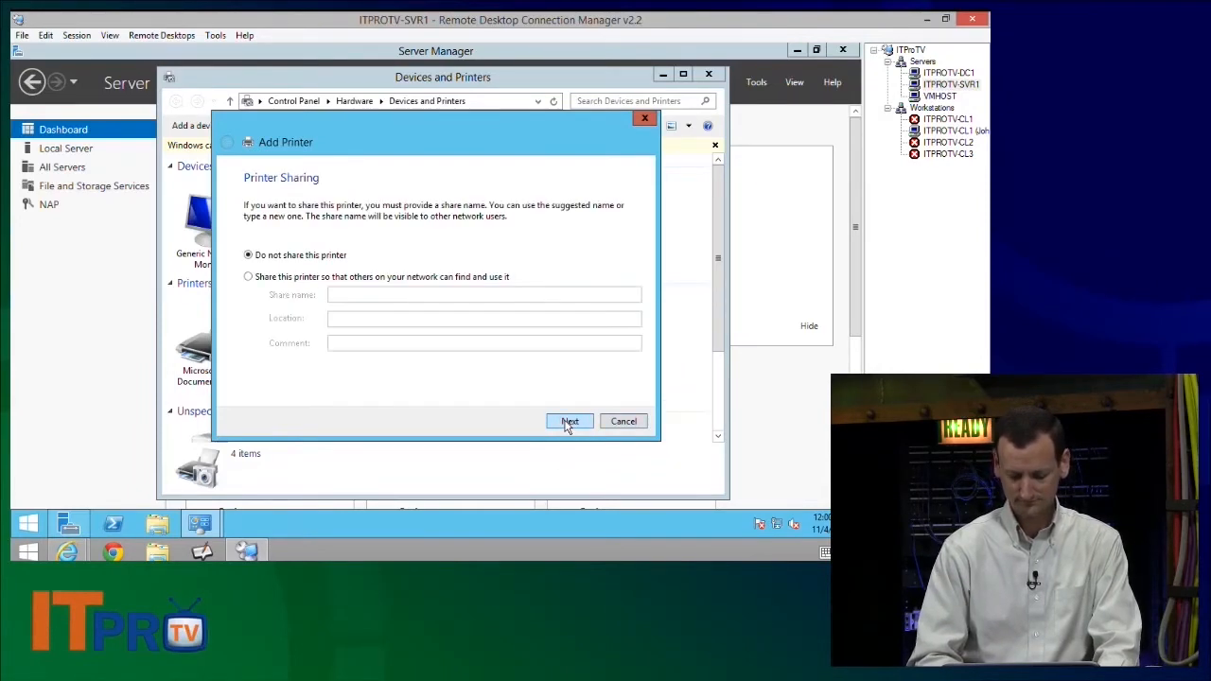
click(569, 420)
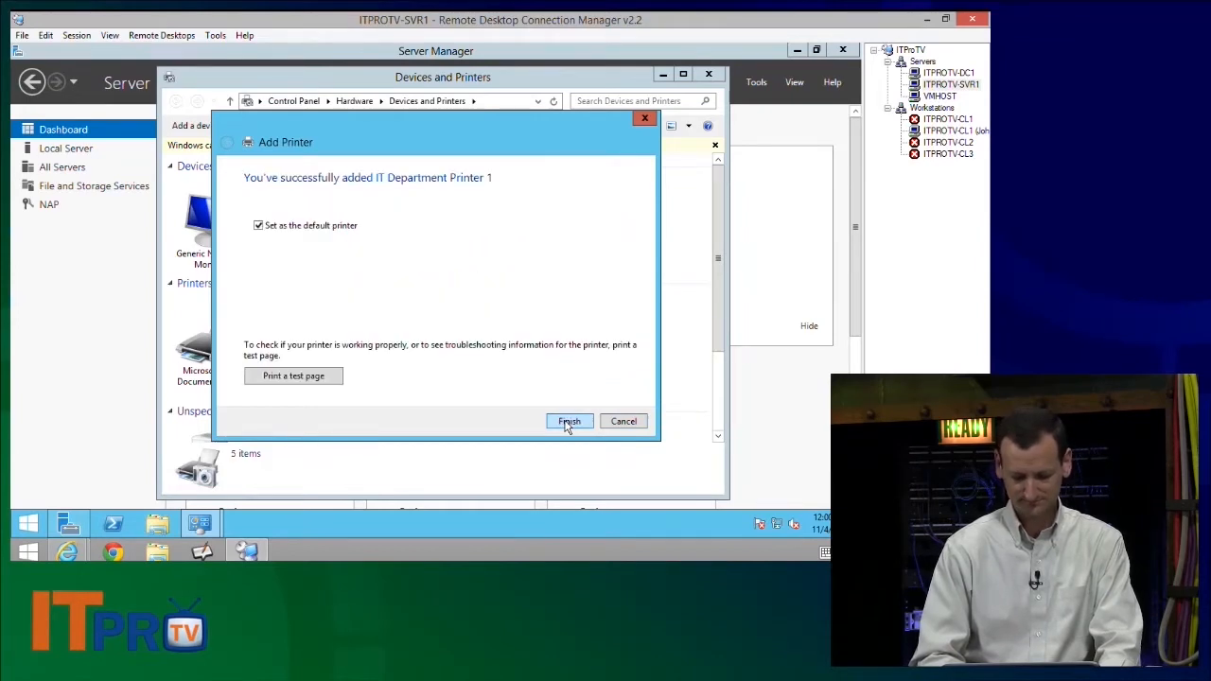
Step: Finish Printer 1 and begin adding a second local printer manually
click(568, 420)
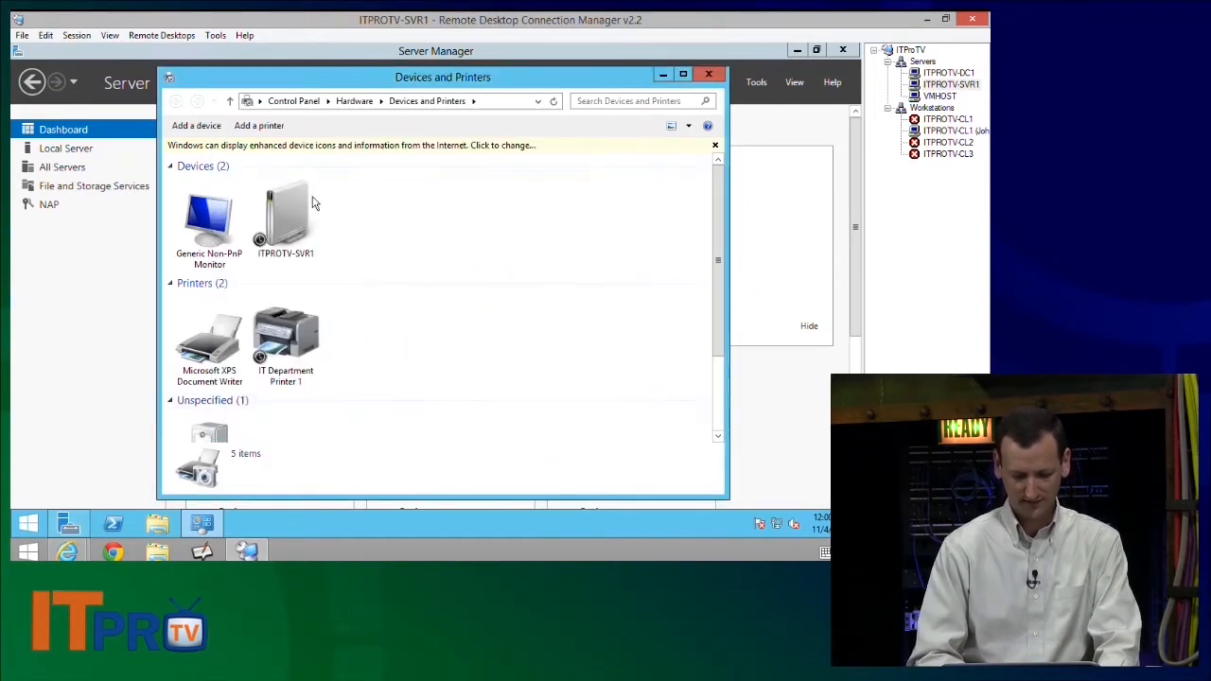
click(257, 125)
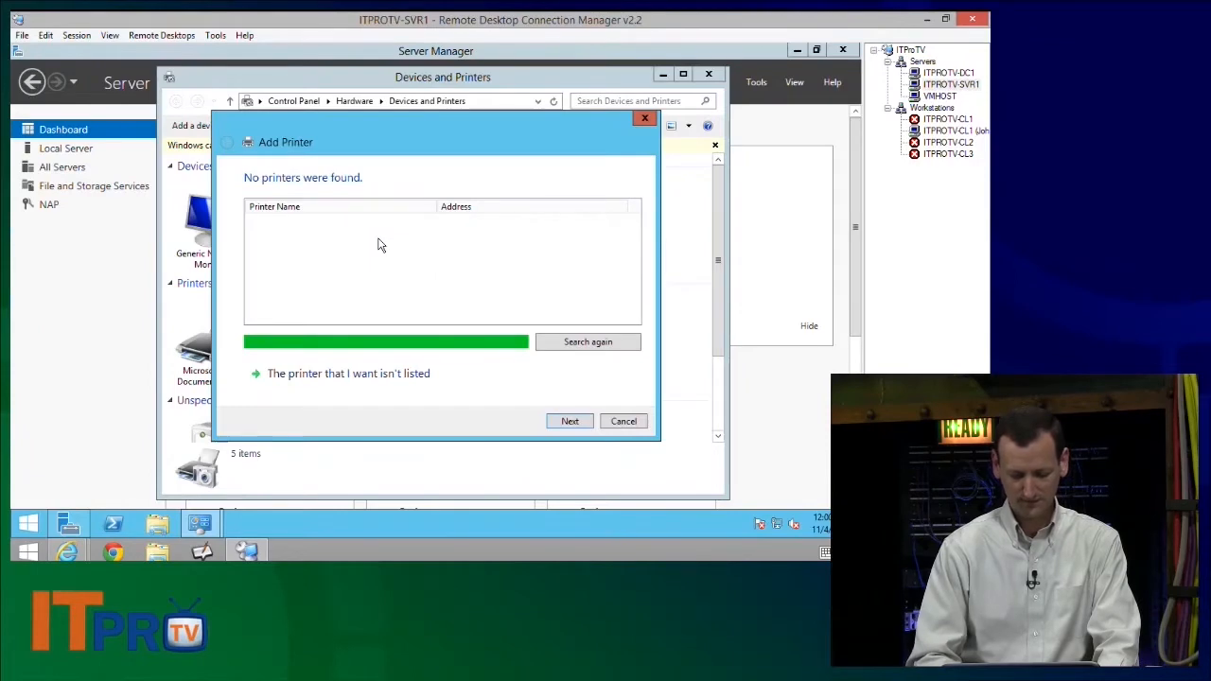
click(349, 373)
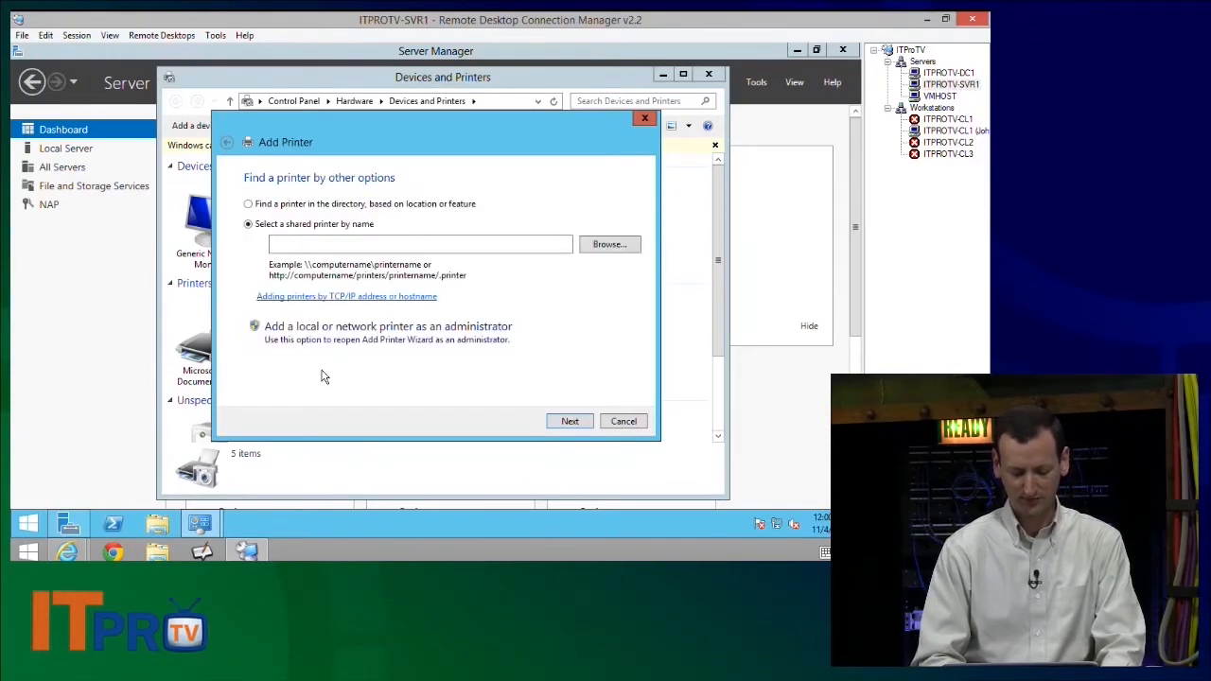
click(570, 420)
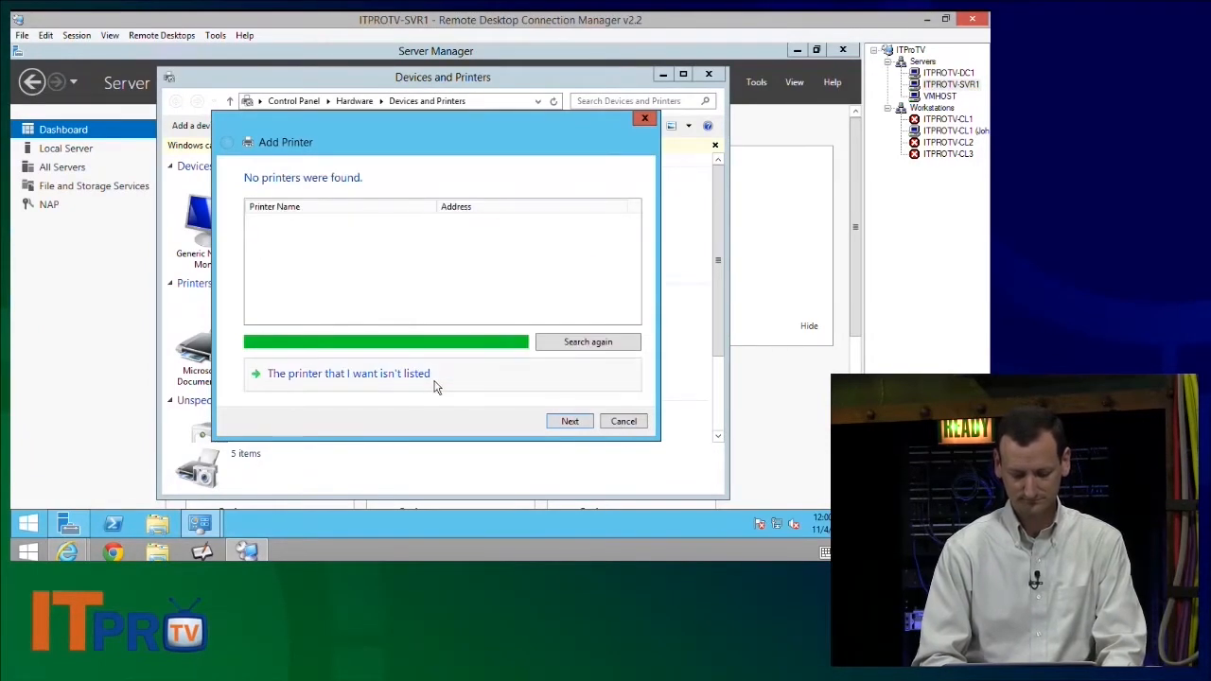
click(348, 372)
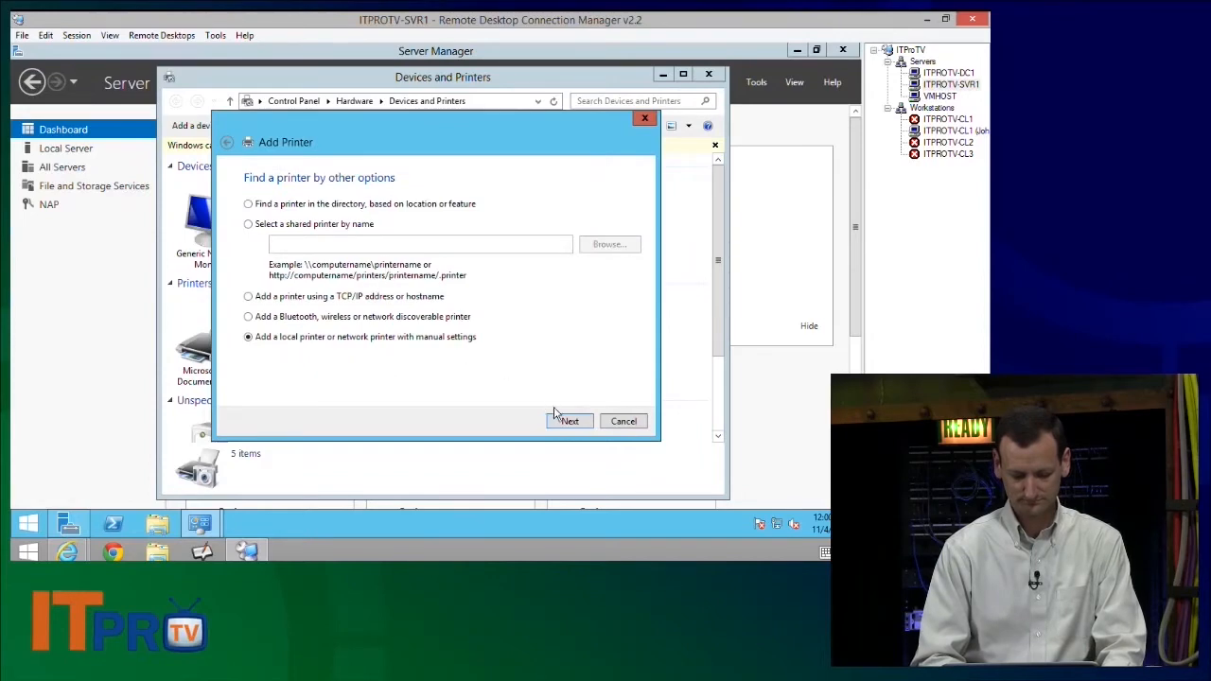
click(570, 420)
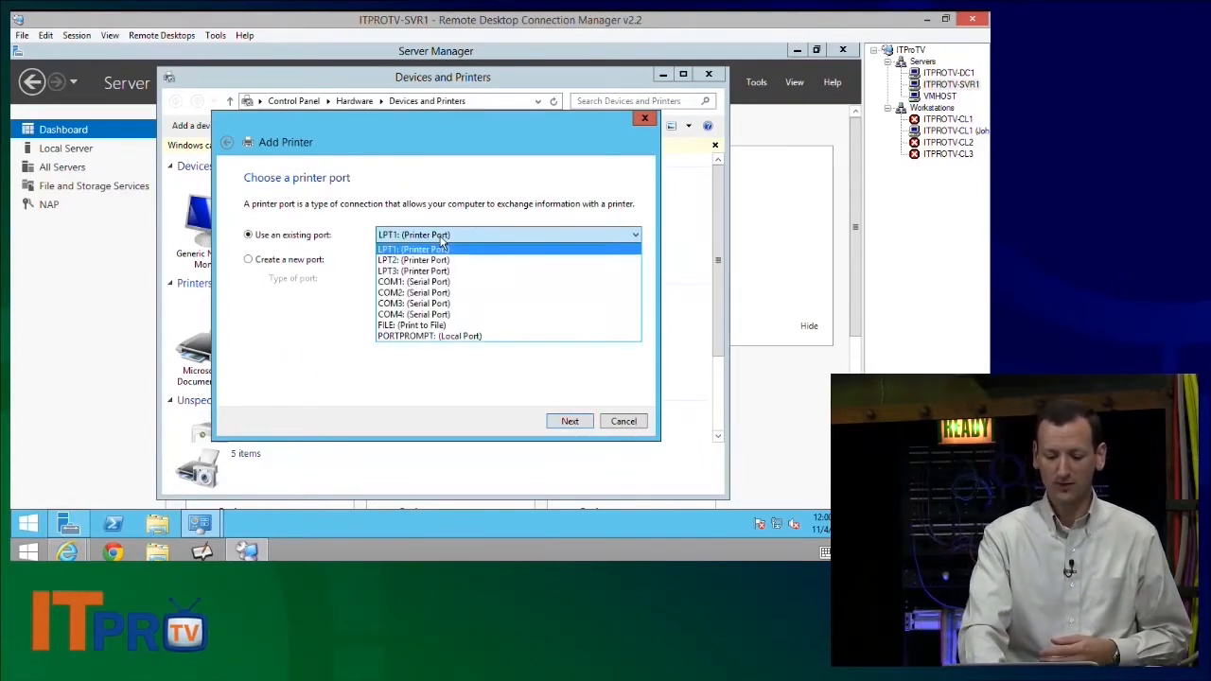
Step: Put it on port LPT2 with the same HP driver, named IT Department Printer 2, unshared
click(412, 262)
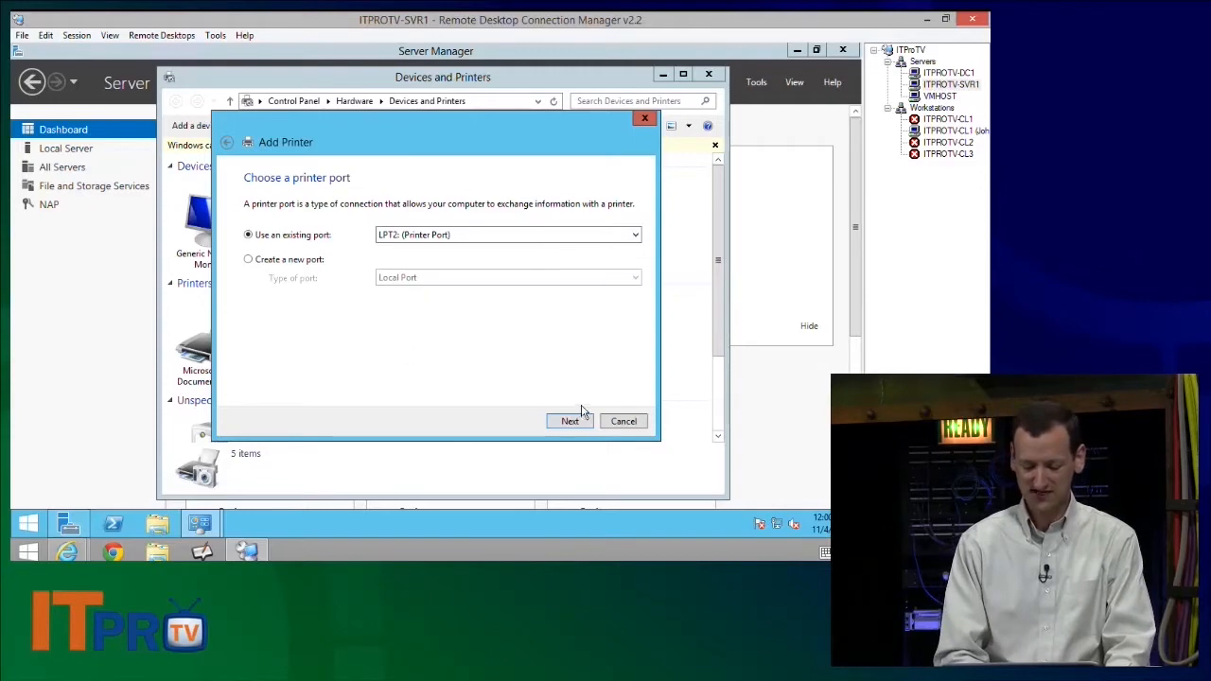
click(569, 420)
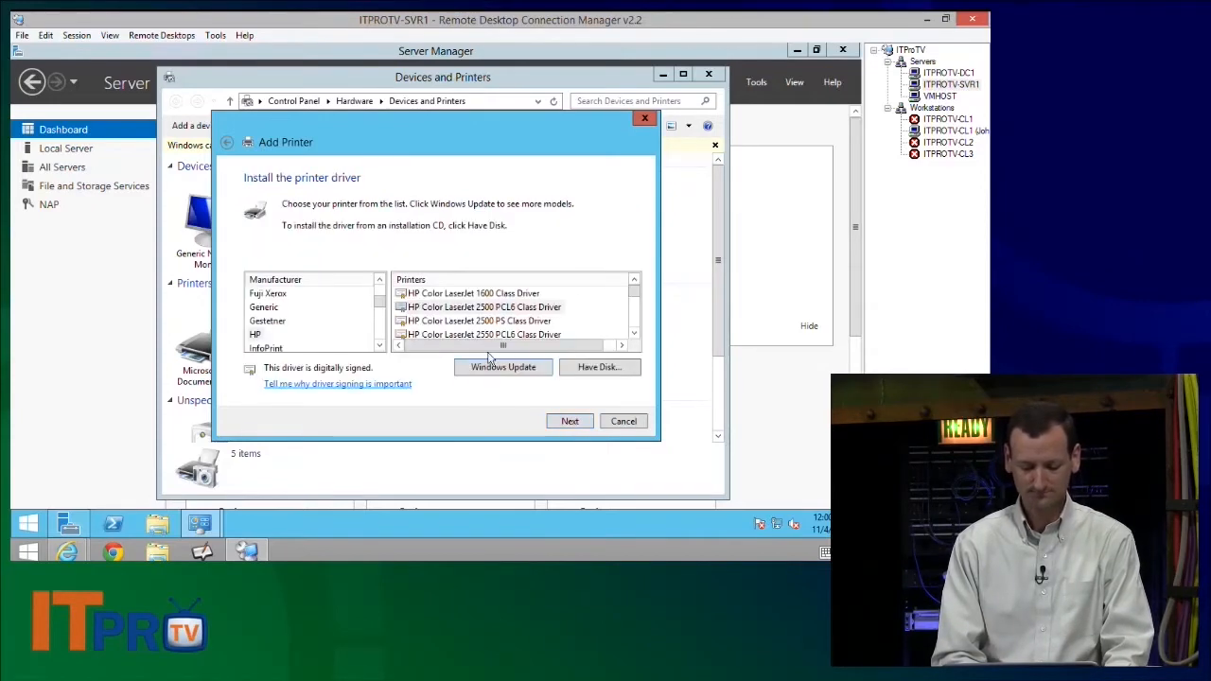
click(570, 420)
text(IT Department Printer 2)
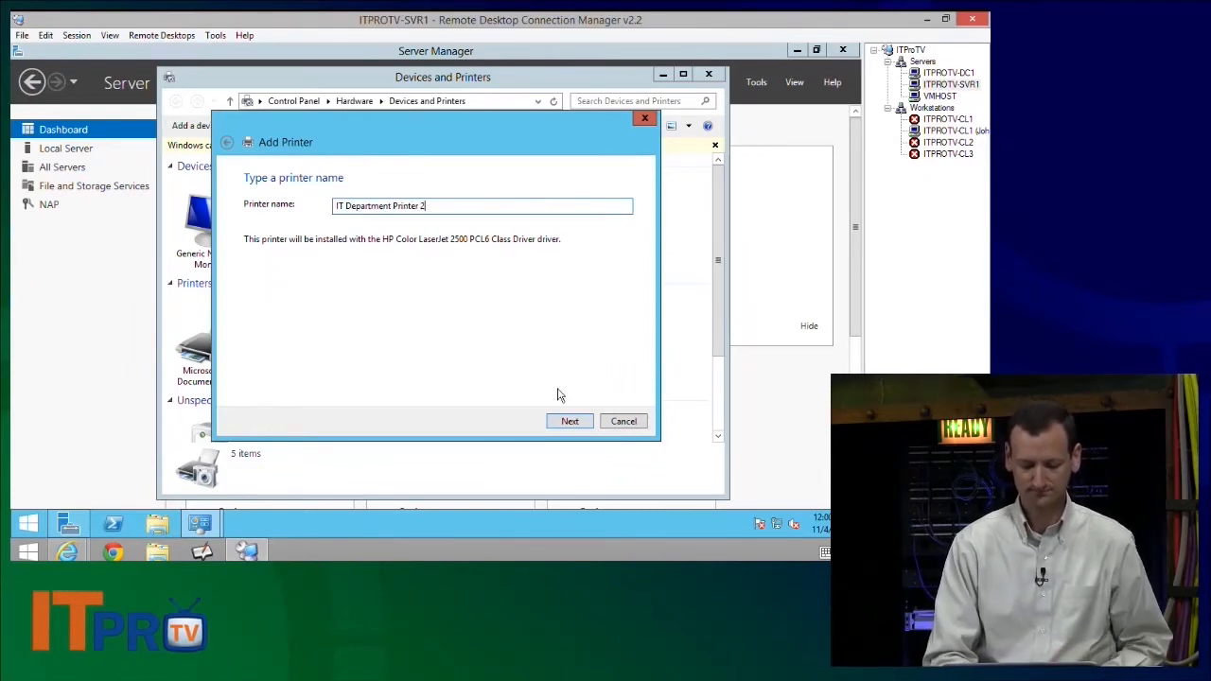
click(570, 421)
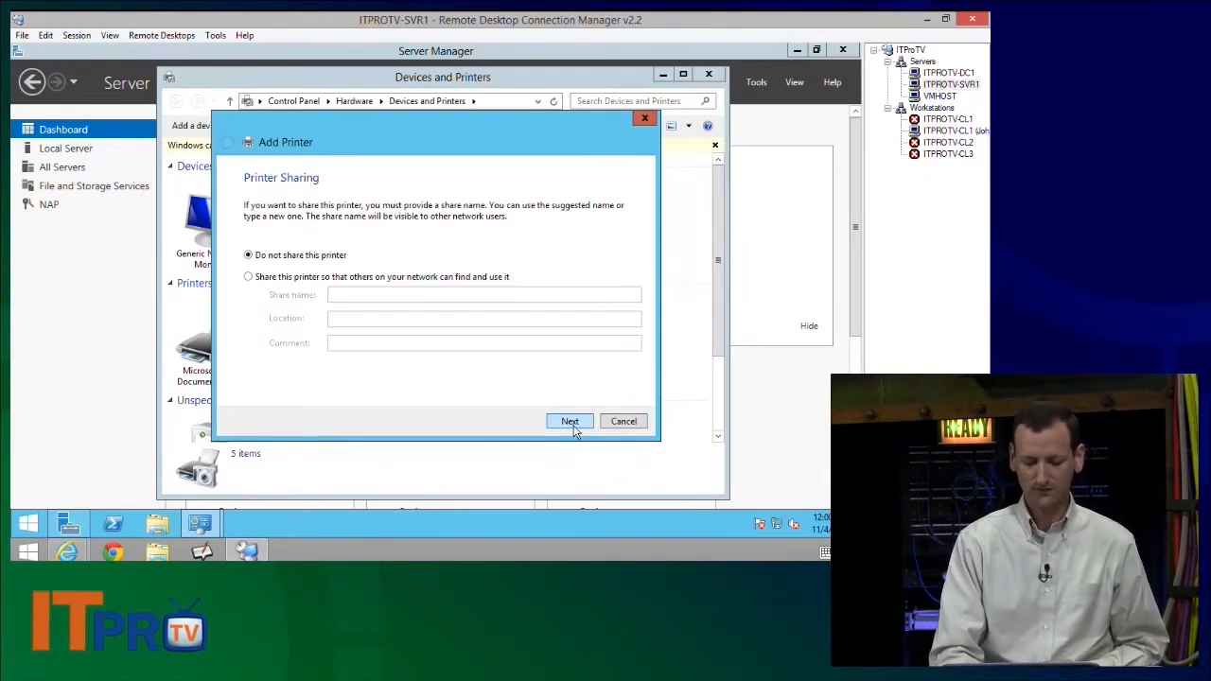
click(569, 420)
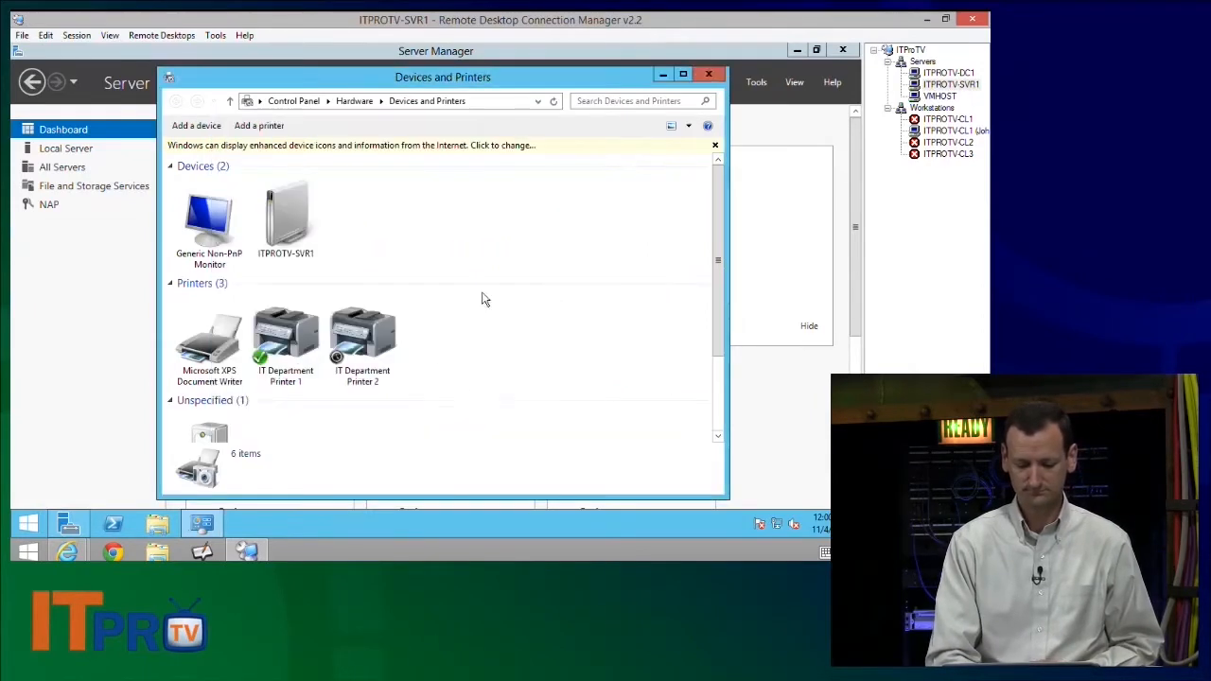
Step: Finish Printer 2 and open IT Department Printer 1's properties
click(286, 340)
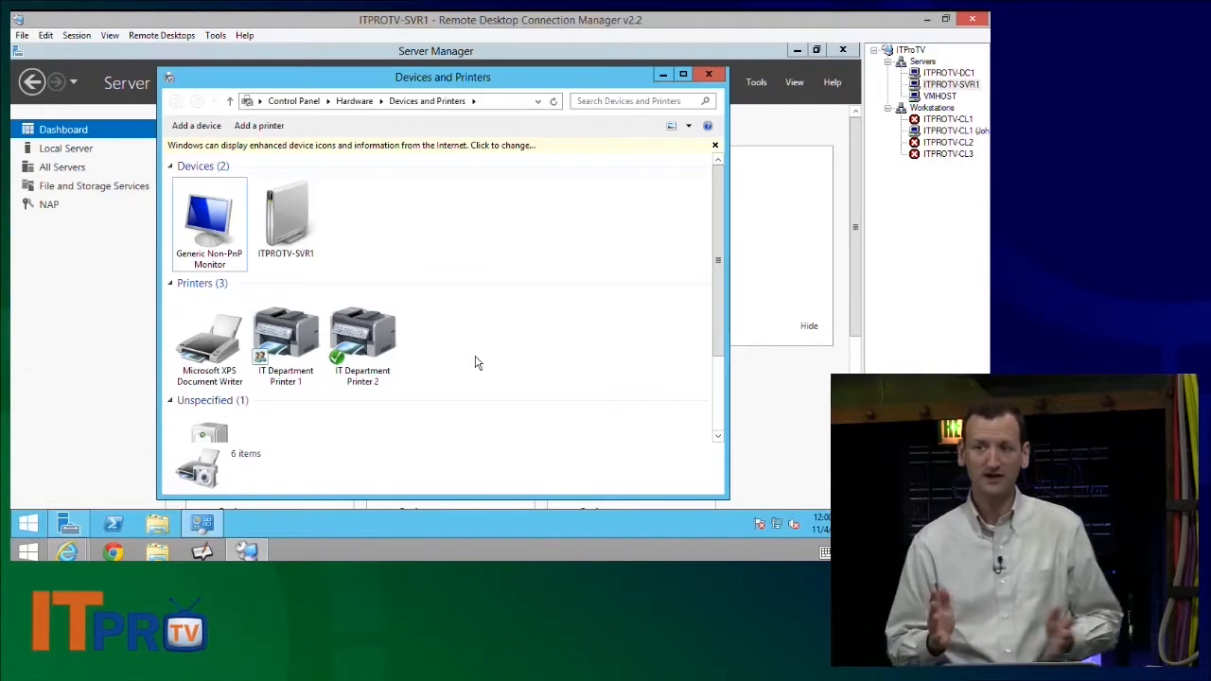
click(286, 341)
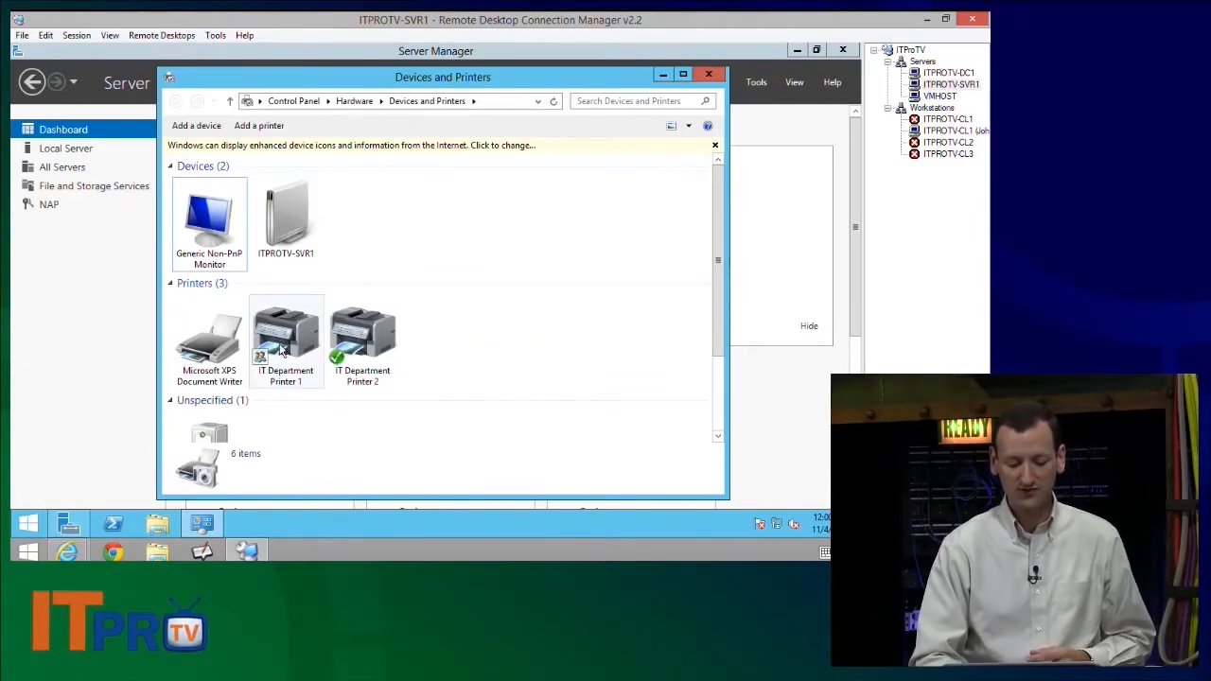
double_click(285, 337)
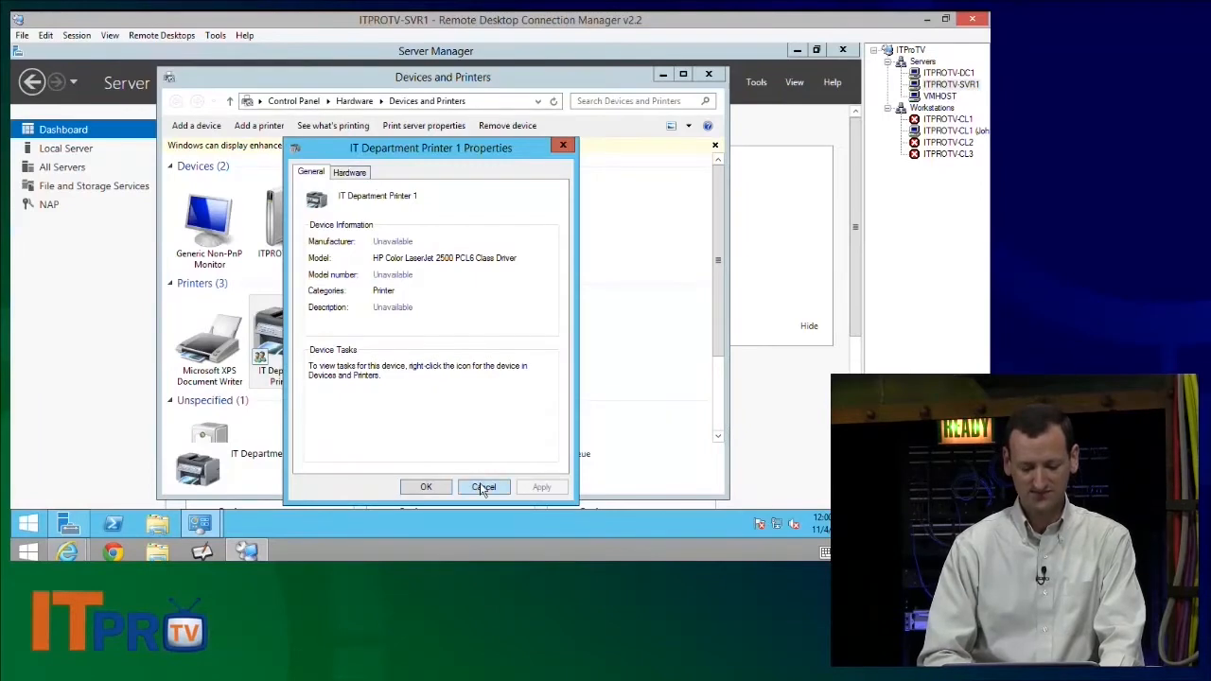
click(485, 486)
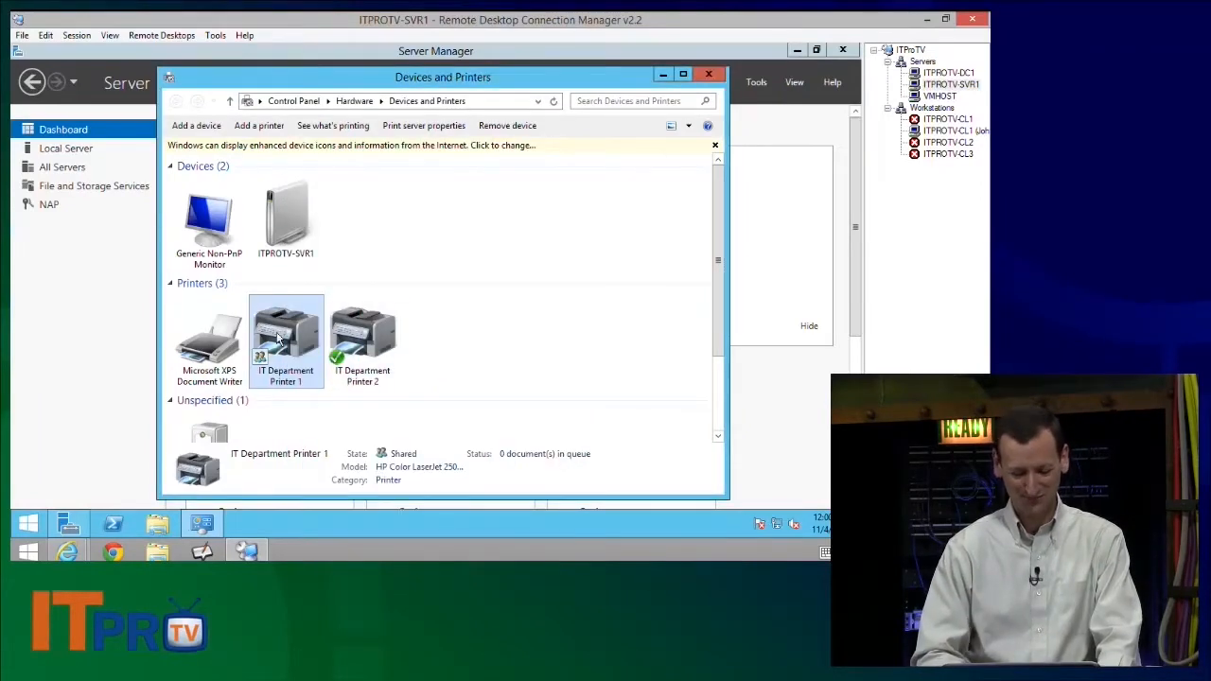
mouse_move(337, 428)
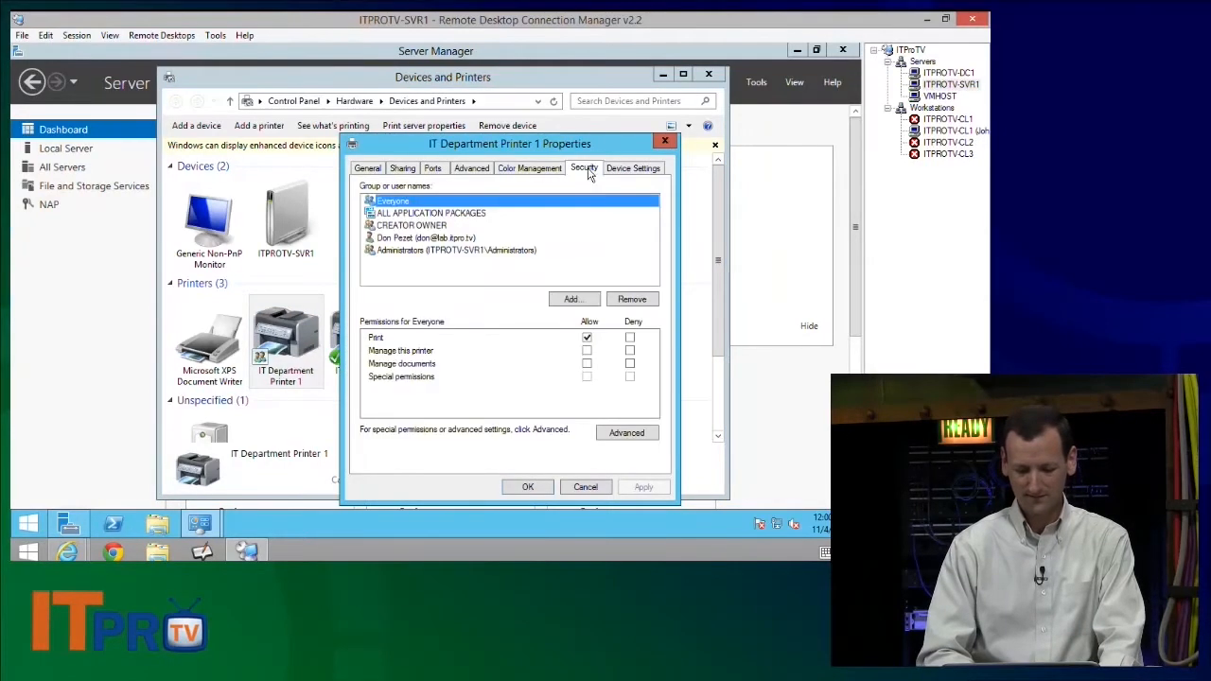
Step: Add the it department group to Printer 1's security permissions
click(632, 299)
text(it department)
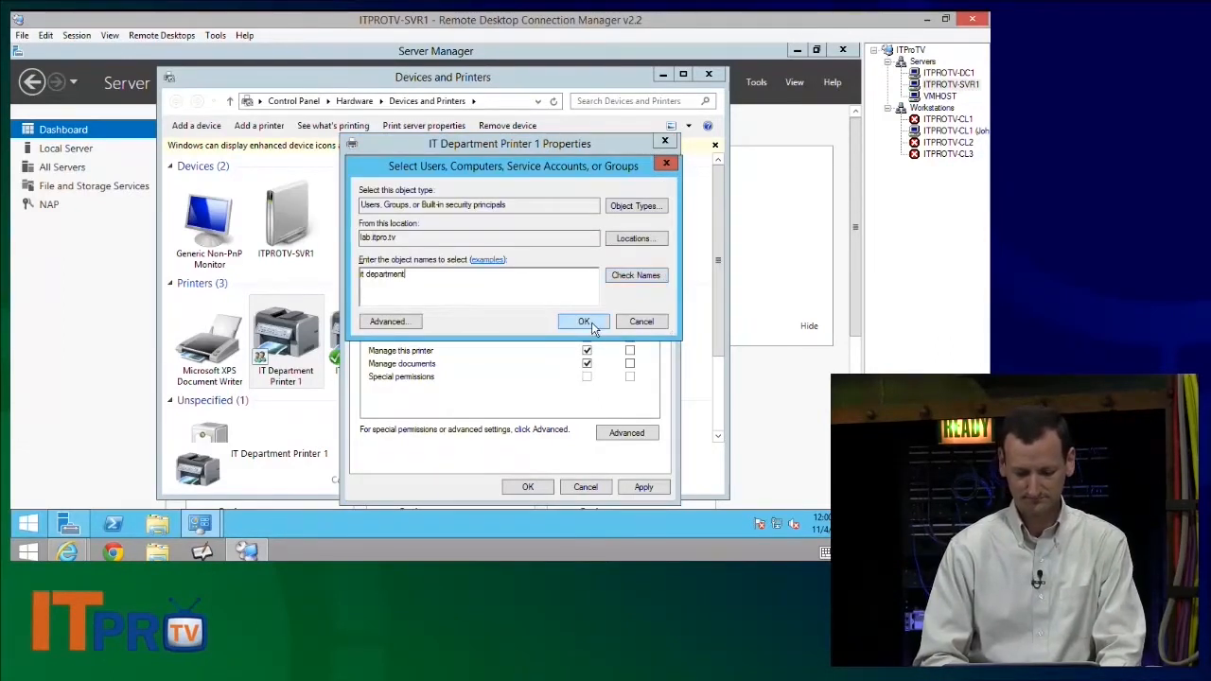
click(583, 322)
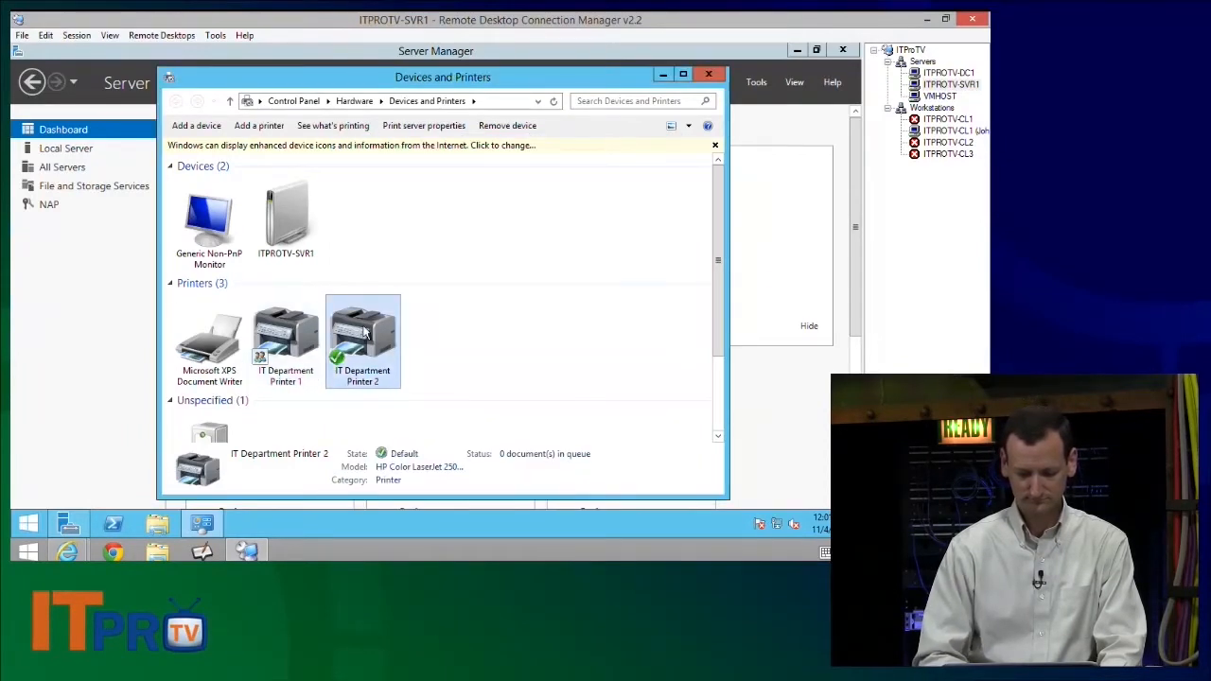
Step: In Printer 2's Security settings, remove the Everyone group
double_click(364, 341)
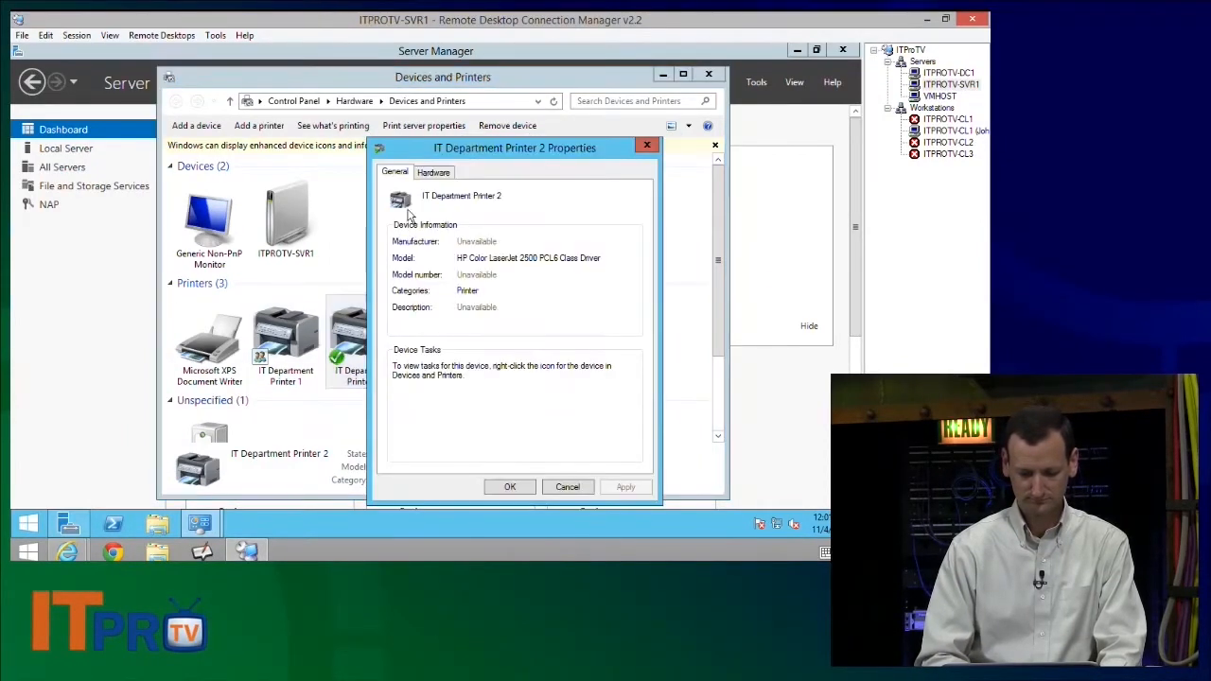
right_click(364, 337)
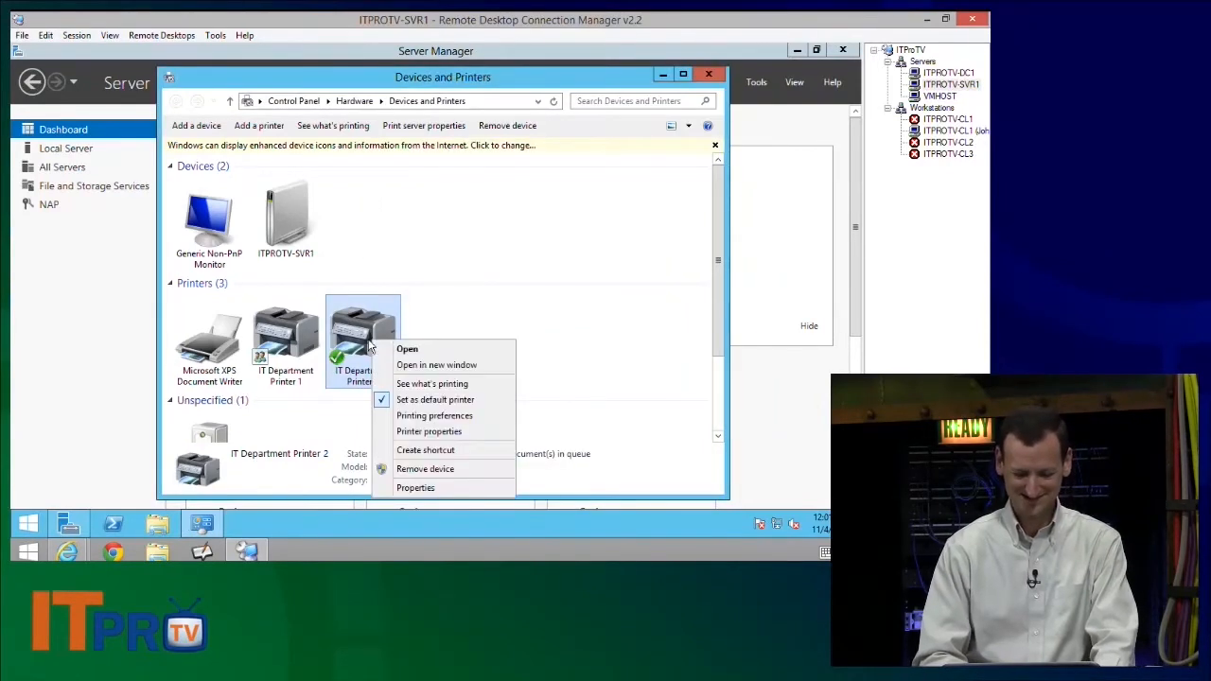
click(417, 488)
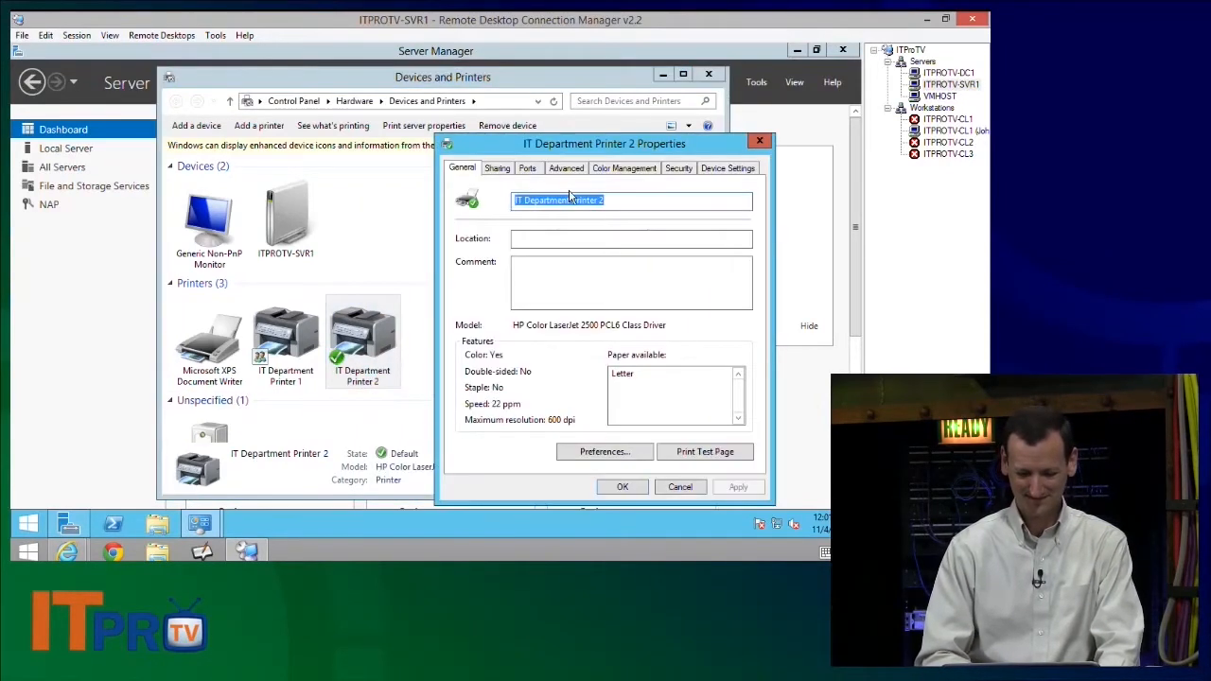
click(496, 166)
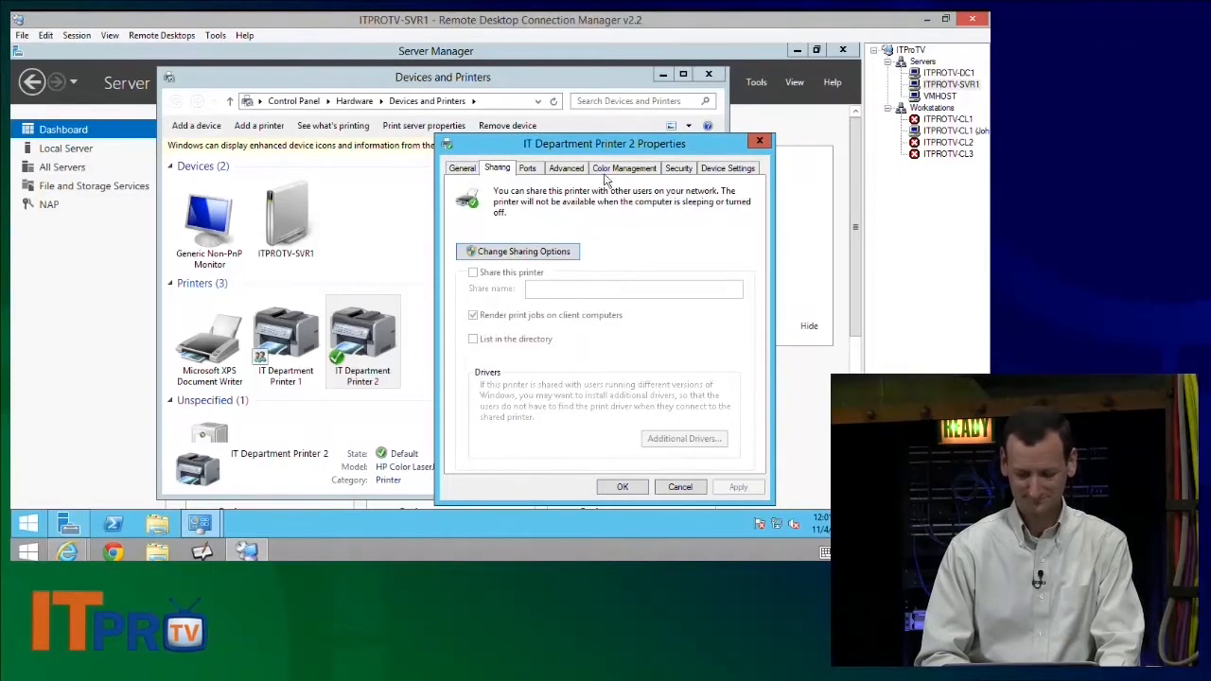
click(678, 167)
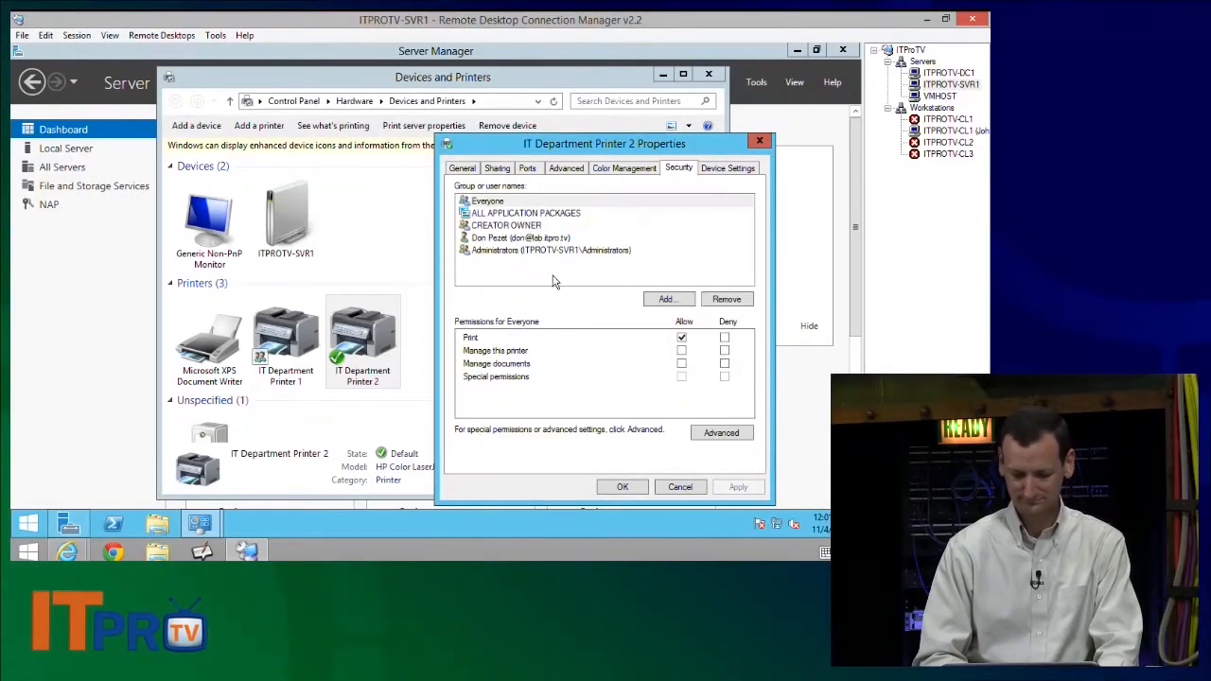
click(727, 299)
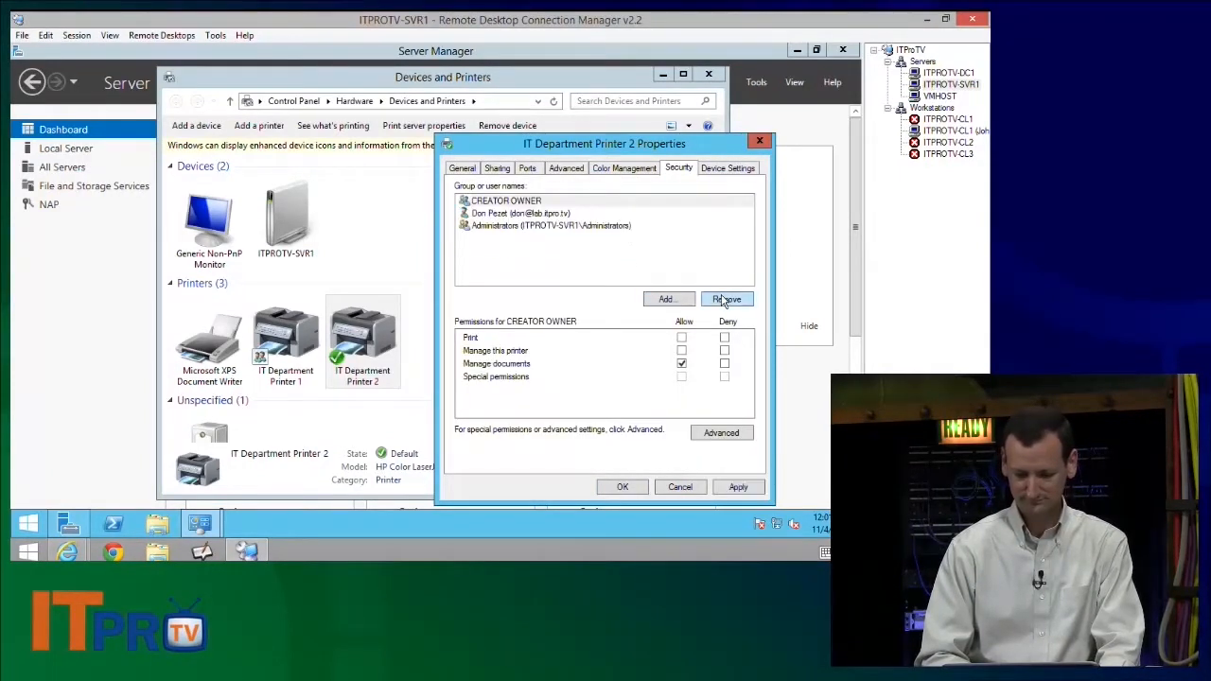
Step: Add the IT Department group via Check Names and close the properties
click(667, 299)
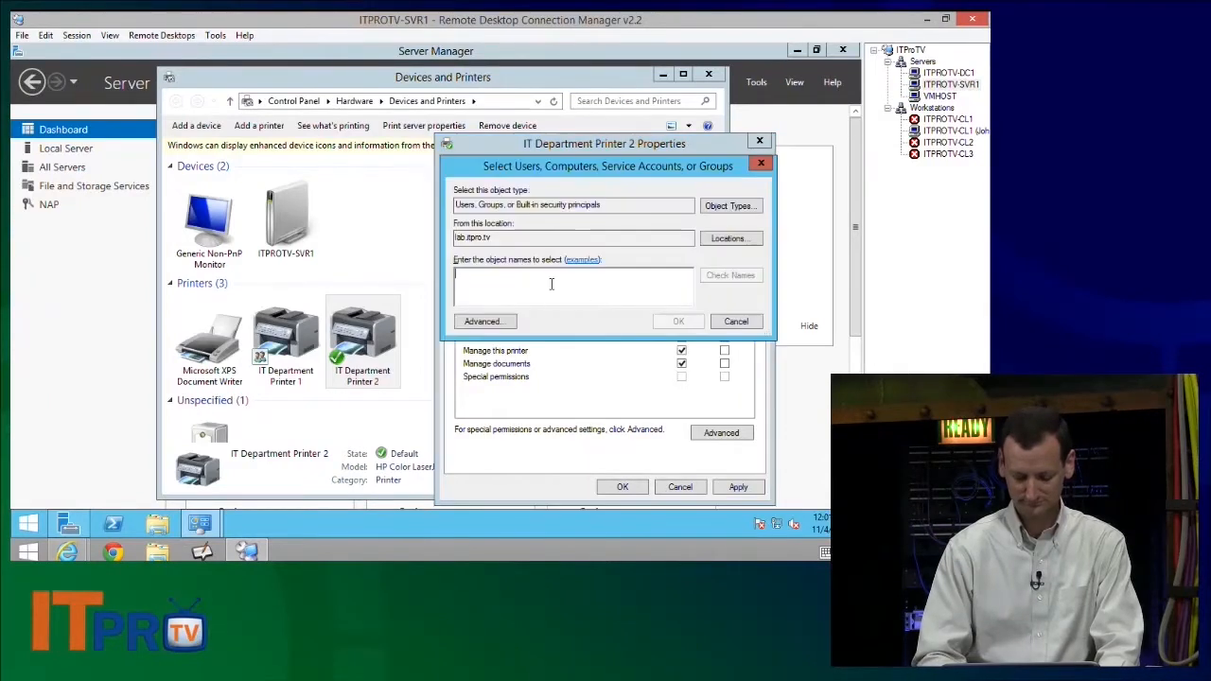
text(it departme)
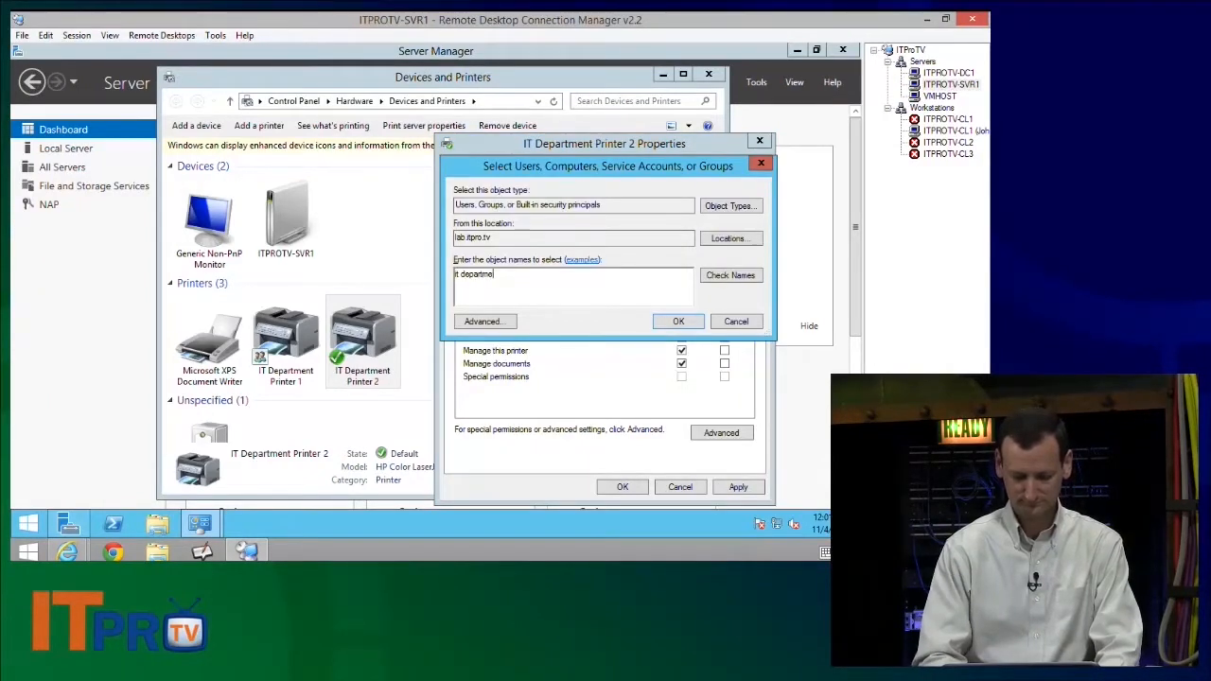
click(731, 275)
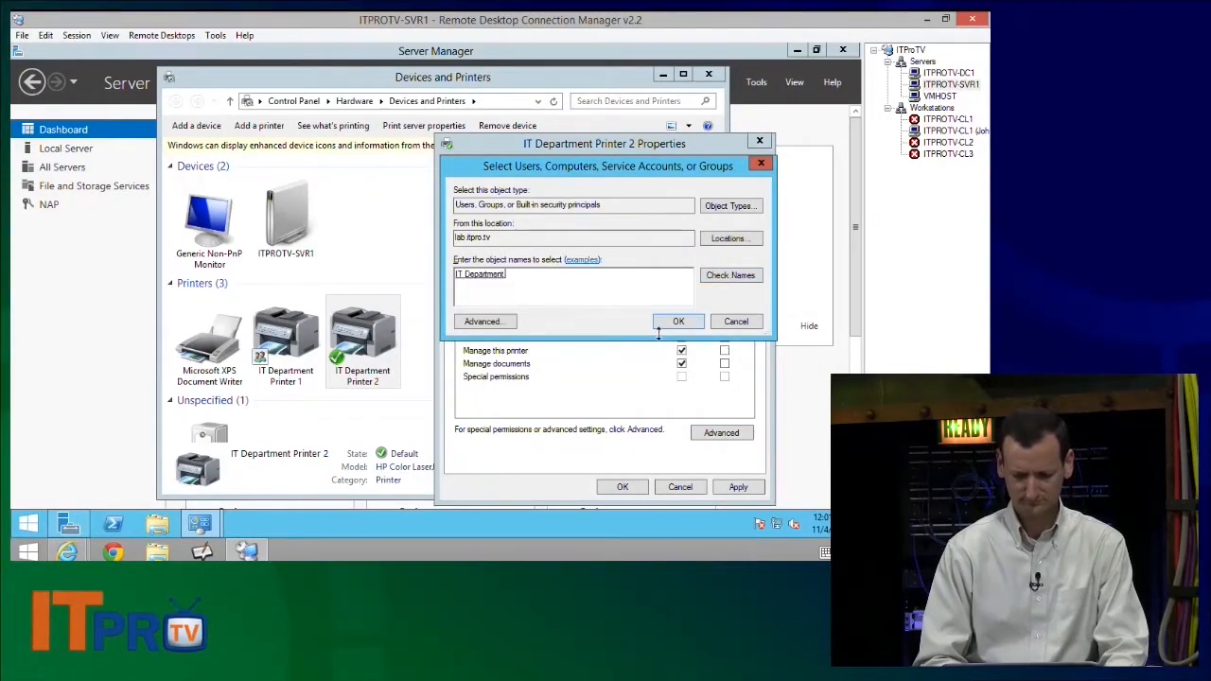
click(677, 322)
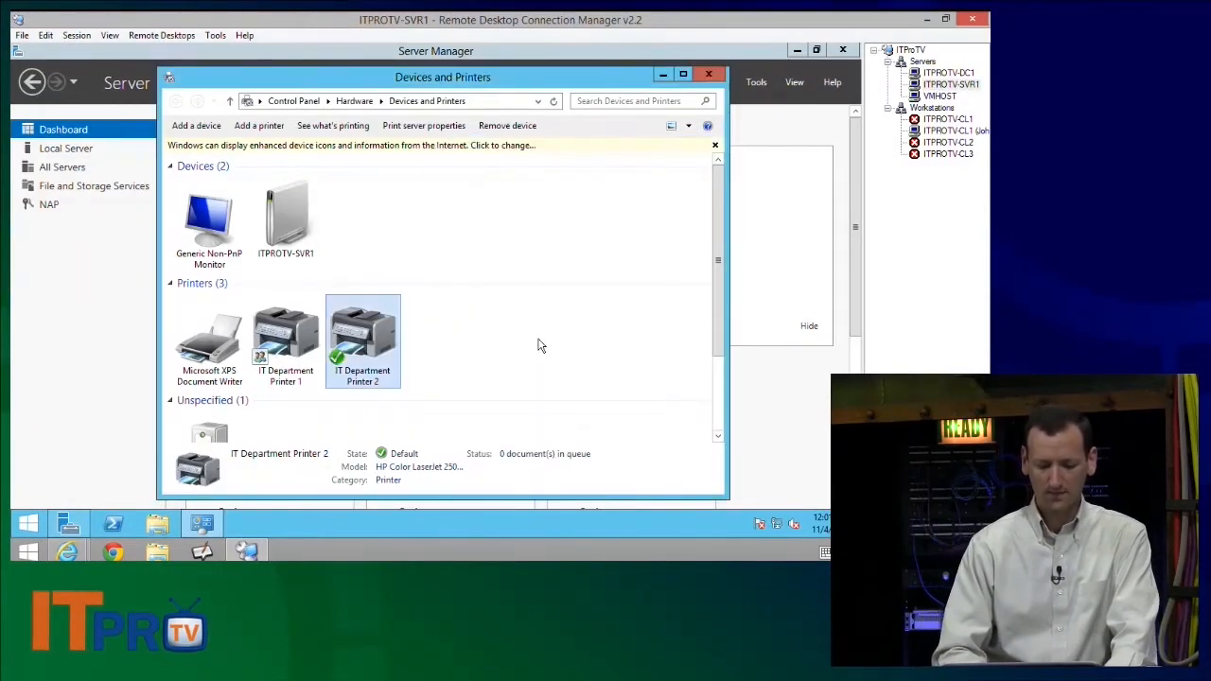
click(539, 340)
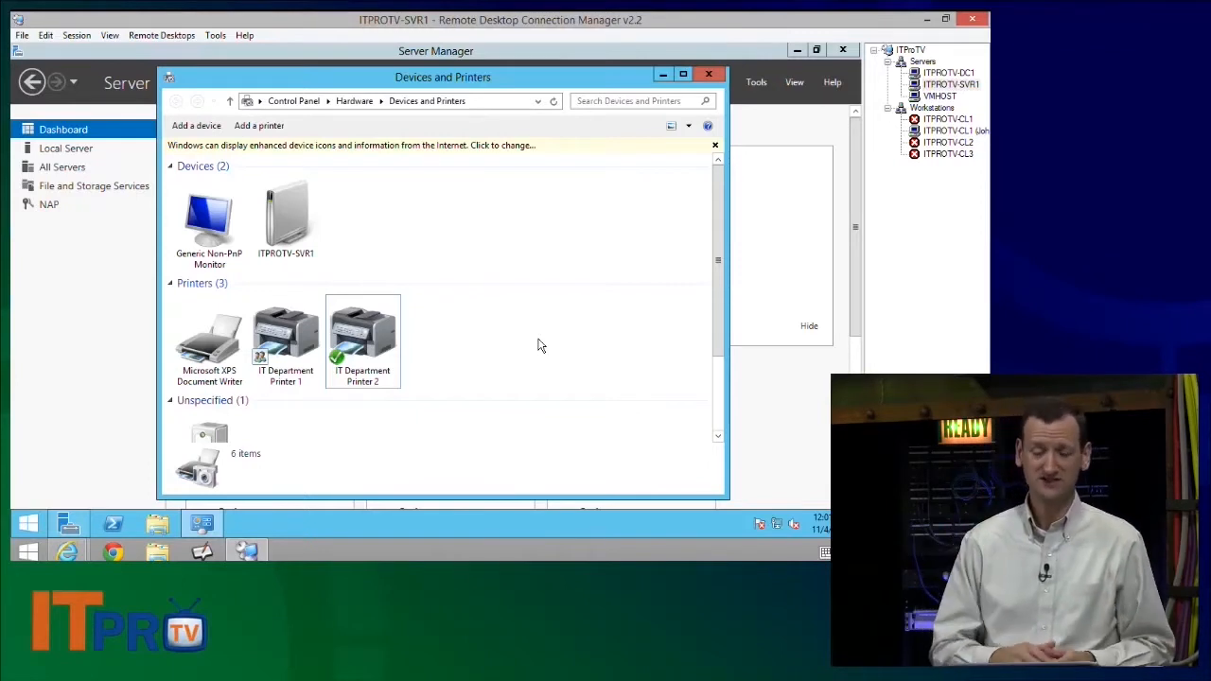
right_click(286, 340)
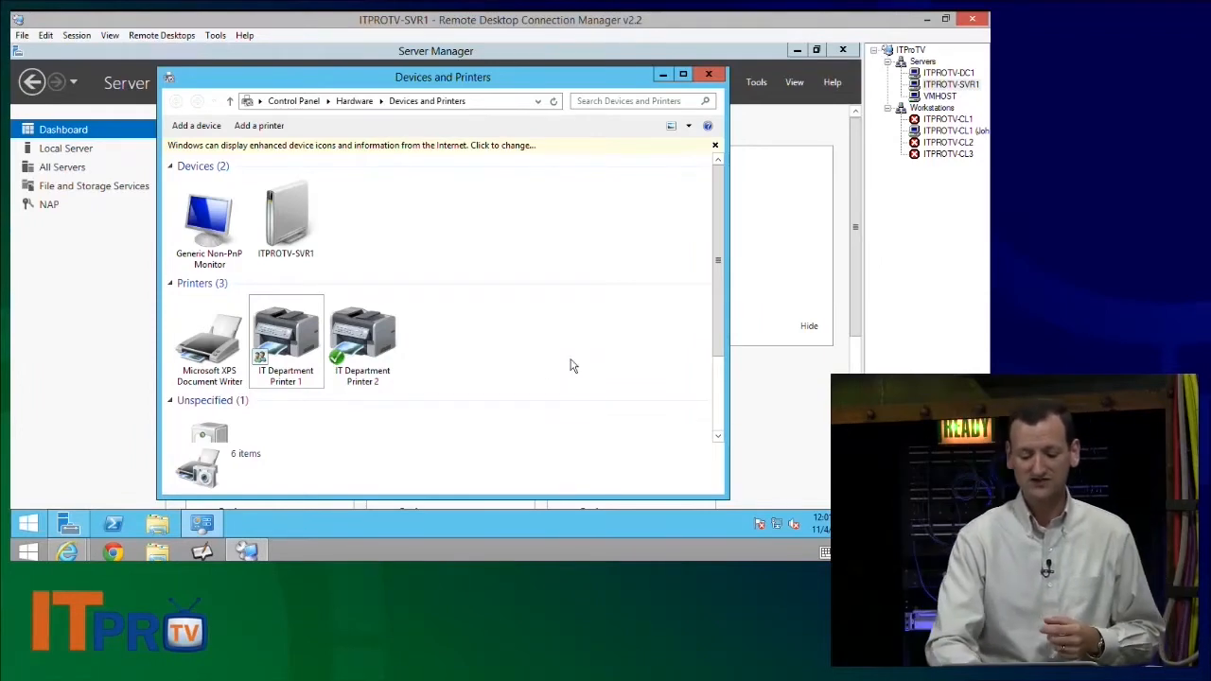
mouse_move(541, 333)
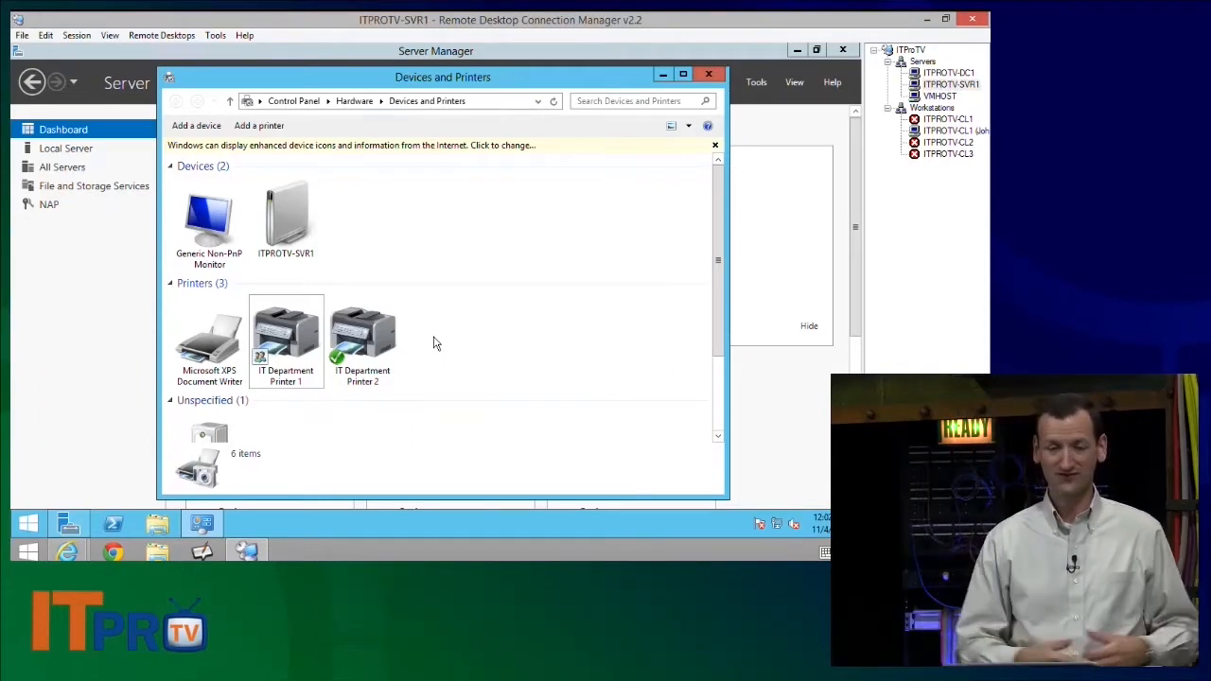
mouse_move(306, 322)
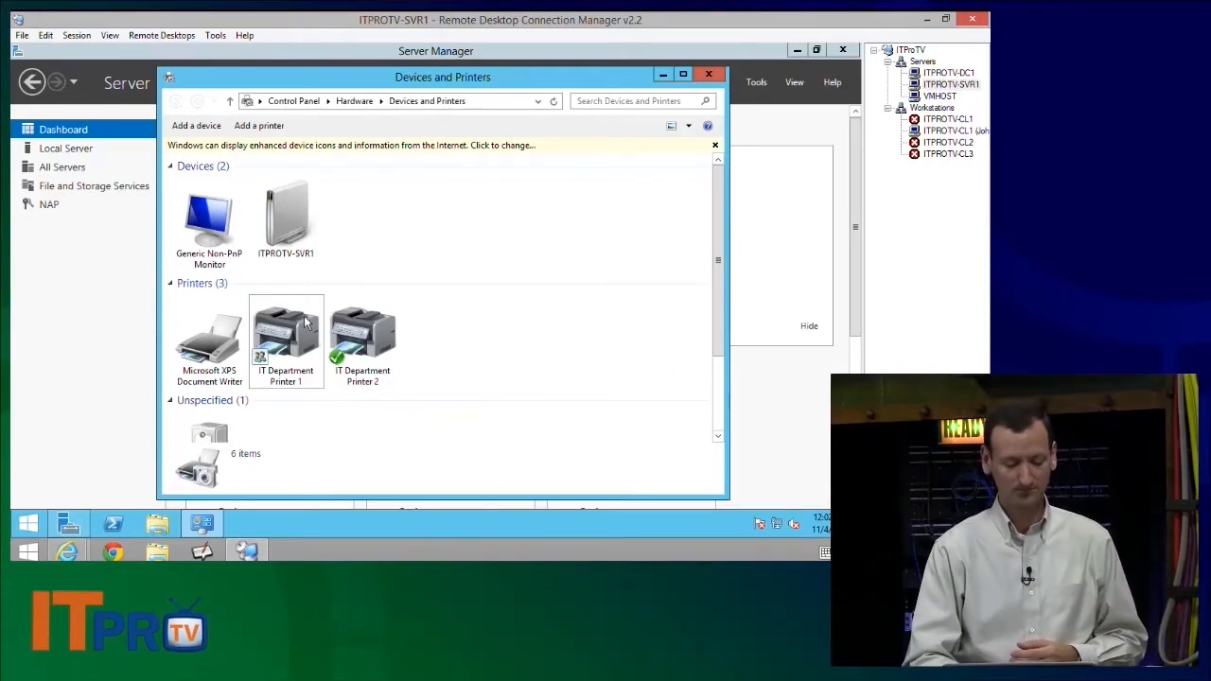
Step: Reach IT Department Printer 1's Printer properties from its context menu
click(363, 341)
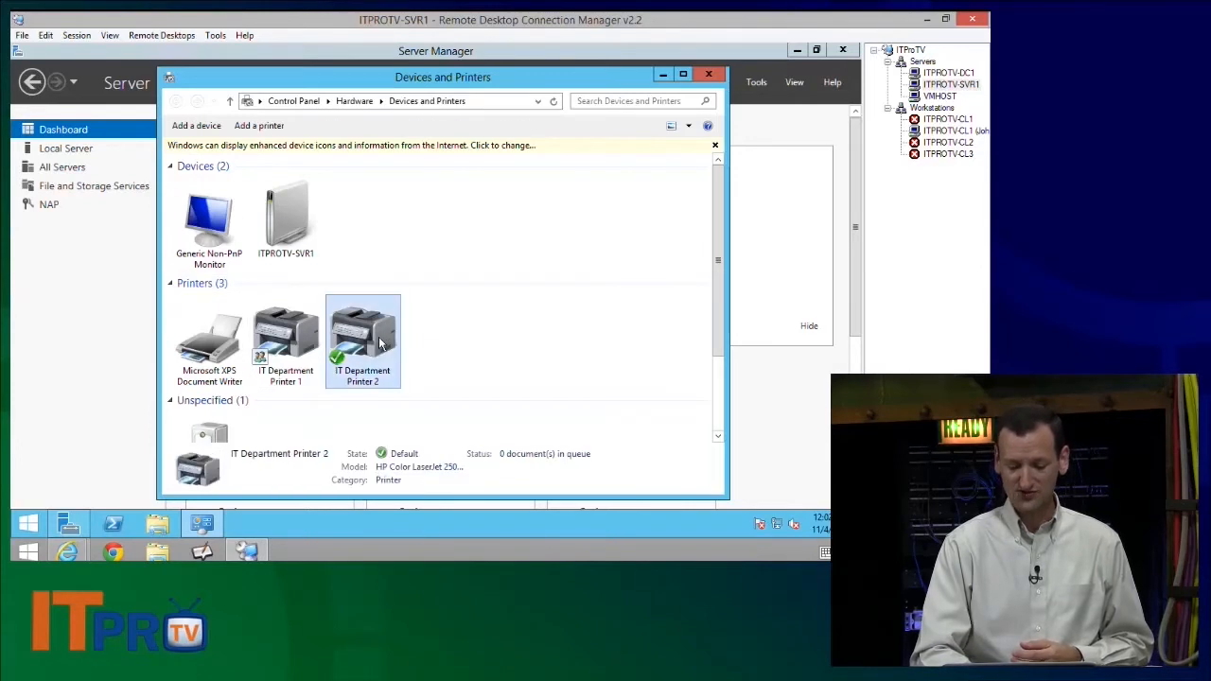
click(286, 340)
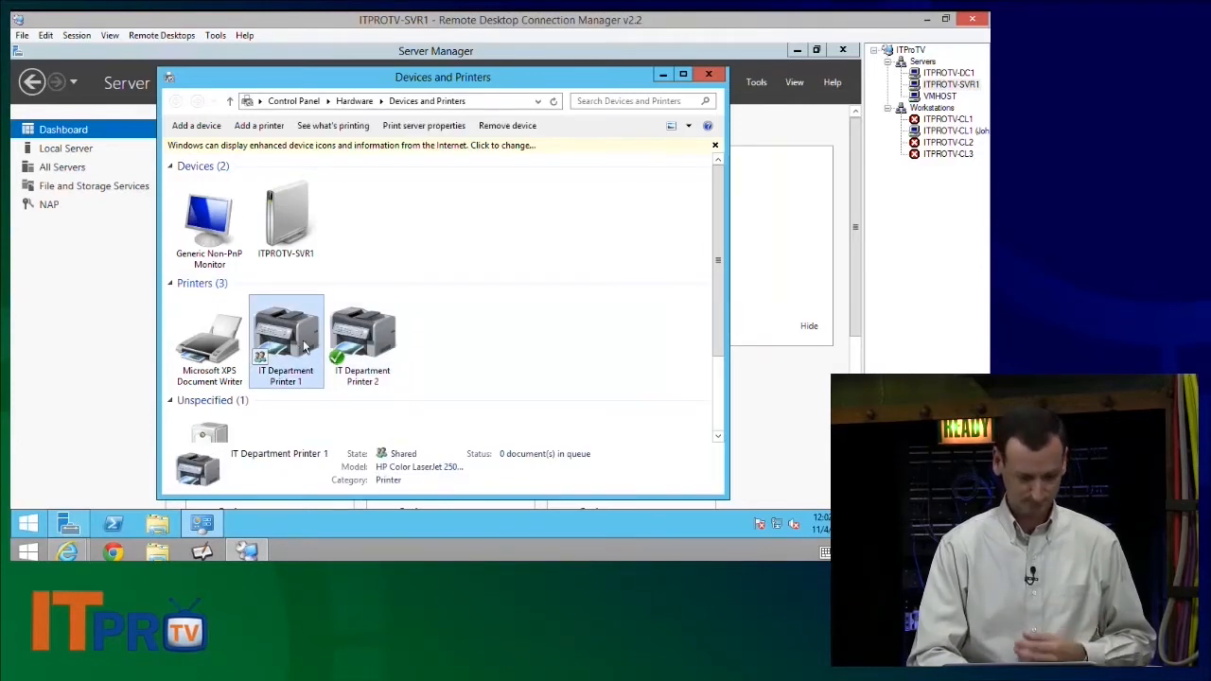
right_click(364, 336)
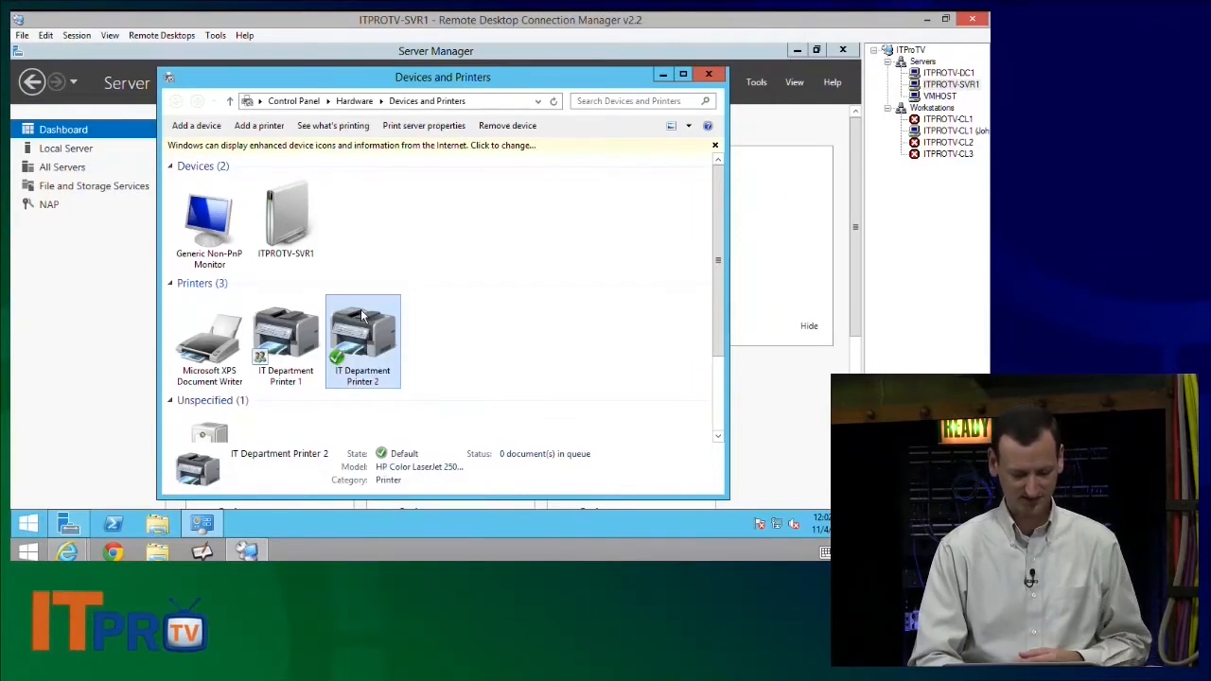
click(286, 340)
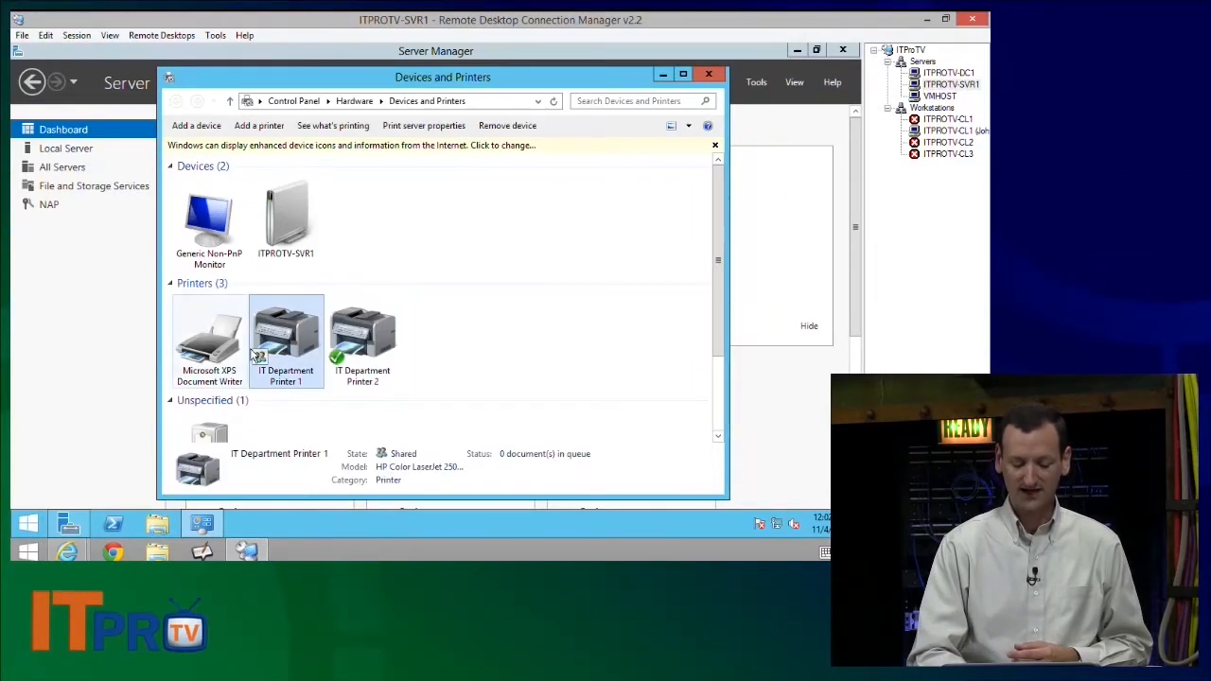
right_click(286, 337)
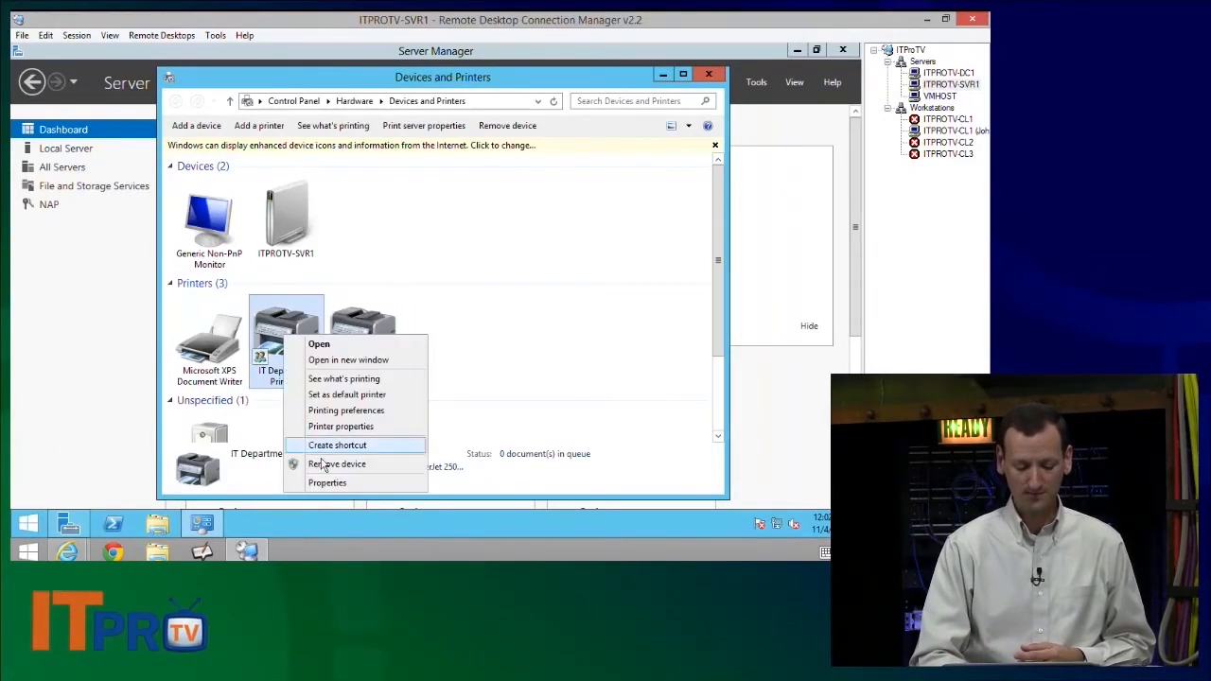
click(326, 482)
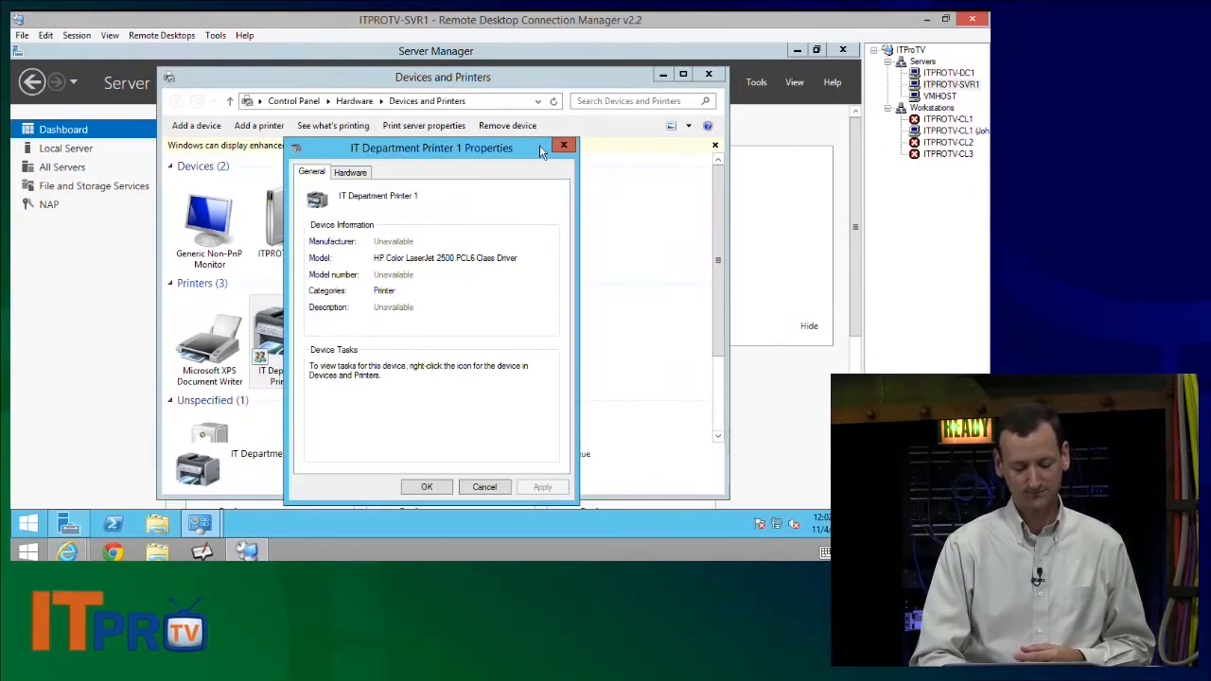
right_click(285, 340)
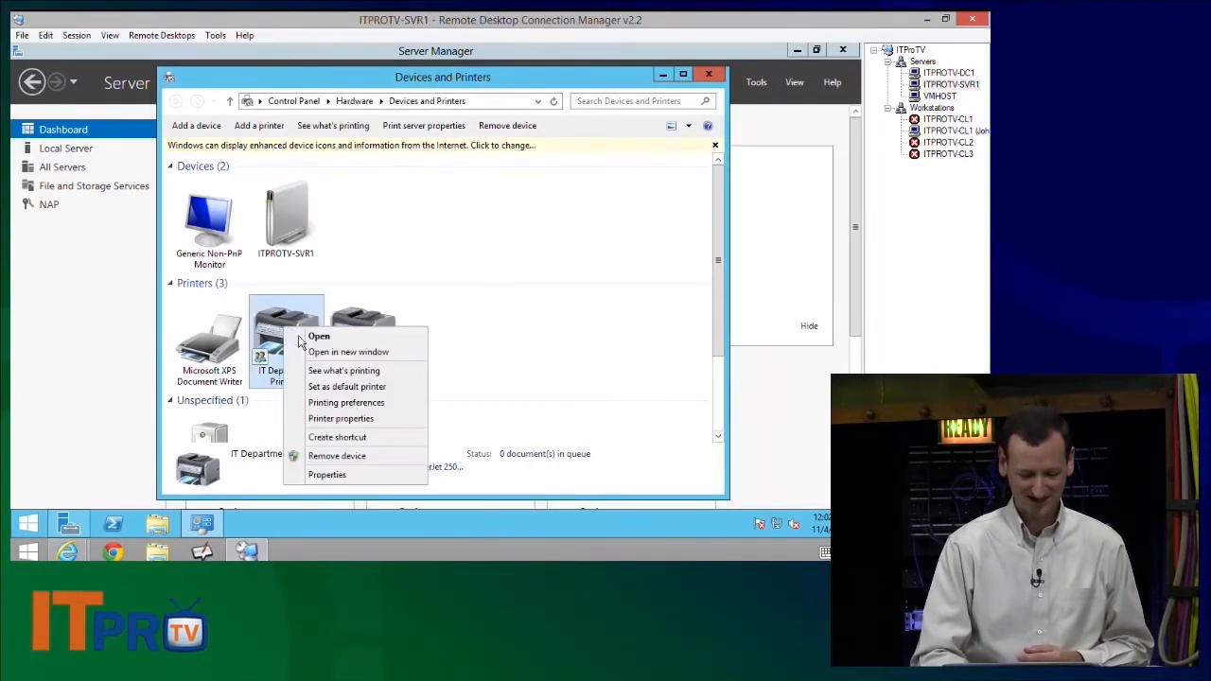
click(325, 473)
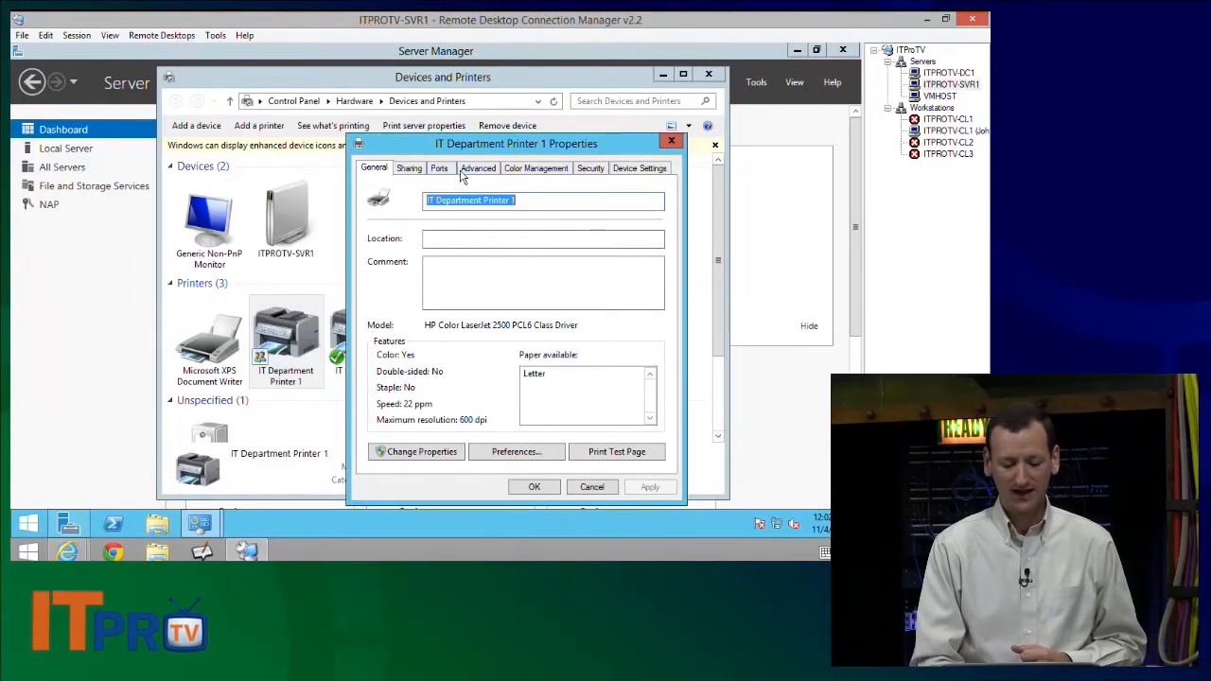
Step: Review the Ports assignments, try LPT2, and return to the General details
click(439, 167)
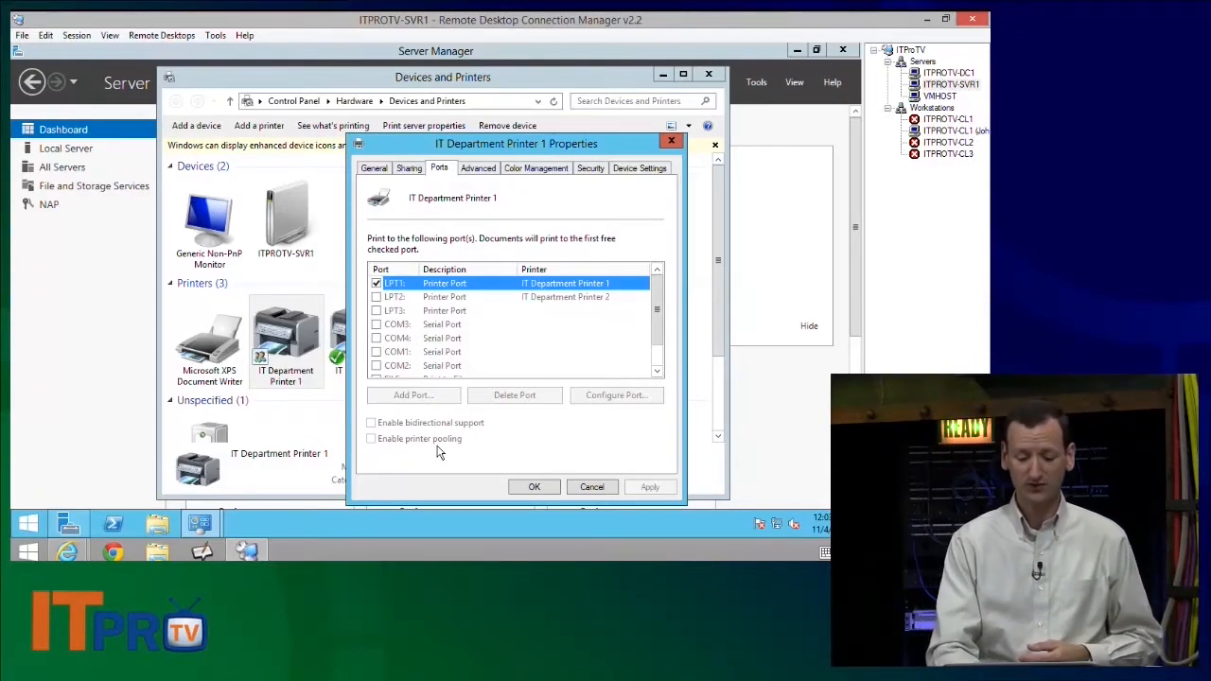
mouse_move(537, 386)
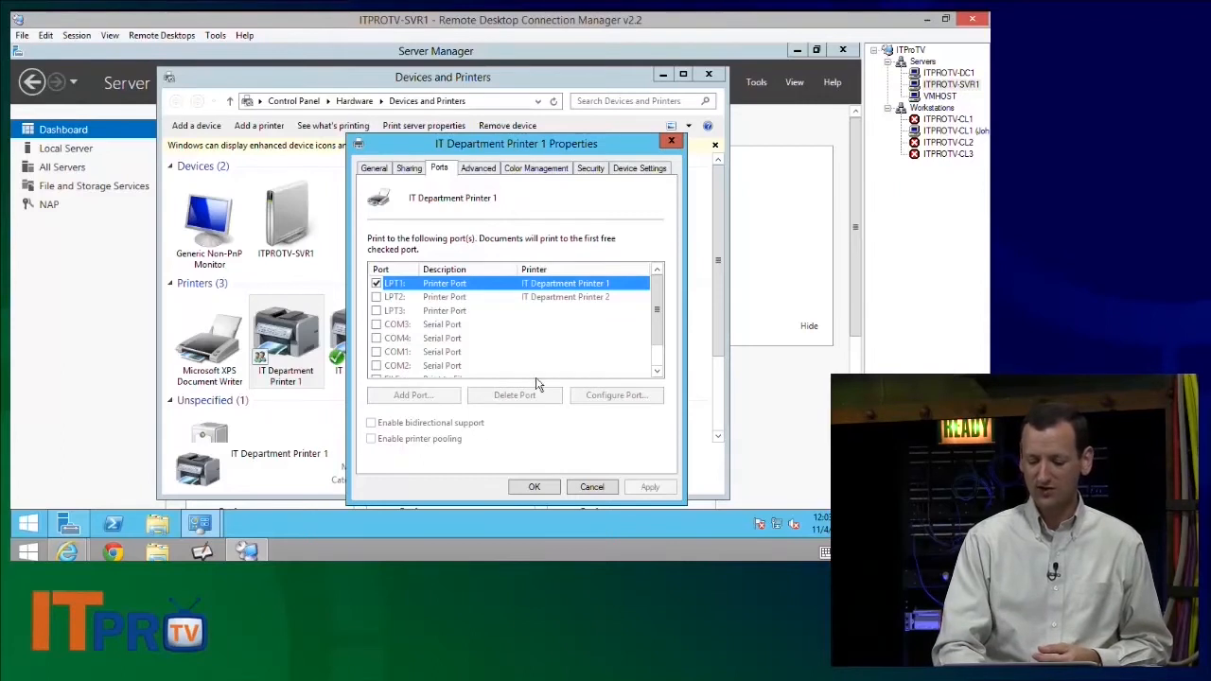
click(445, 311)
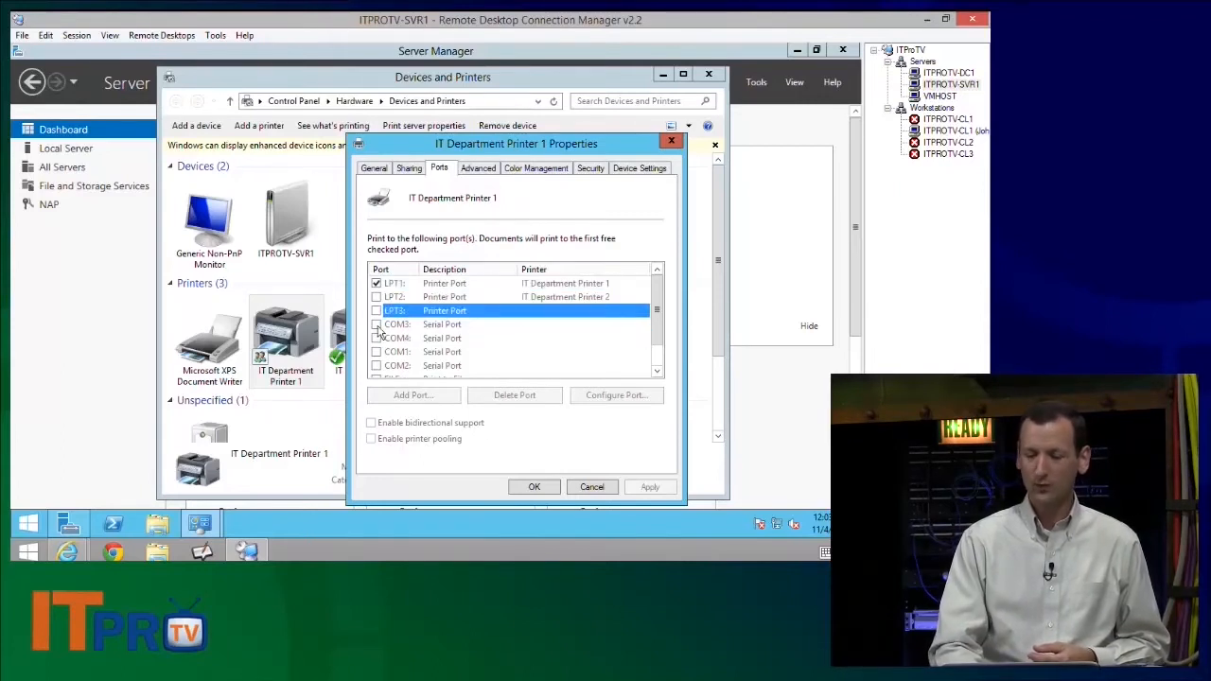
click(375, 166)
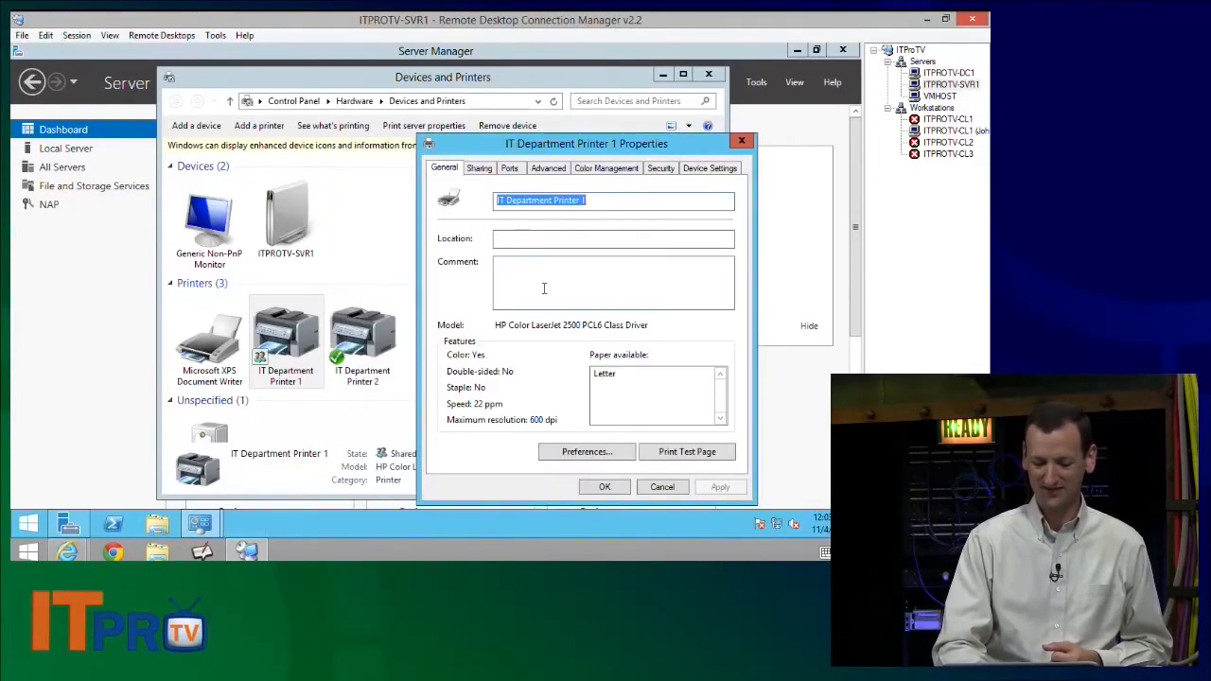
Step: Tick LPT1 and LPT2 with Enable printer pooling and apply
click(510, 166)
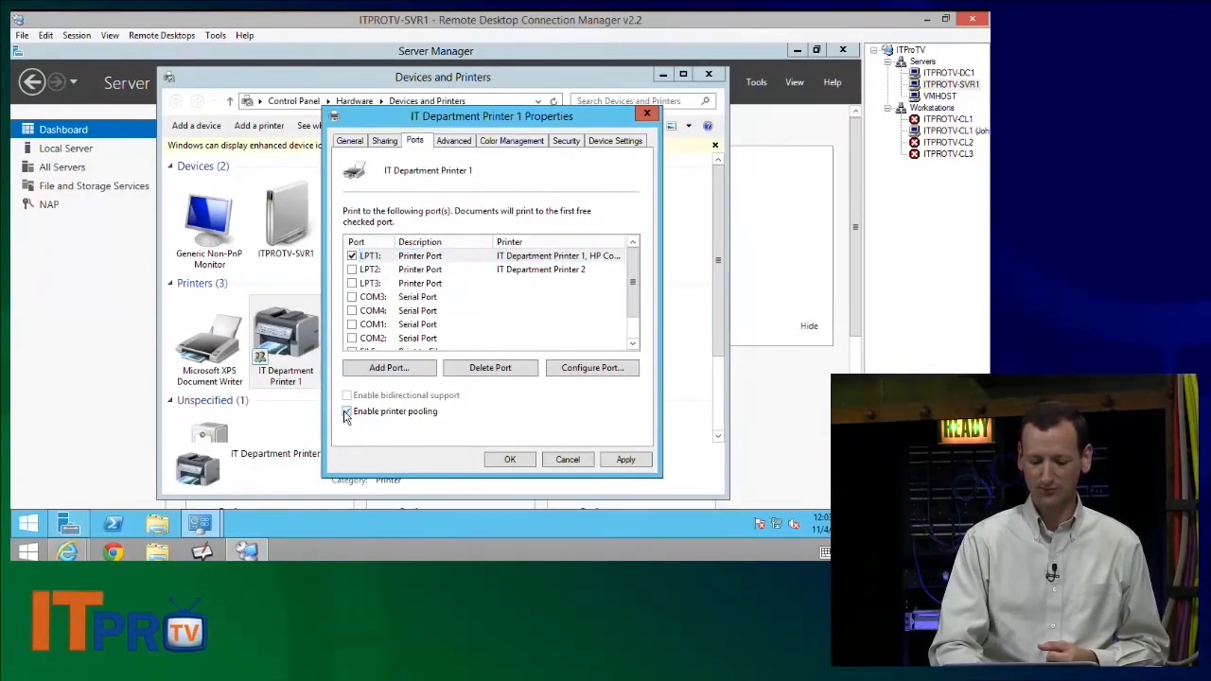
click(349, 410)
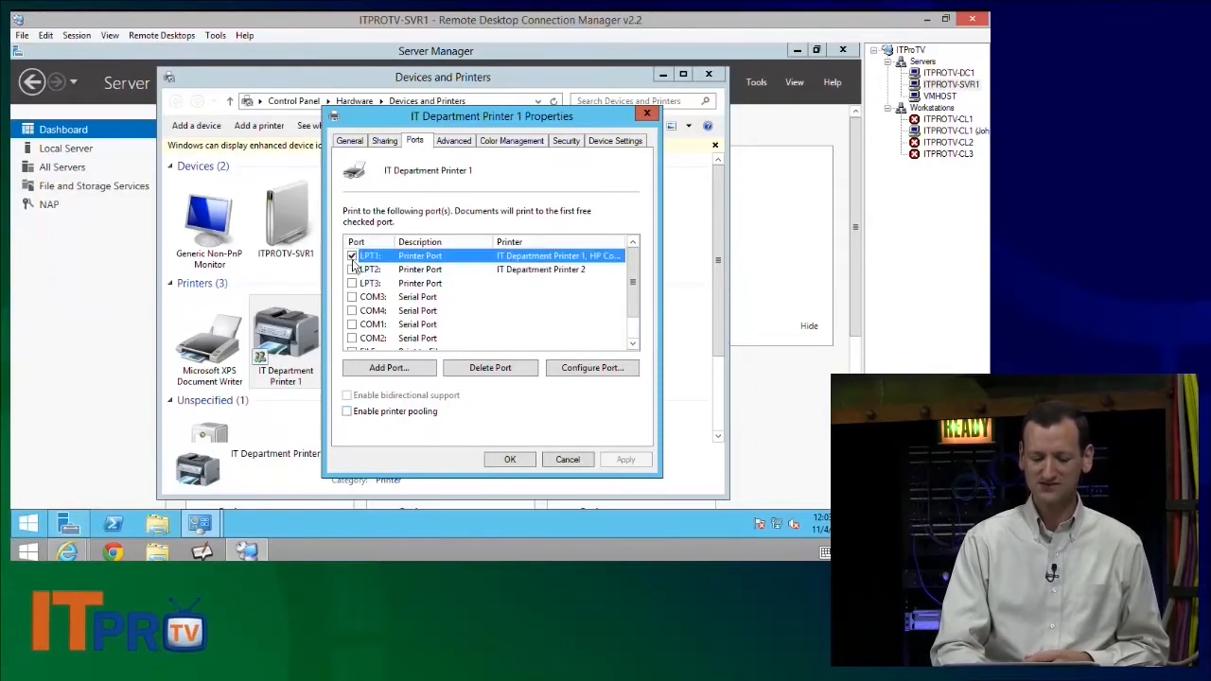
click(352, 269)
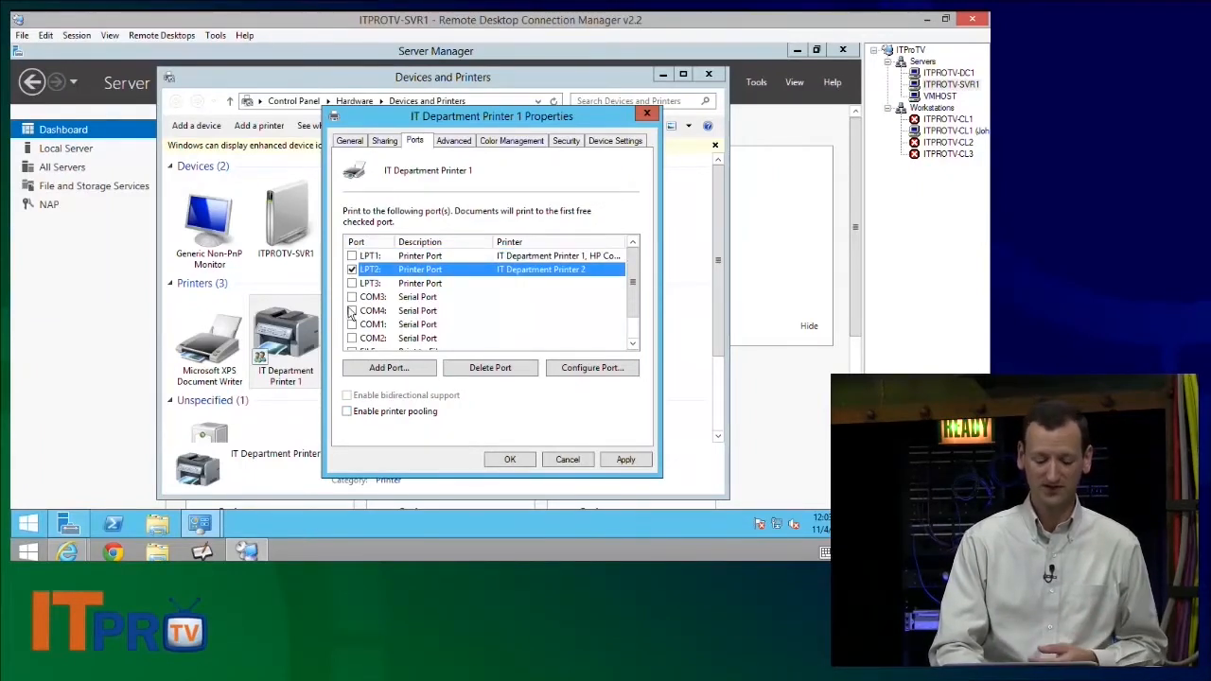
click(348, 410)
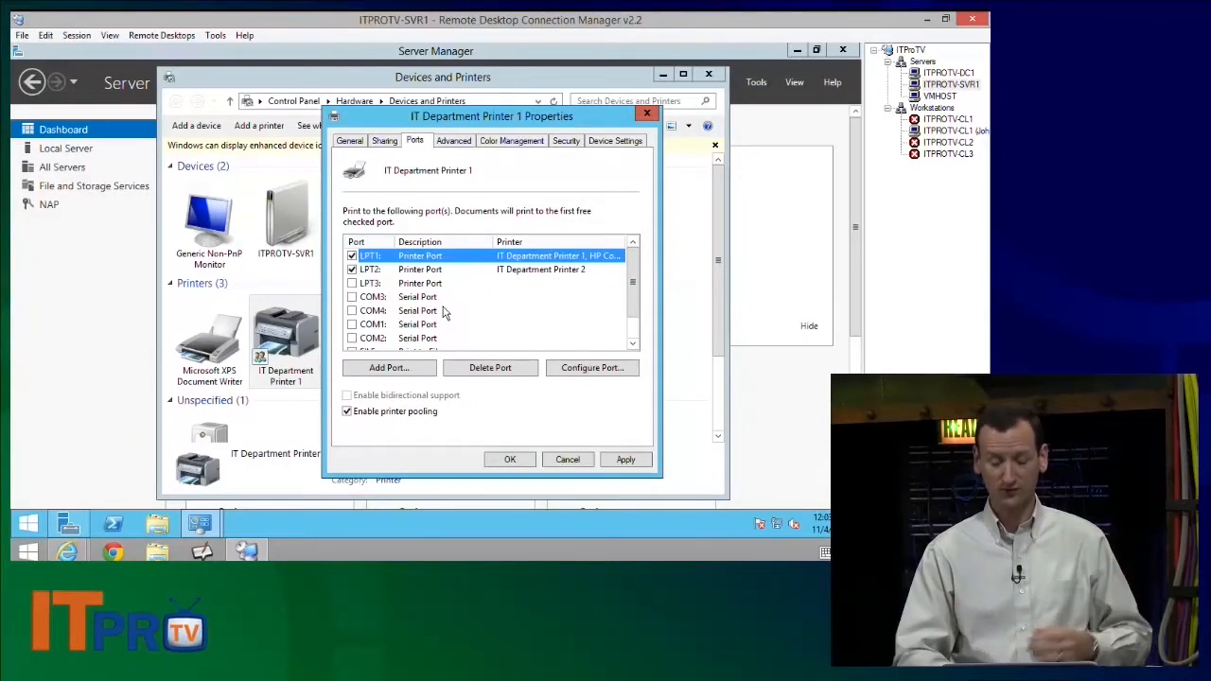
click(624, 460)
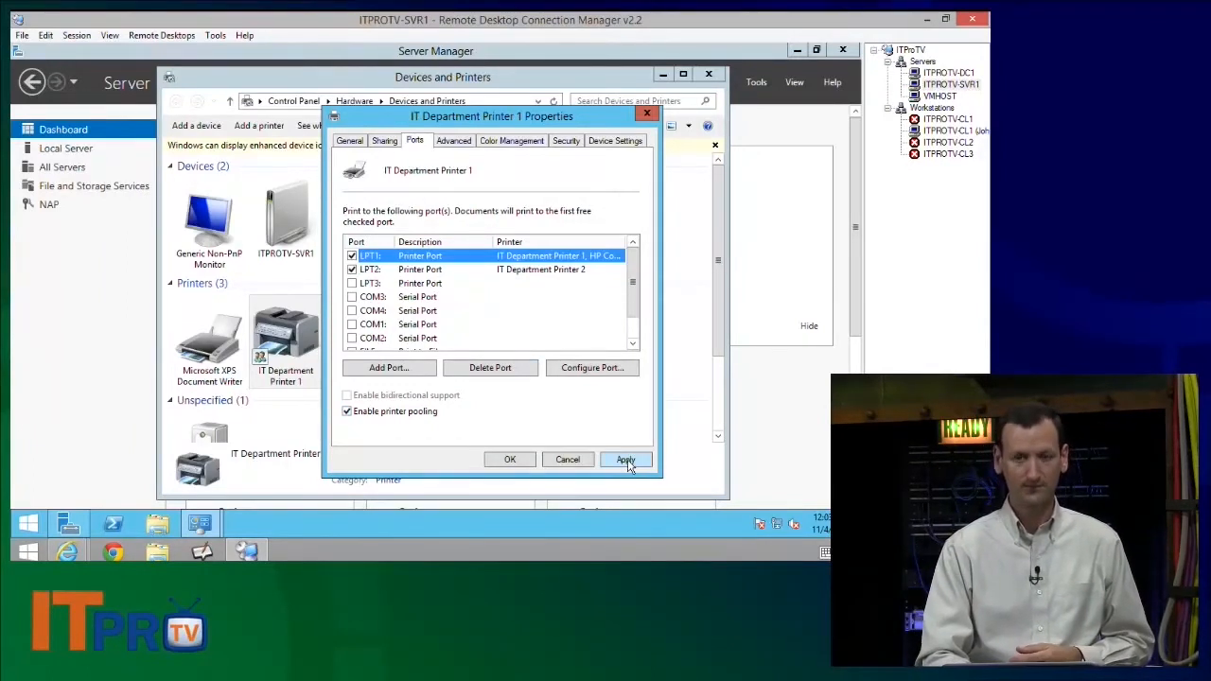
click(625, 459)
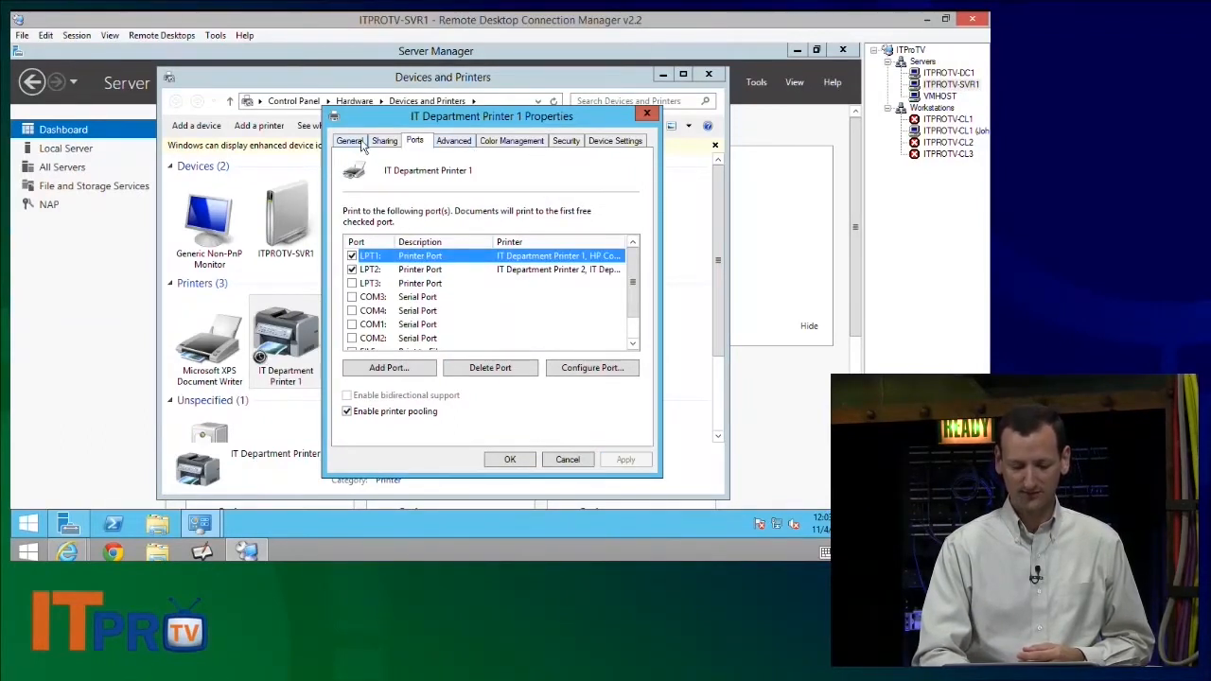
Step: Set the share name to IT Department Printer Pool and confirm
click(384, 140)
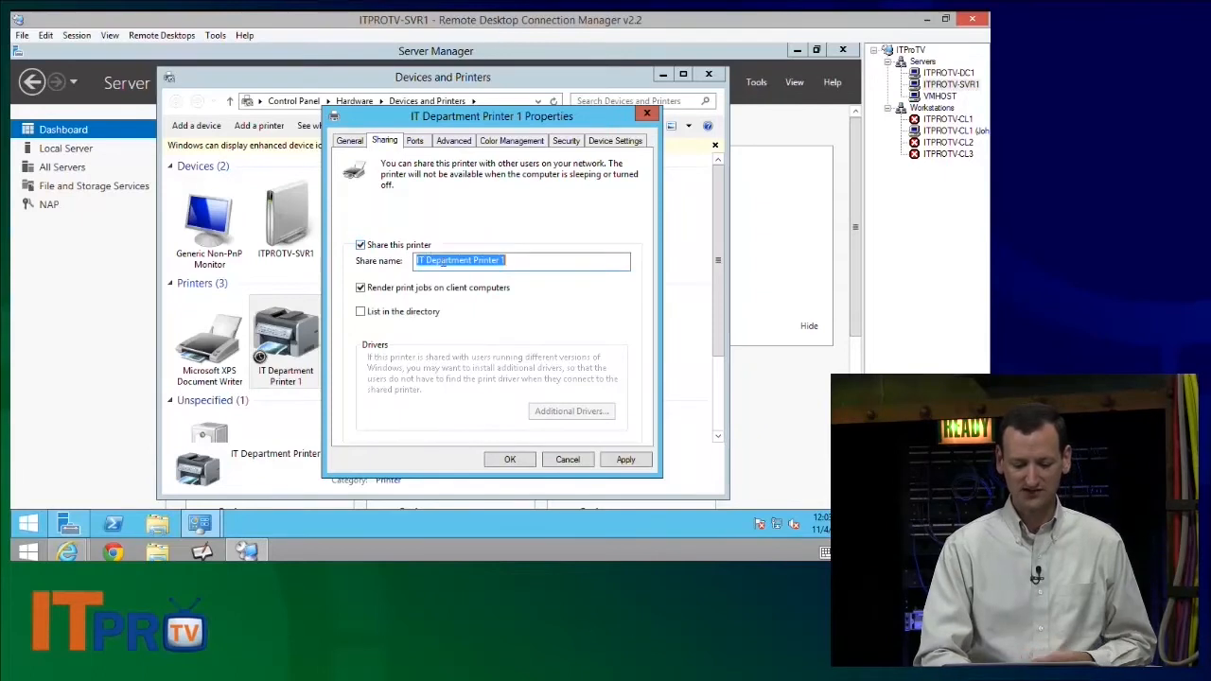
click(520, 261)
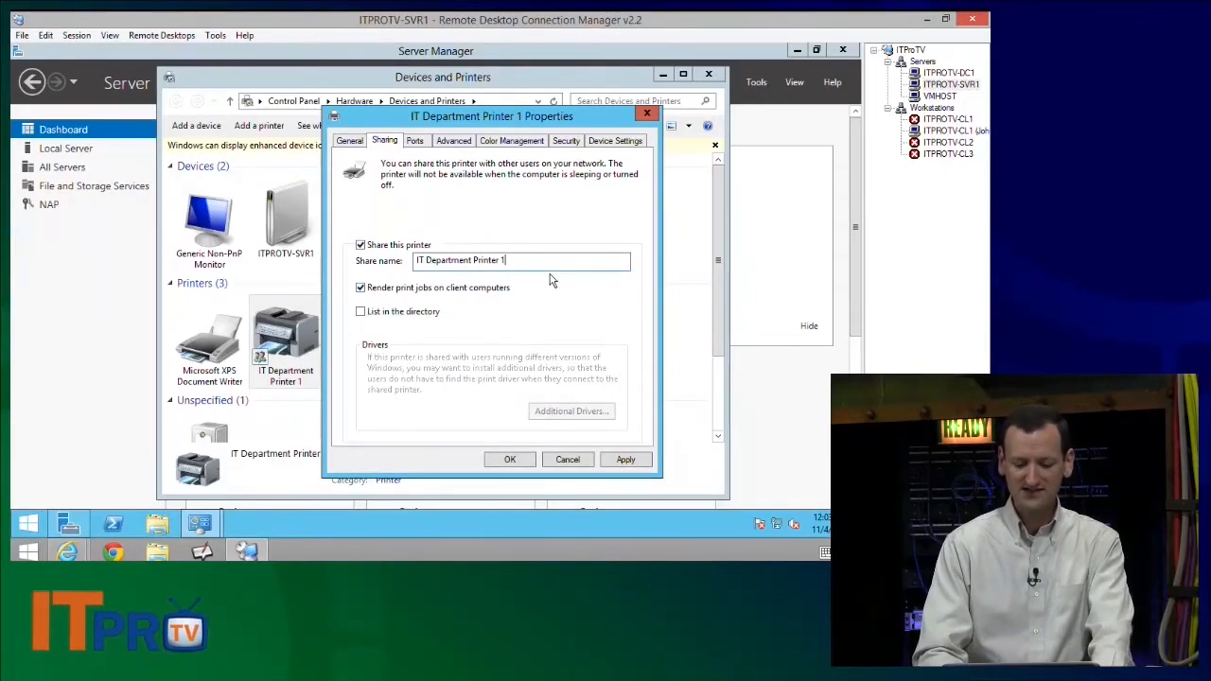
text(Pool)
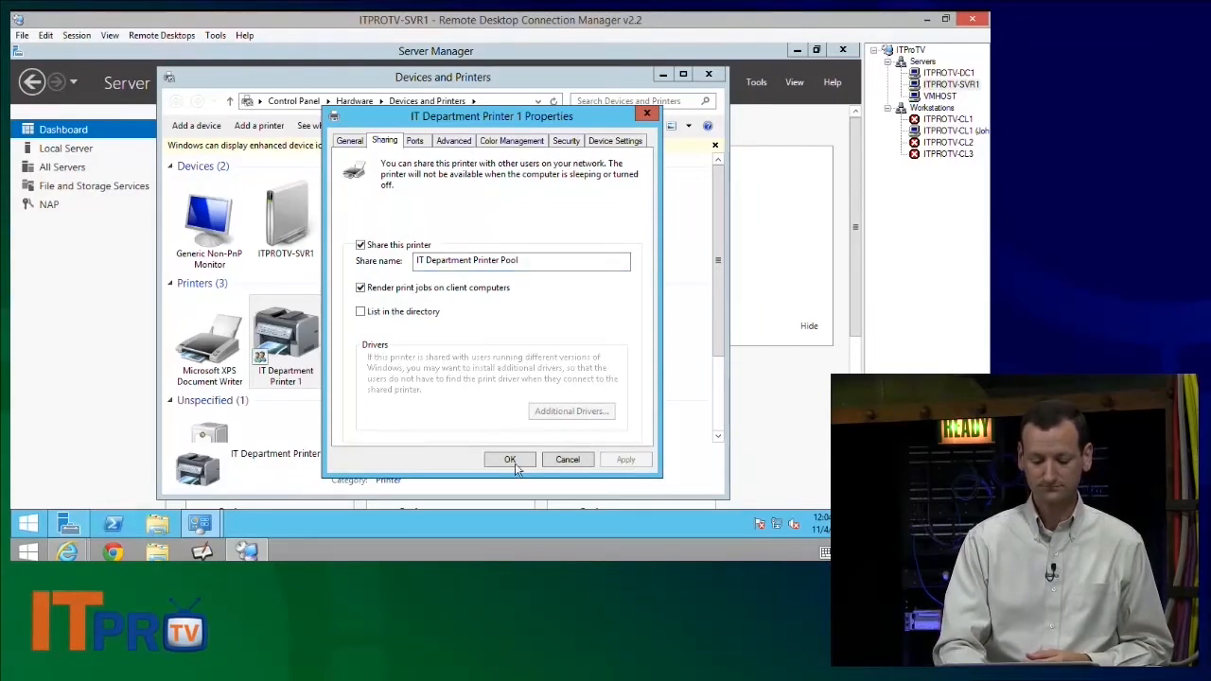
click(509, 460)
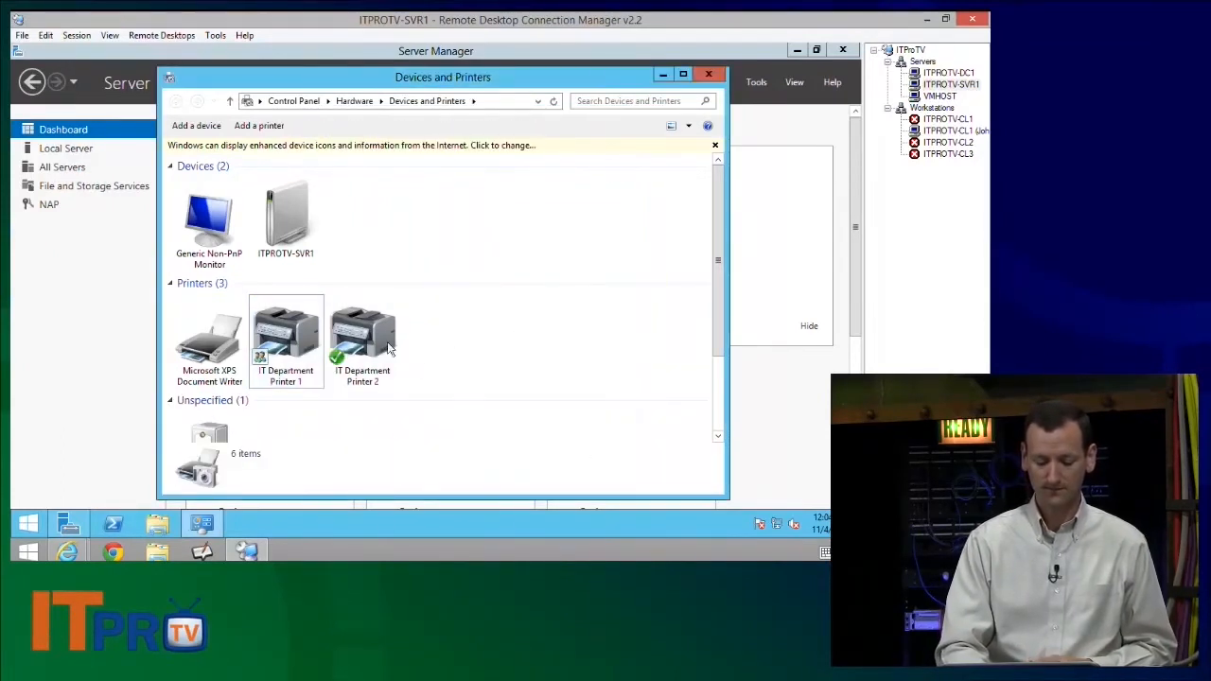
click(286, 341)
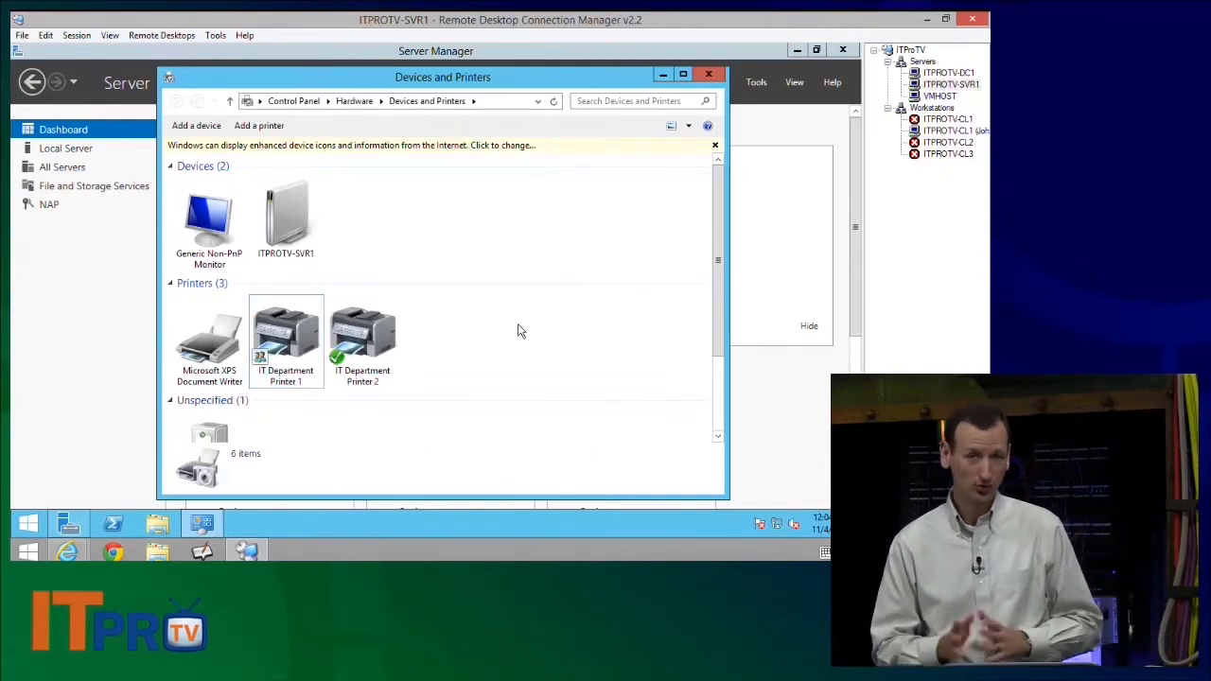
mouse_move(435, 359)
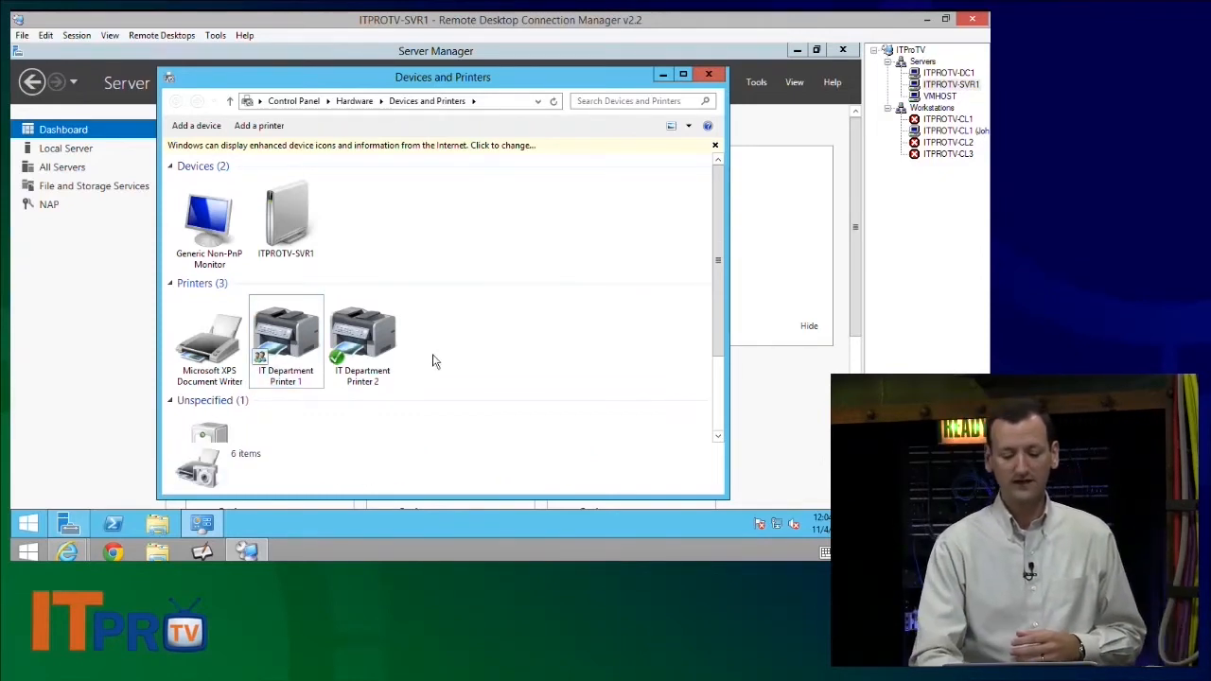
click(364, 340)
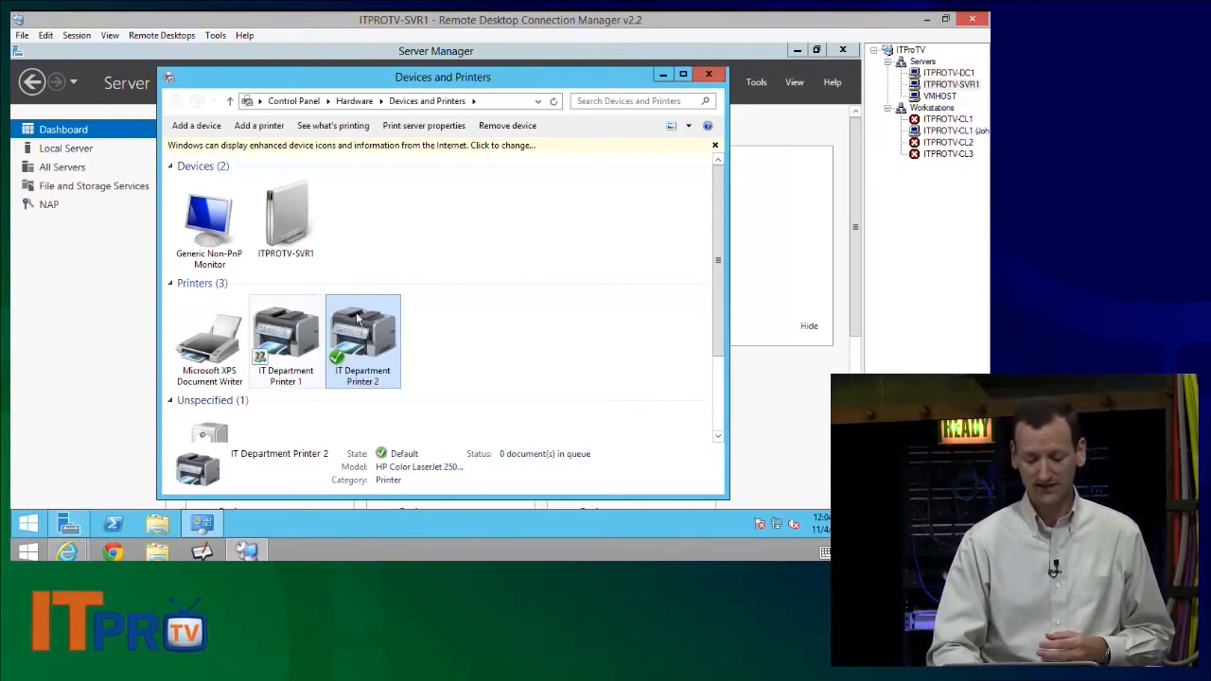
right_click(363, 340)
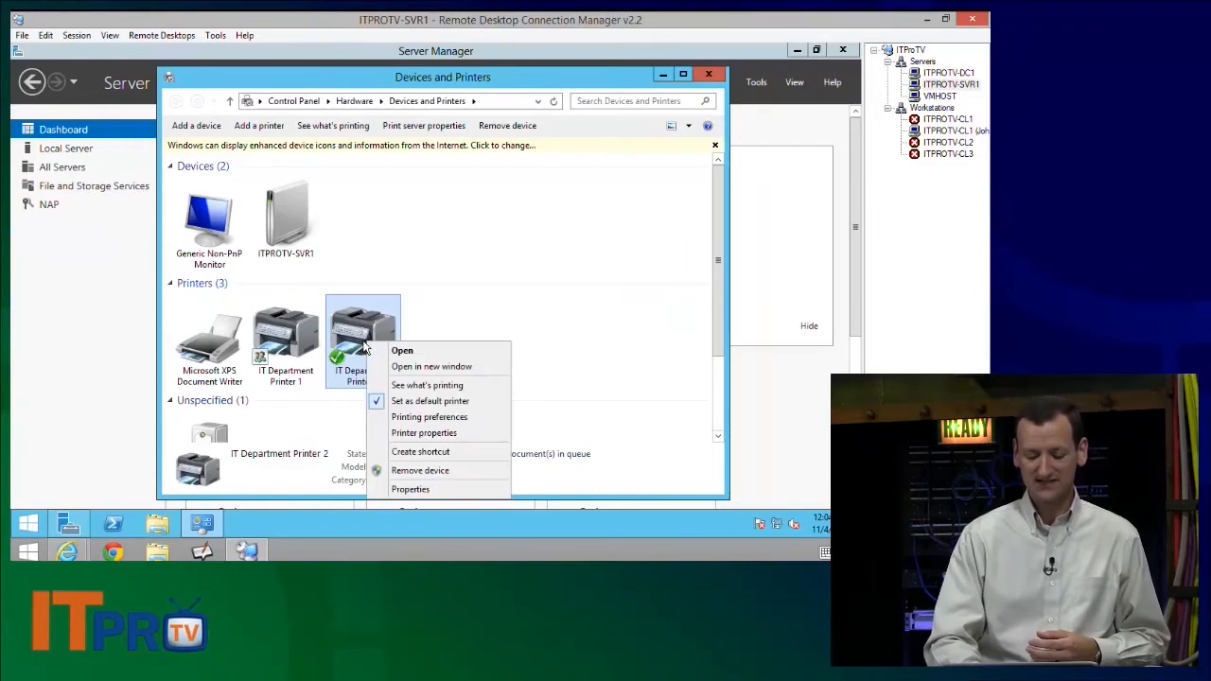
click(410, 488)
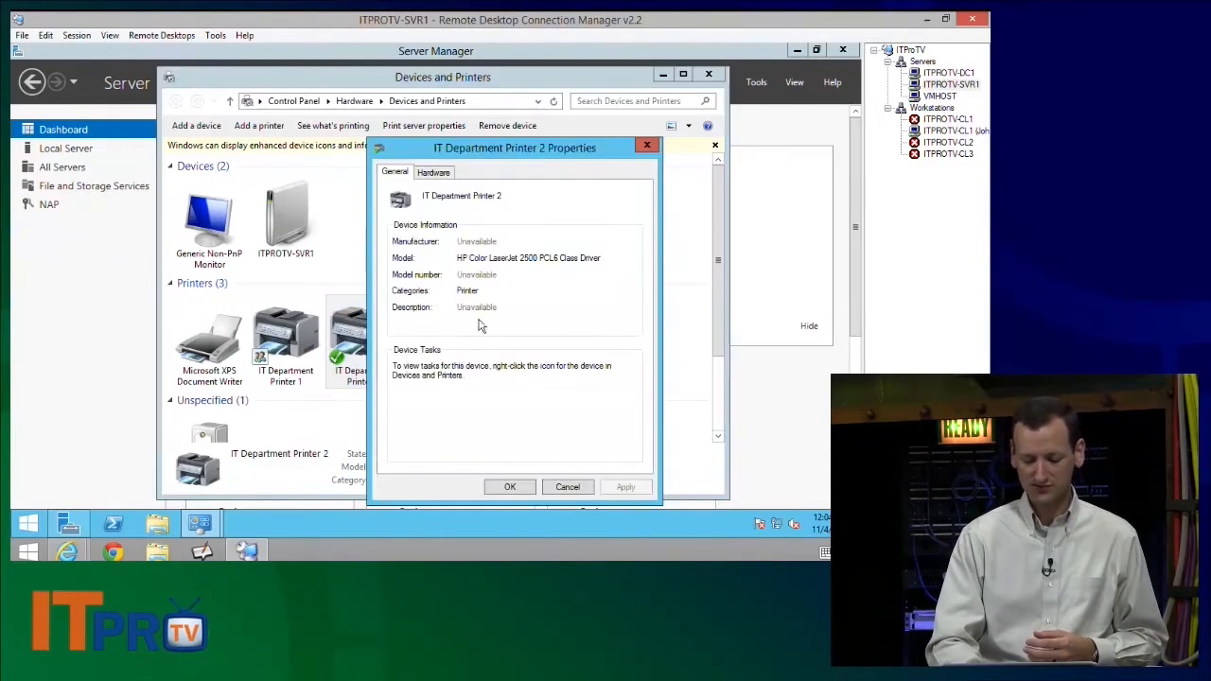
right_click(364, 341)
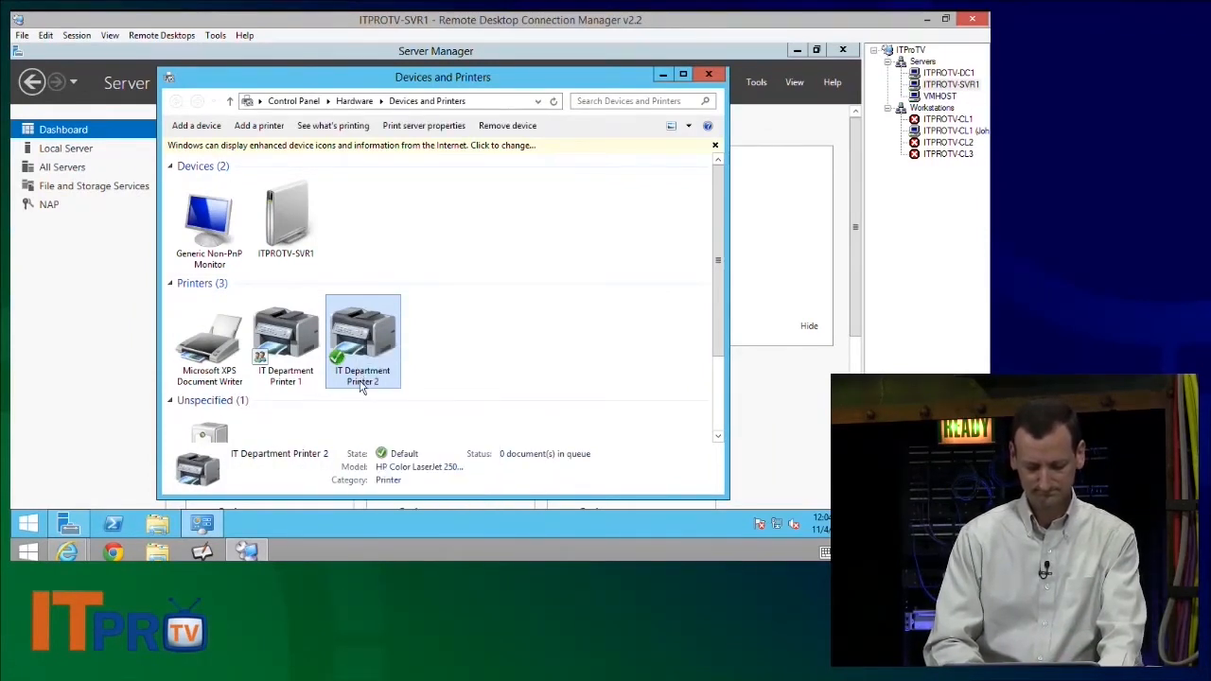
click(284, 337)
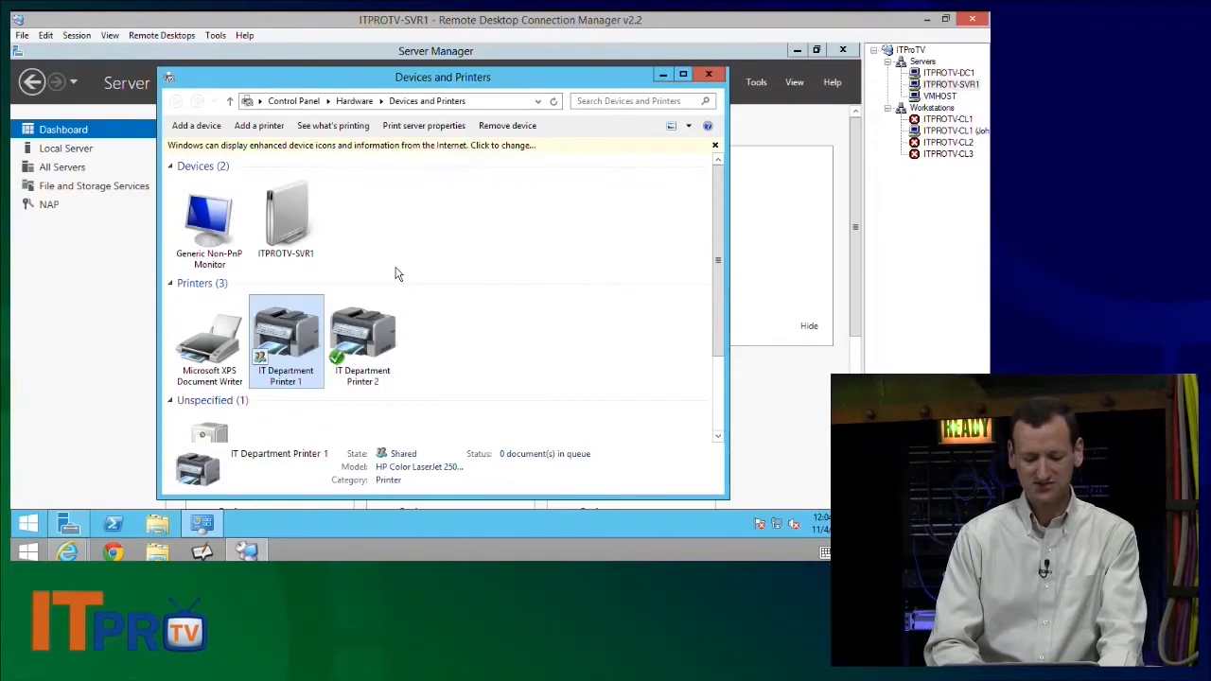
Step: Append ' Pool' to Printer 1's name, declining the shared-rename warning at first
right_click(285, 341)
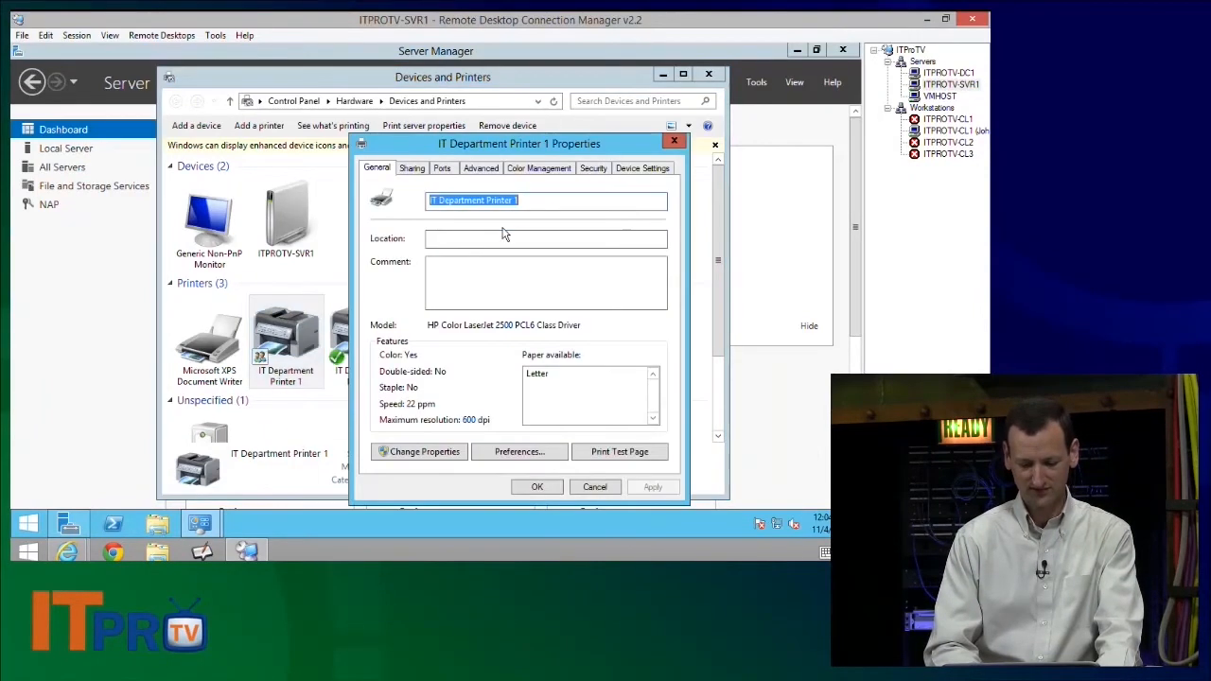
click(526, 201)
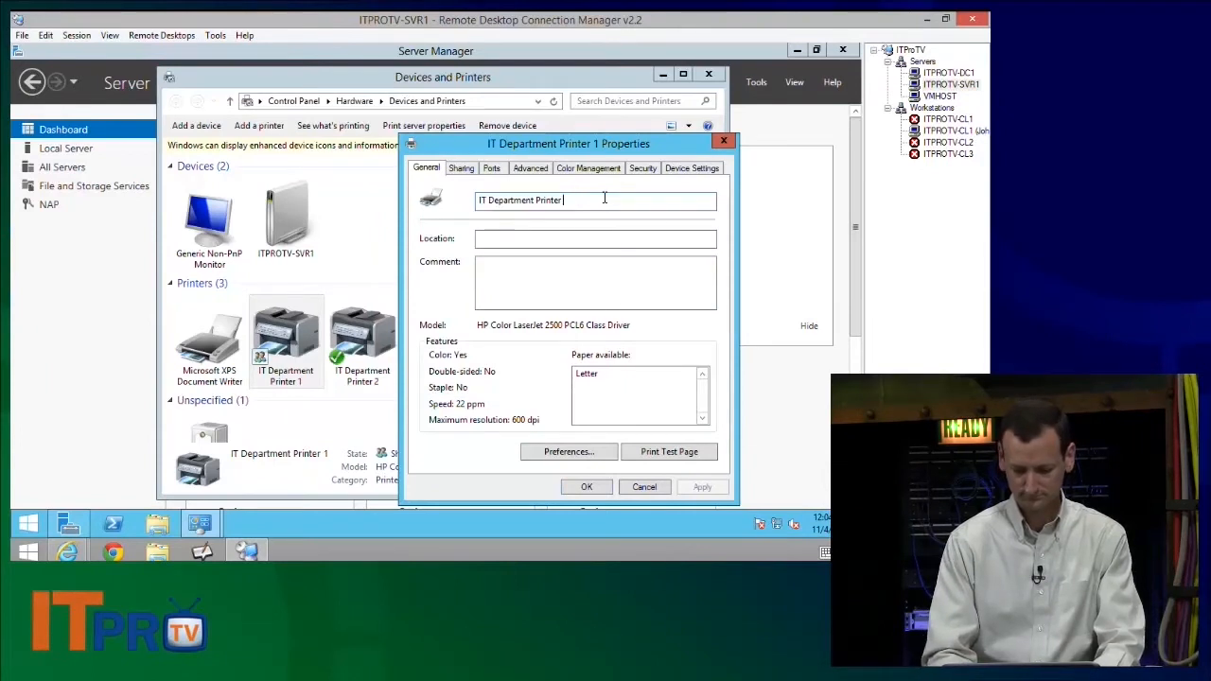
text(Pool)
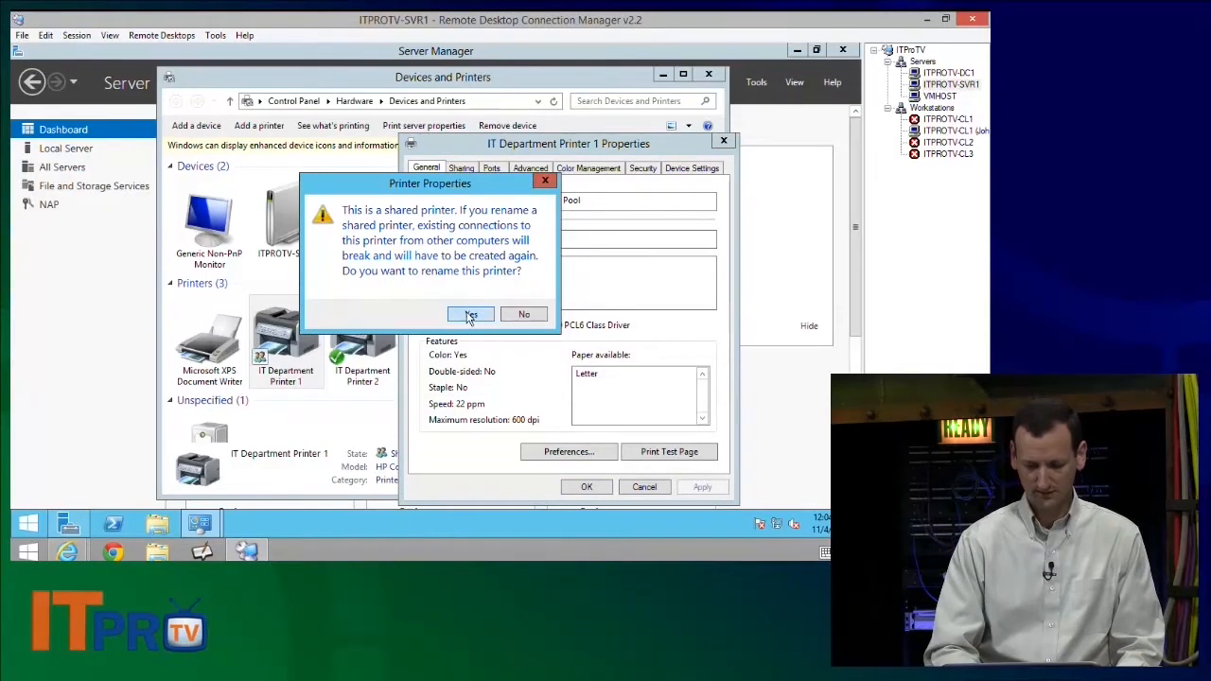
mouse_move(524, 315)
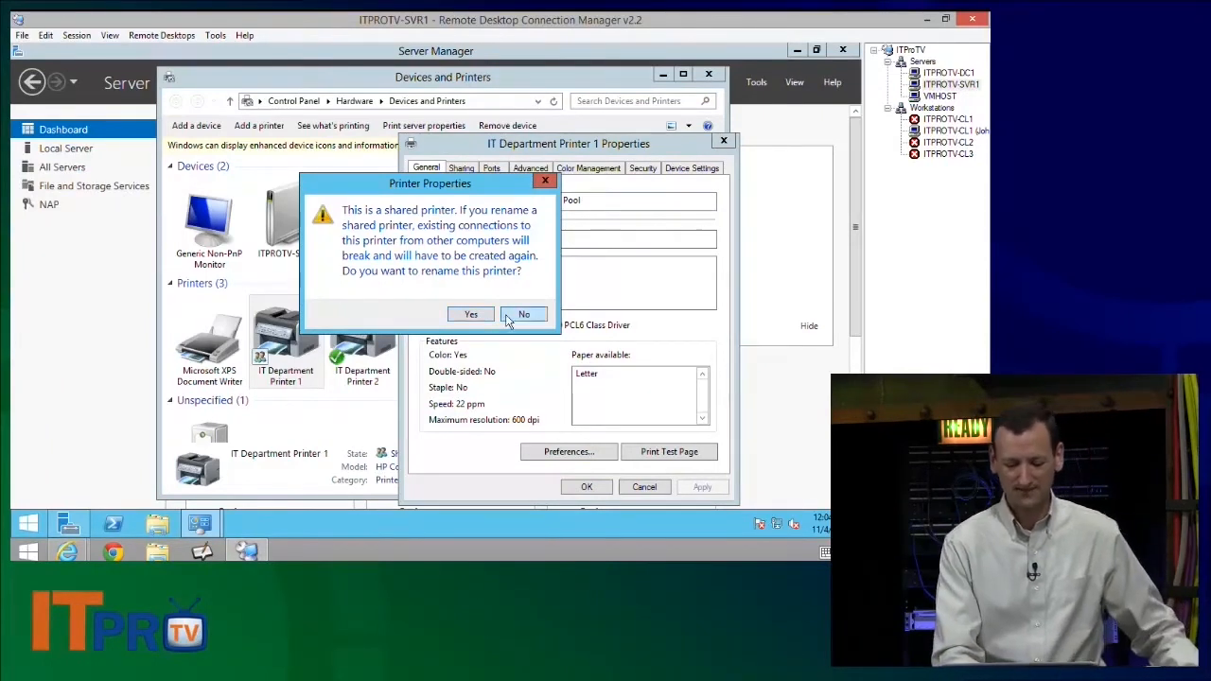
click(522, 314)
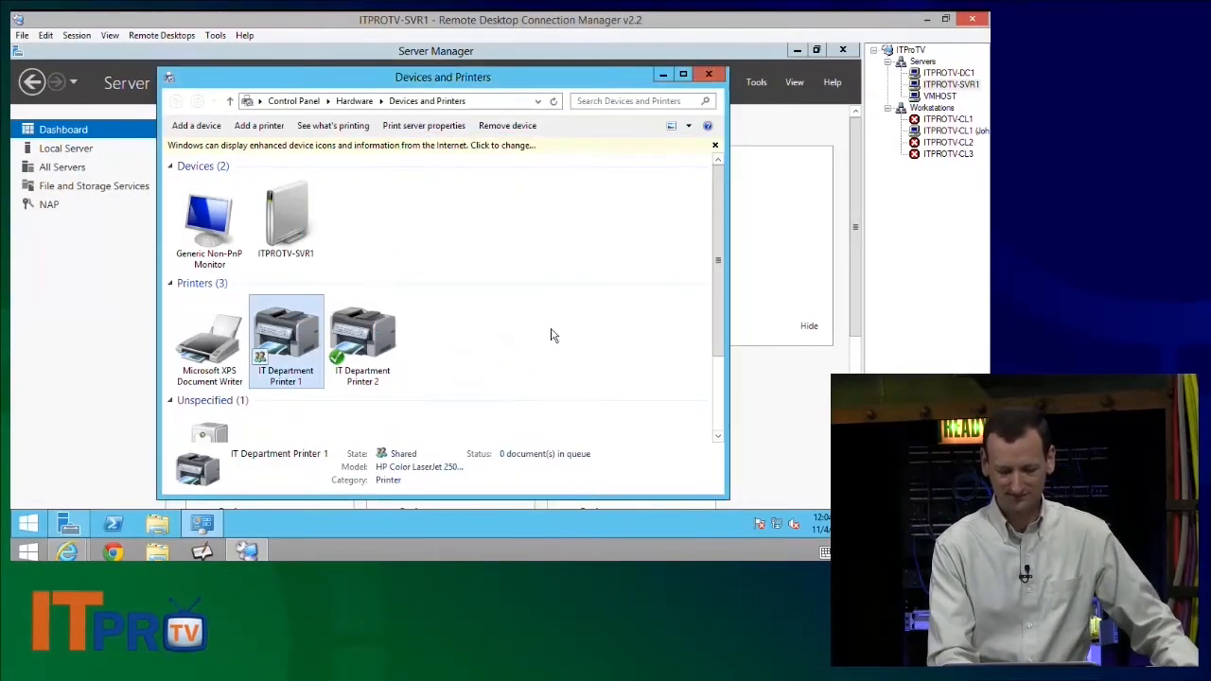
right_click(286, 341)
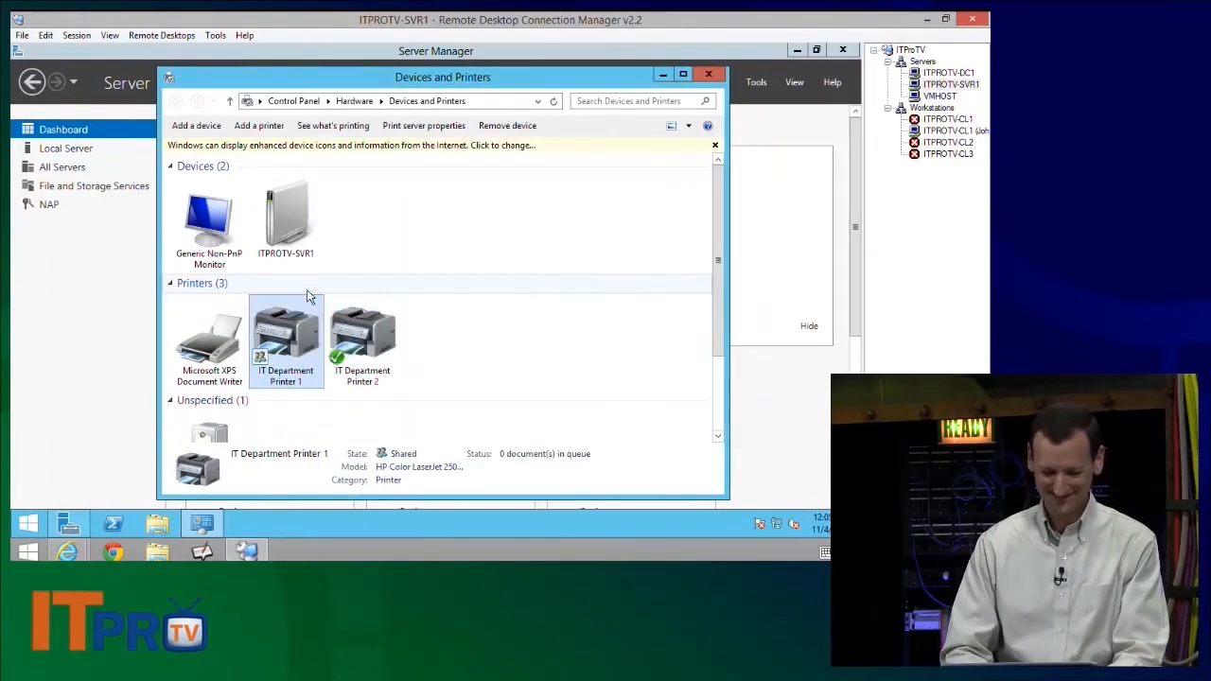
Step: Complete the rename to IT Department Printer Pool, check sharing, and confirm
right_click(285, 341)
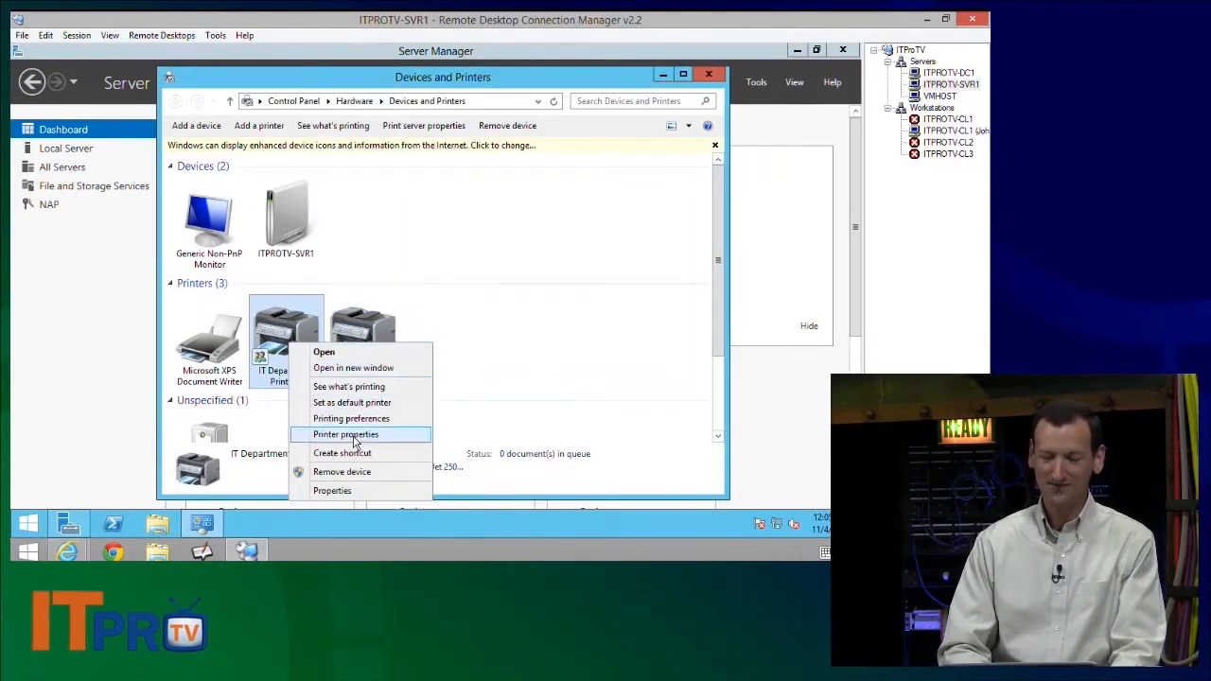
click(344, 433)
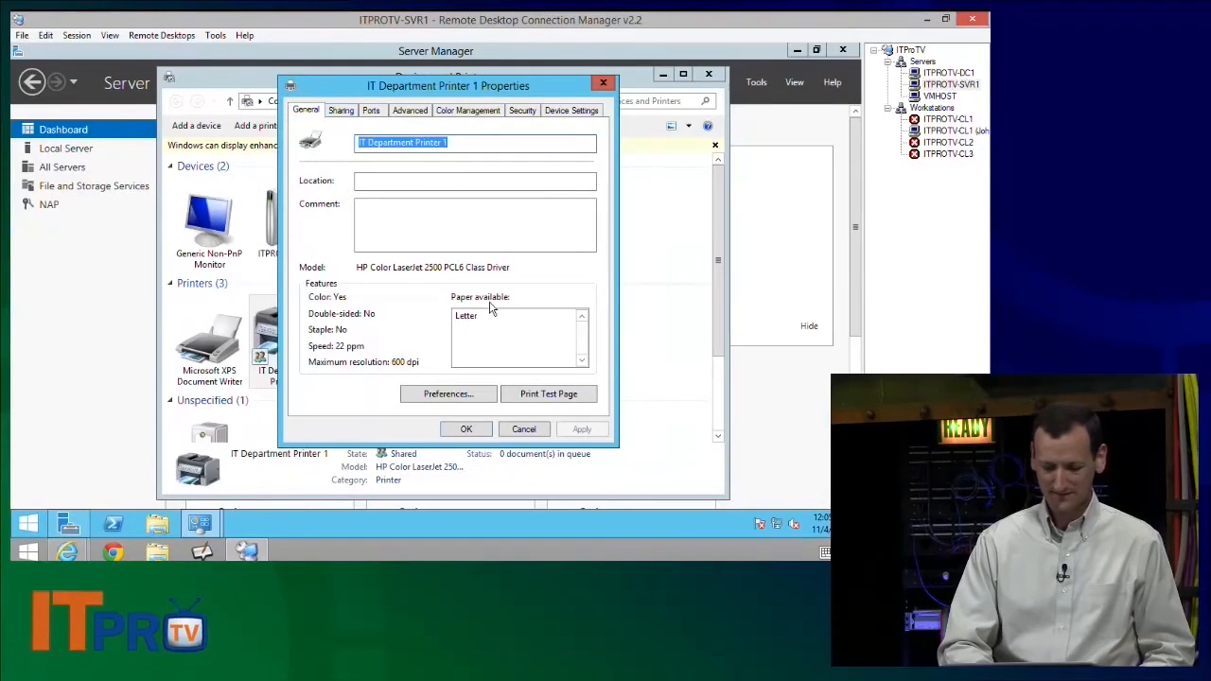
click(425, 141)
text(Pool)
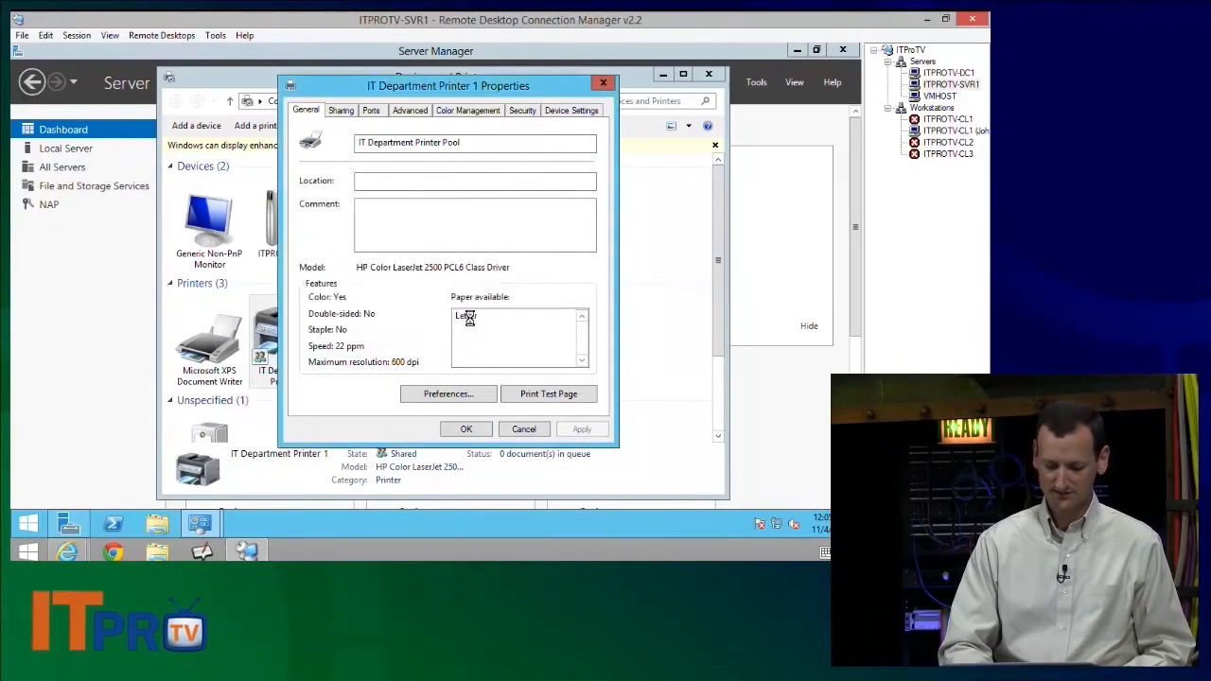
right_click(286, 340)
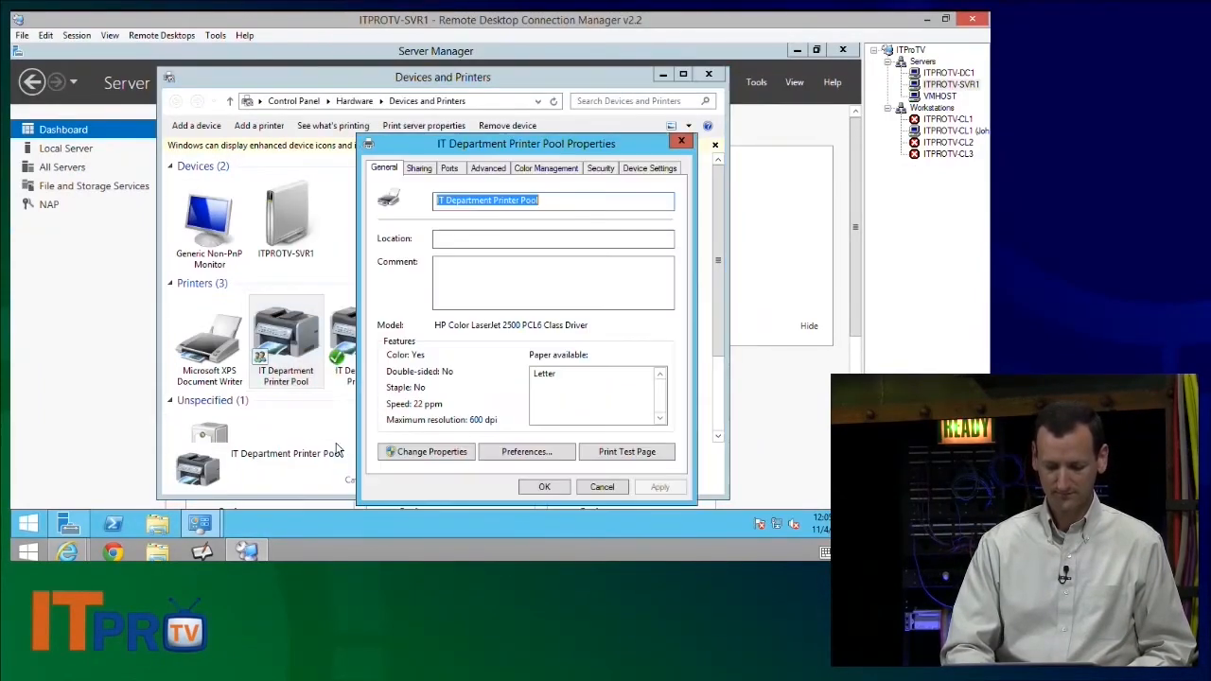
click(418, 167)
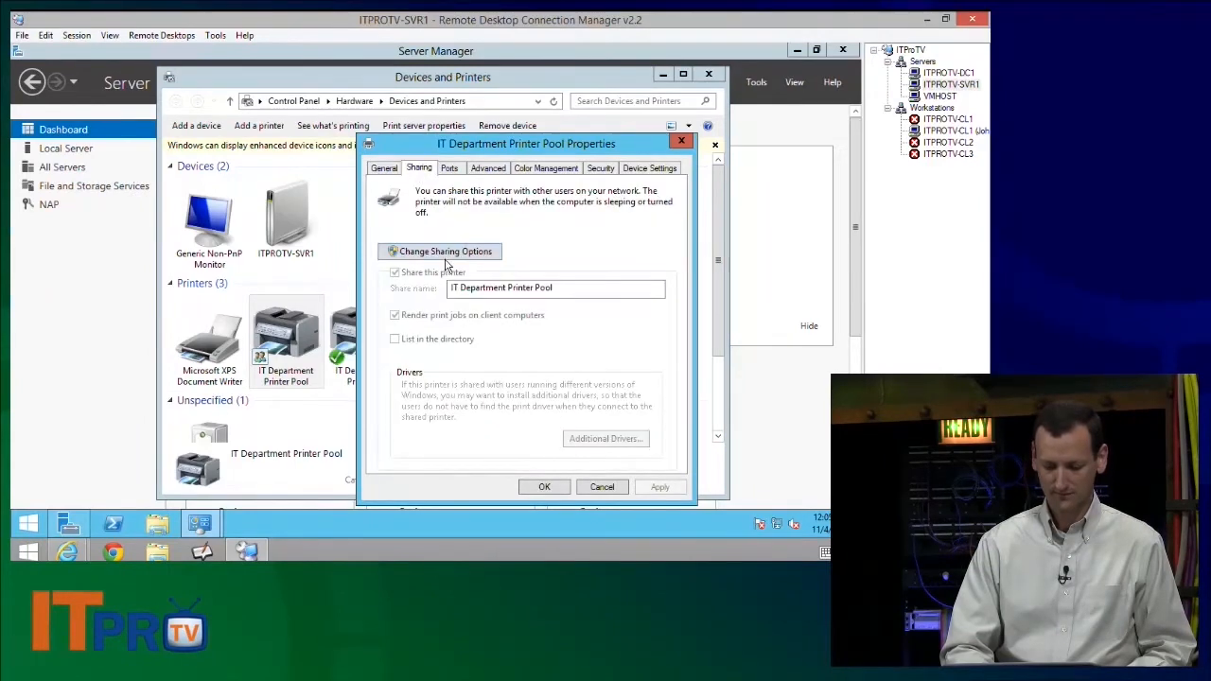
click(439, 250)
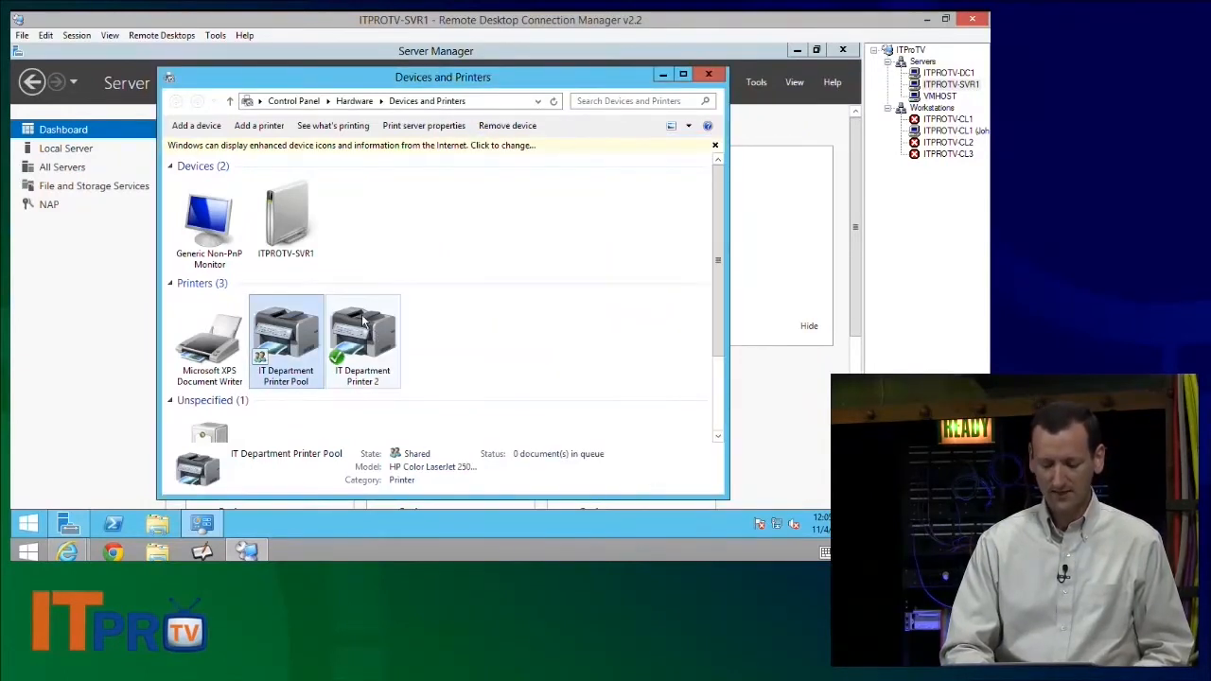
Step: Rename IT Department Printer 2 to Executive Printer Pool in its properties and confirm
click(363, 341)
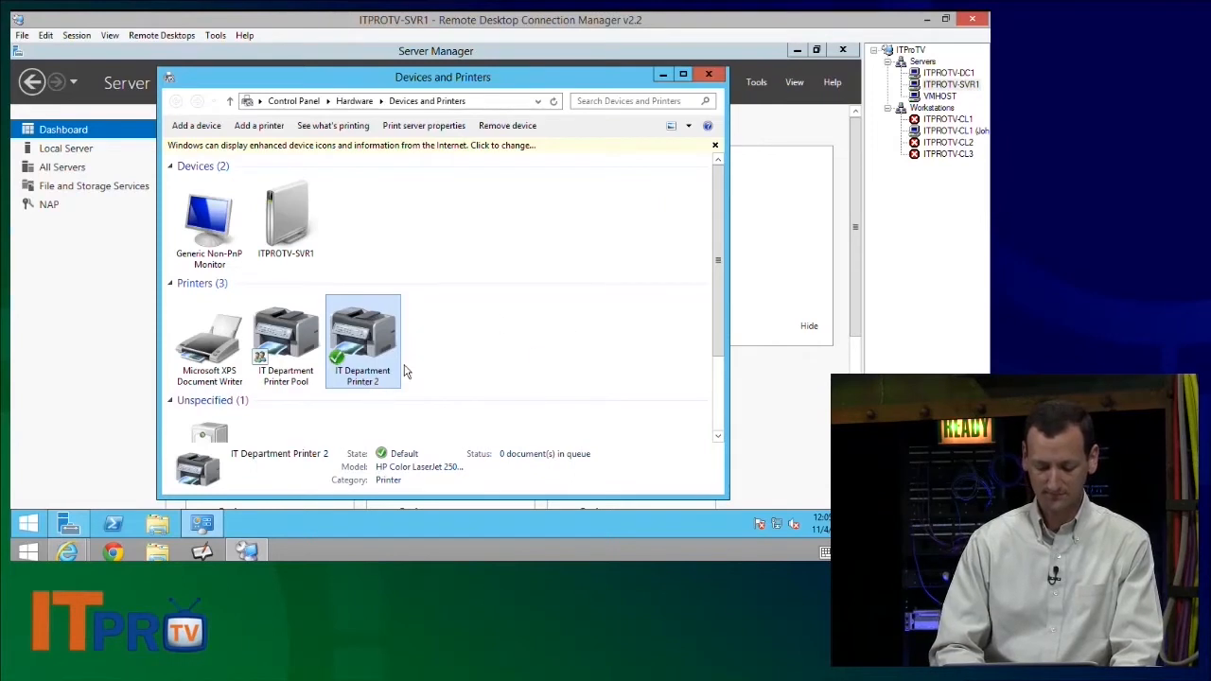
right_click(363, 340)
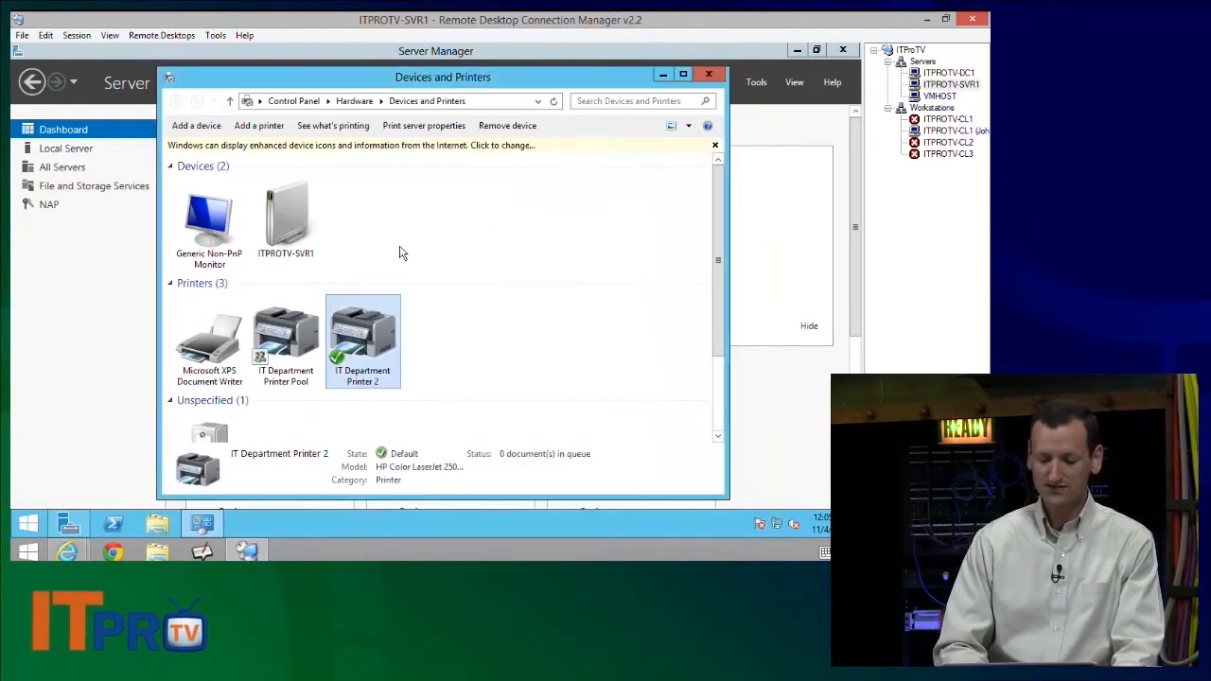
right_click(363, 340)
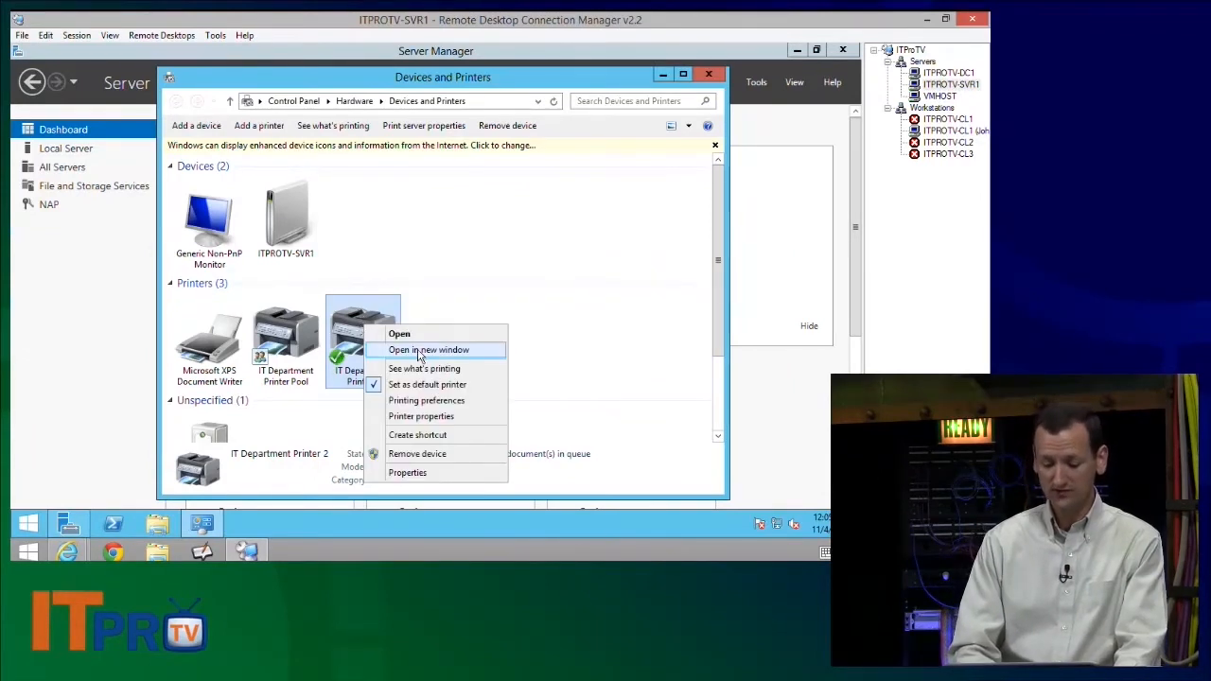
mouse_move(431, 417)
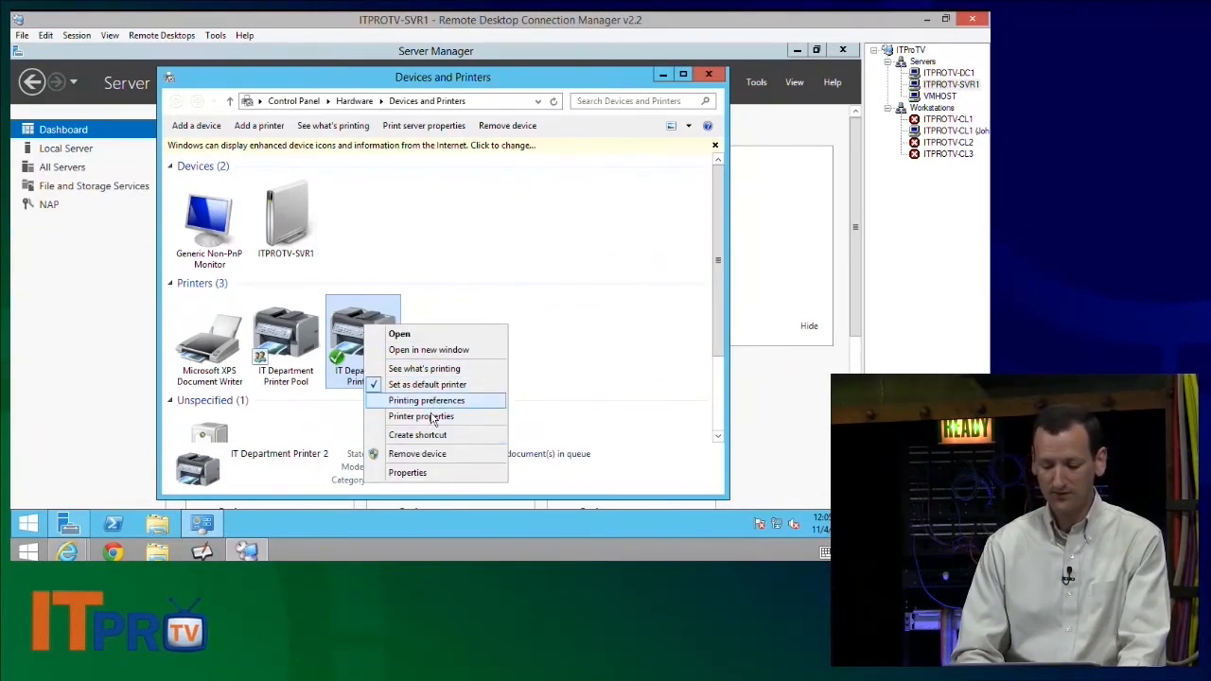
click(420, 416)
text(E)
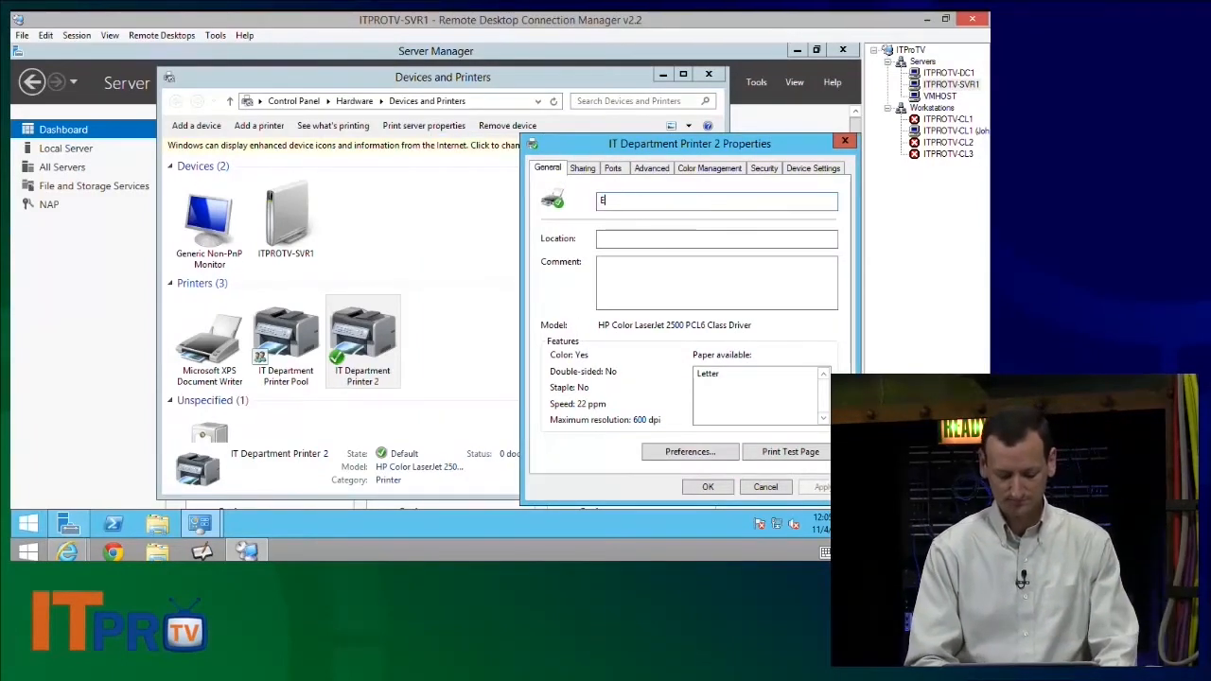
text(xecutive Priter Pool)
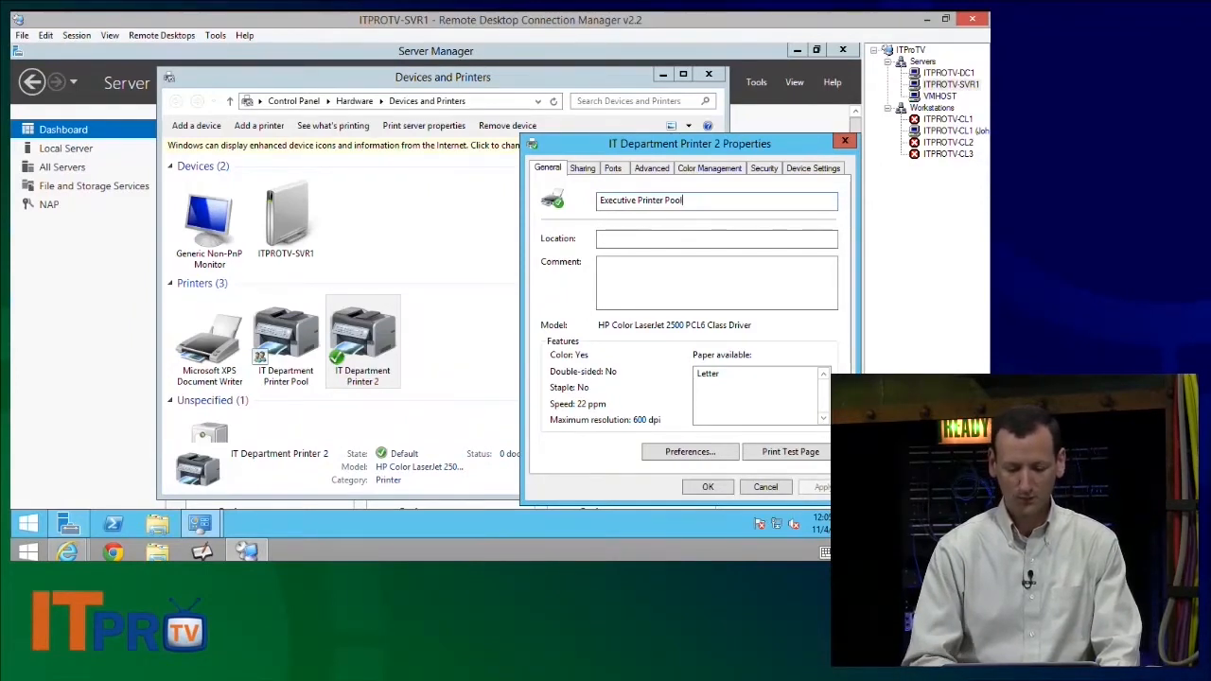
click(765, 486)
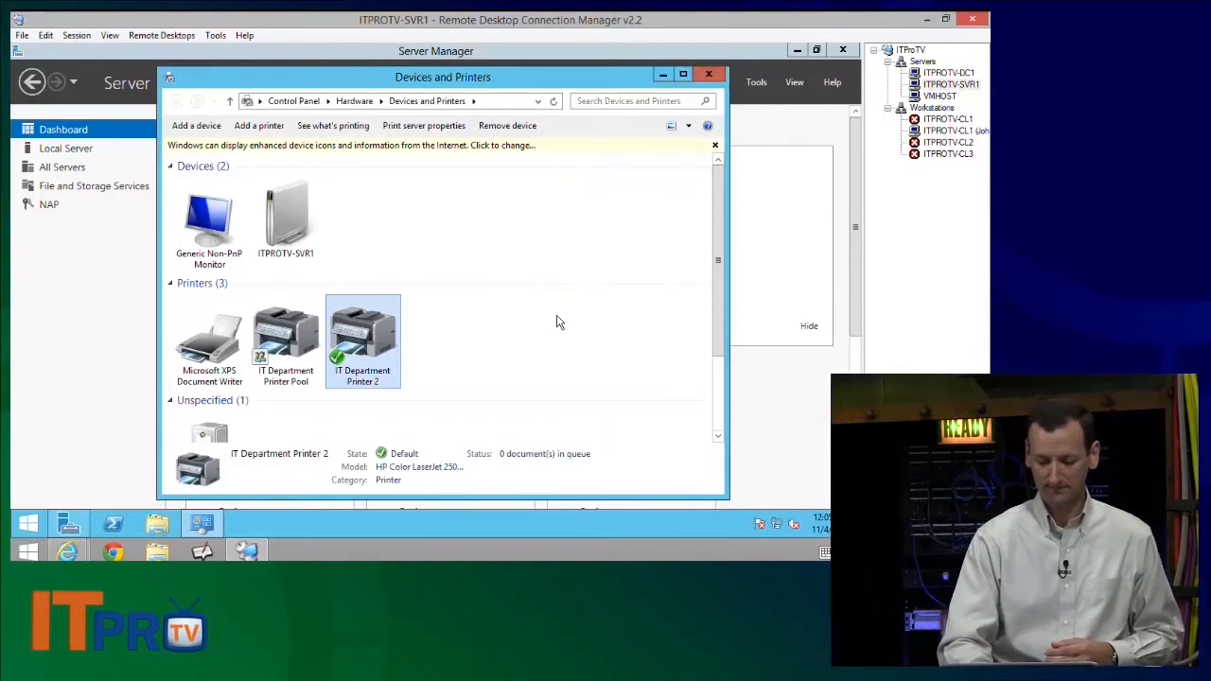
Step: Pool Executive Printer Pool across LPT1 and LPT2 and apply
right_click(364, 340)
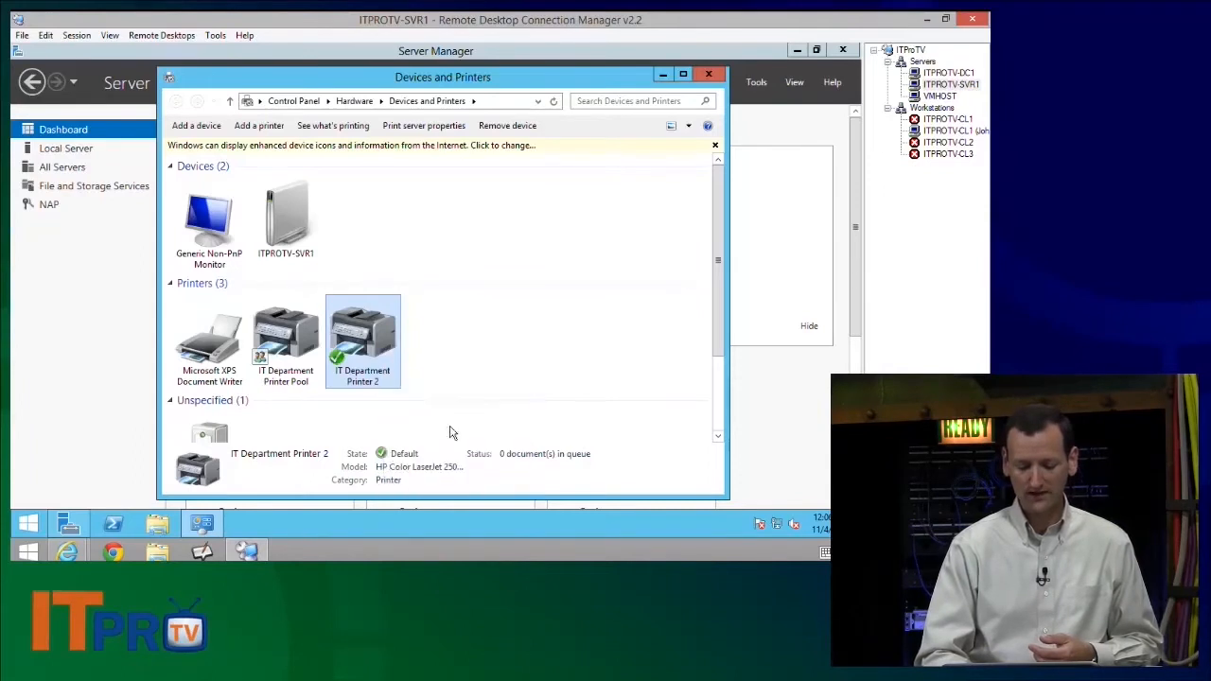
double_click(286, 341)
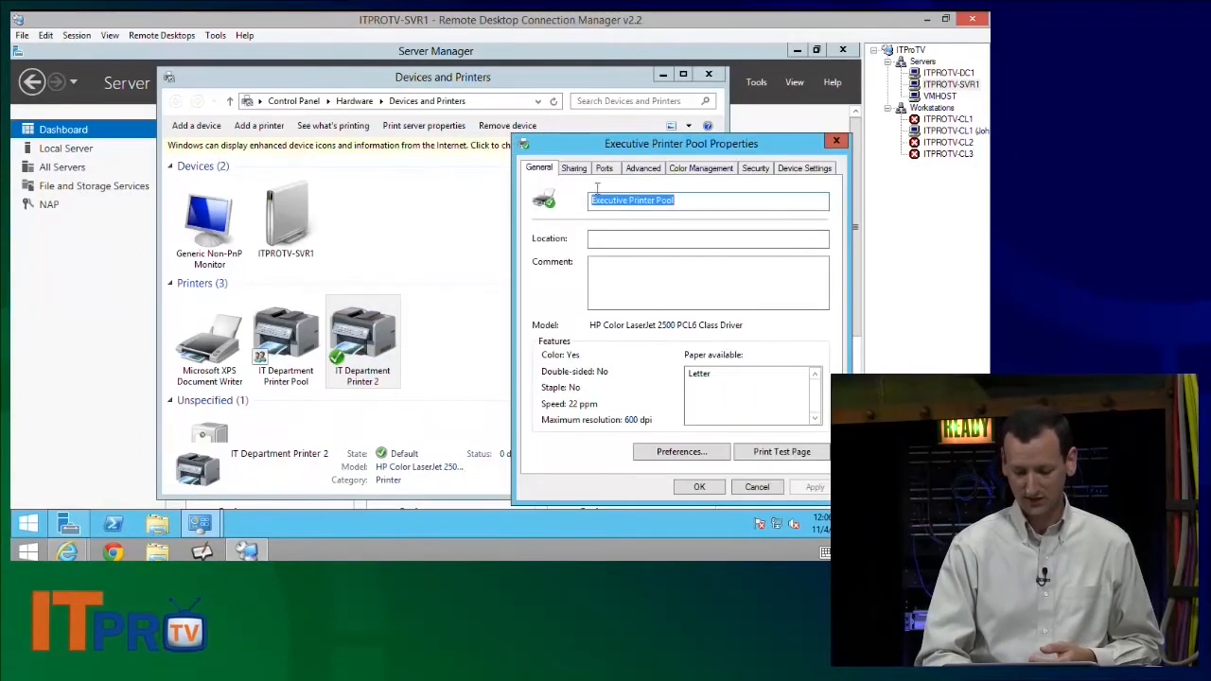
click(605, 167)
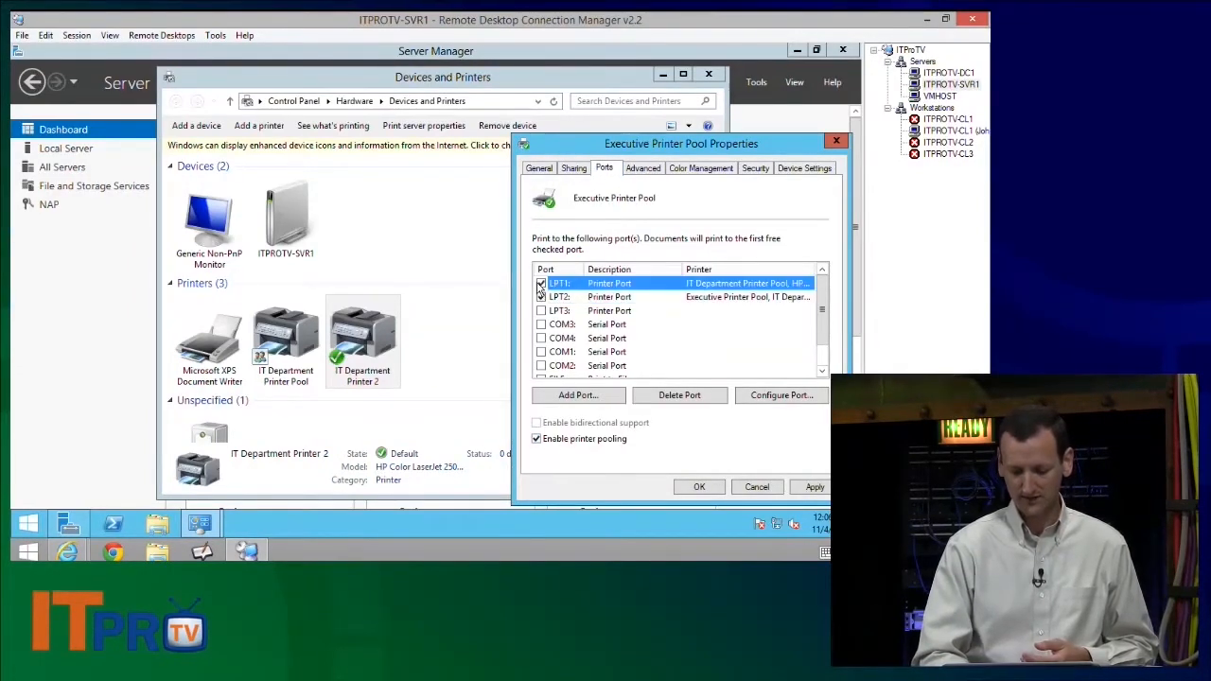
click(541, 295)
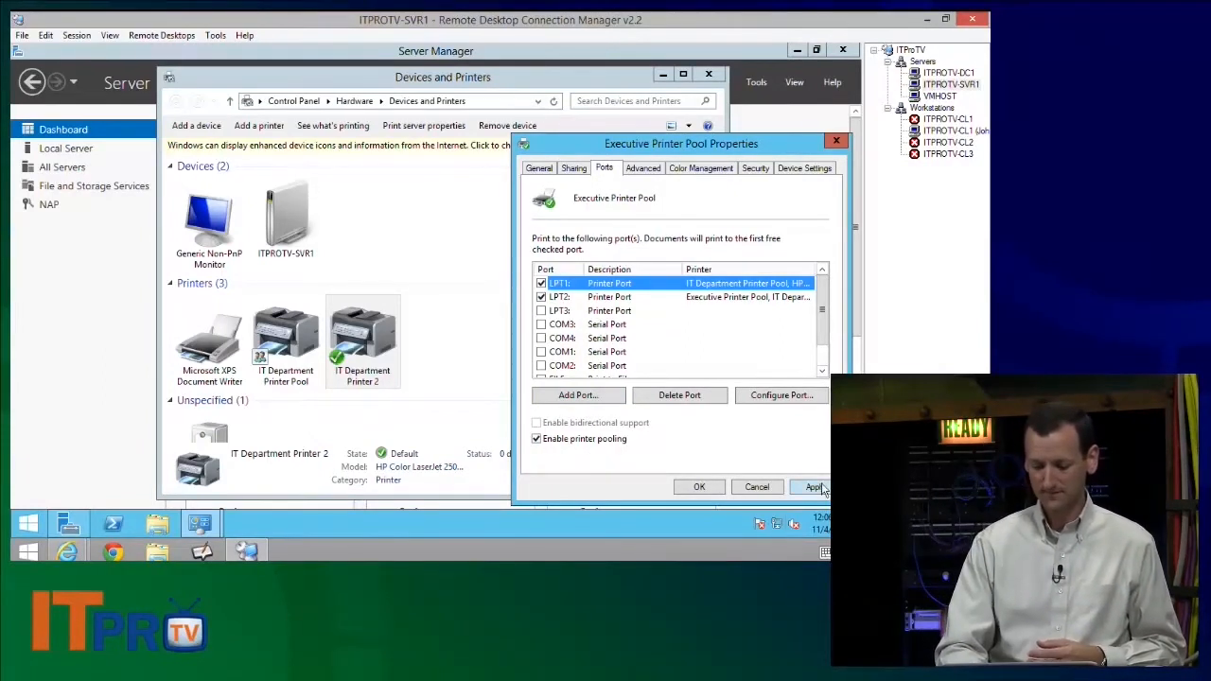
click(573, 166)
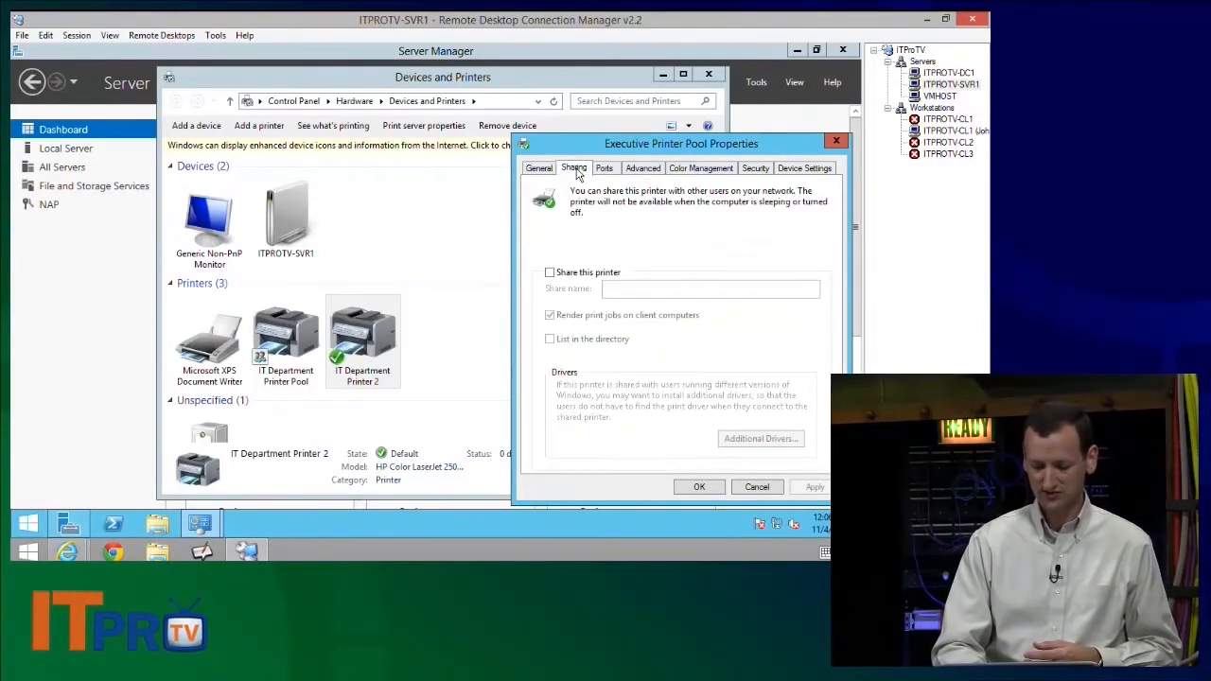
Step: Share Executive Printer Pool on the network under its own name
click(549, 272)
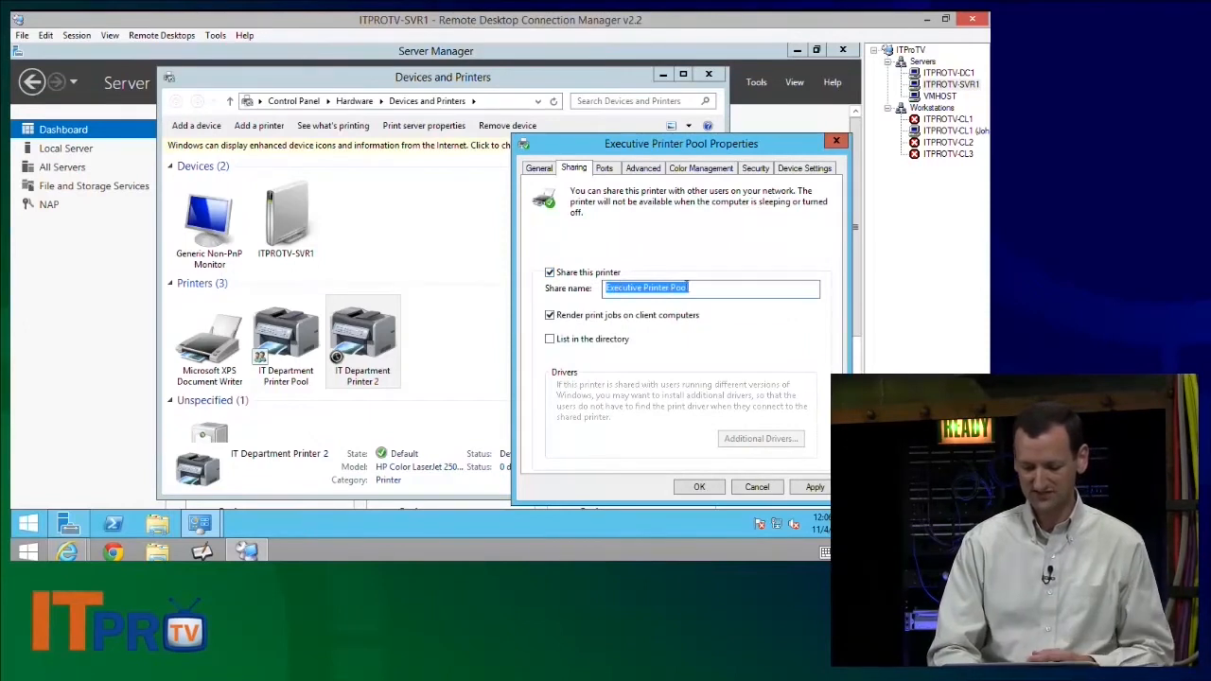
click(812, 486)
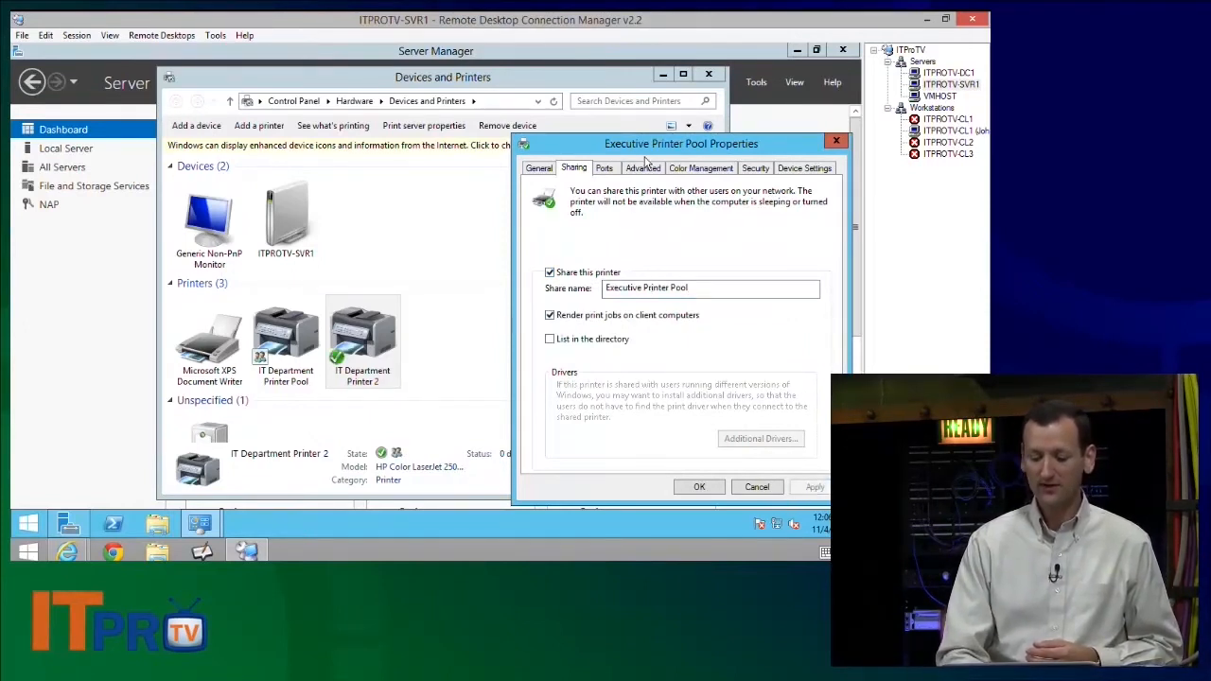
Step: Set the Executive Printer Pool's print priority to 10 in its Advanced settings
click(643, 167)
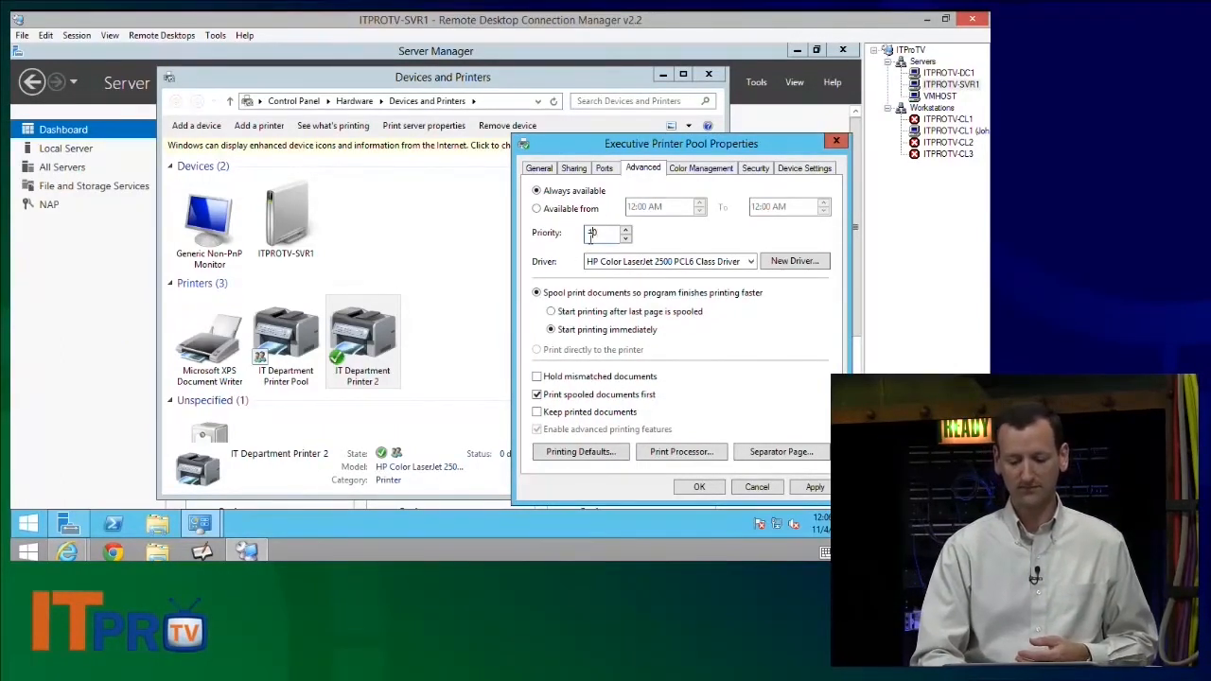
text(10)
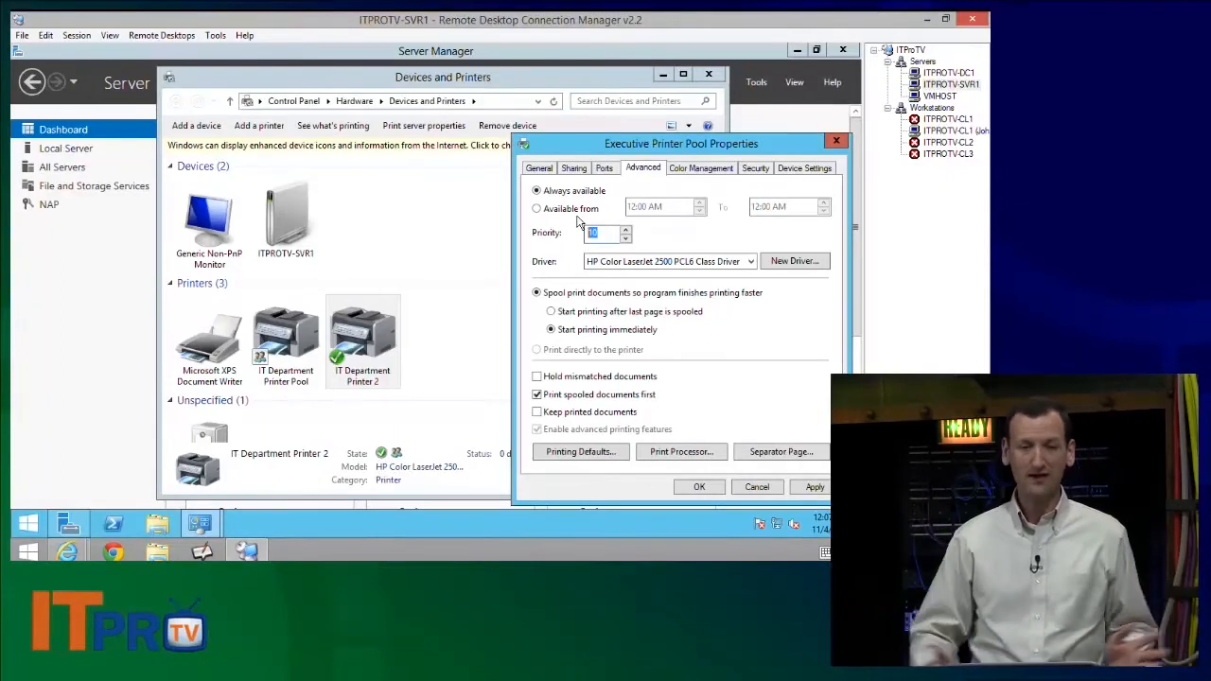
click(538, 190)
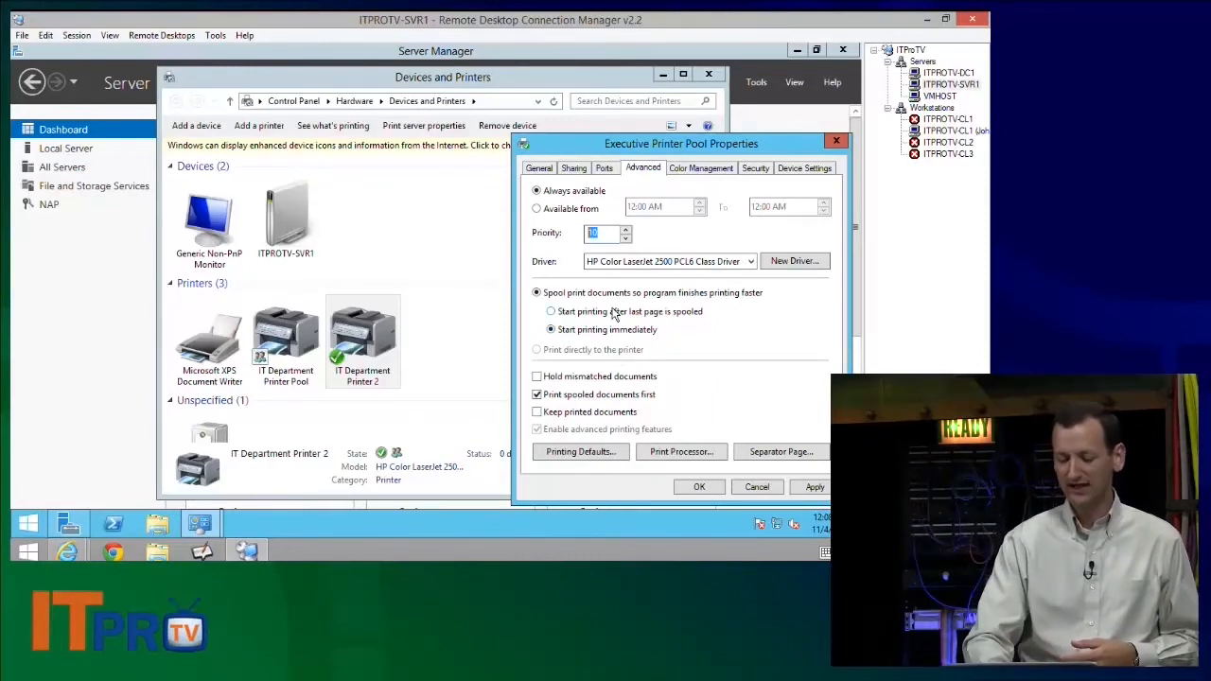
click(549, 329)
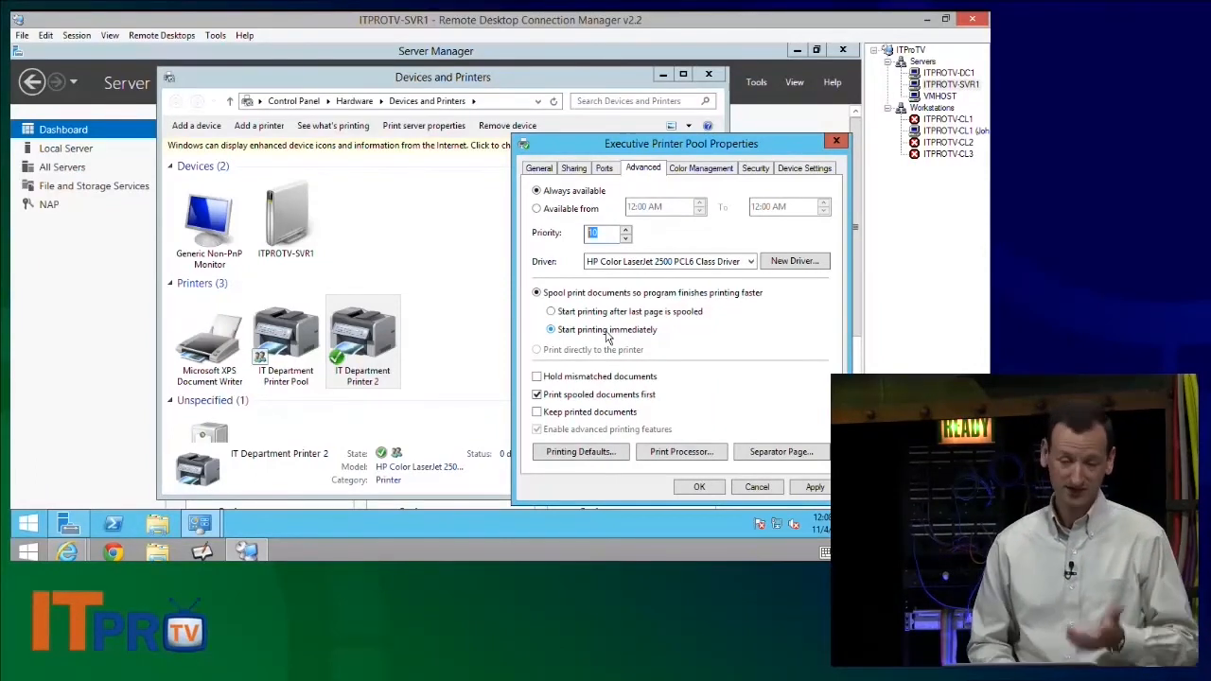
mouse_move(654, 340)
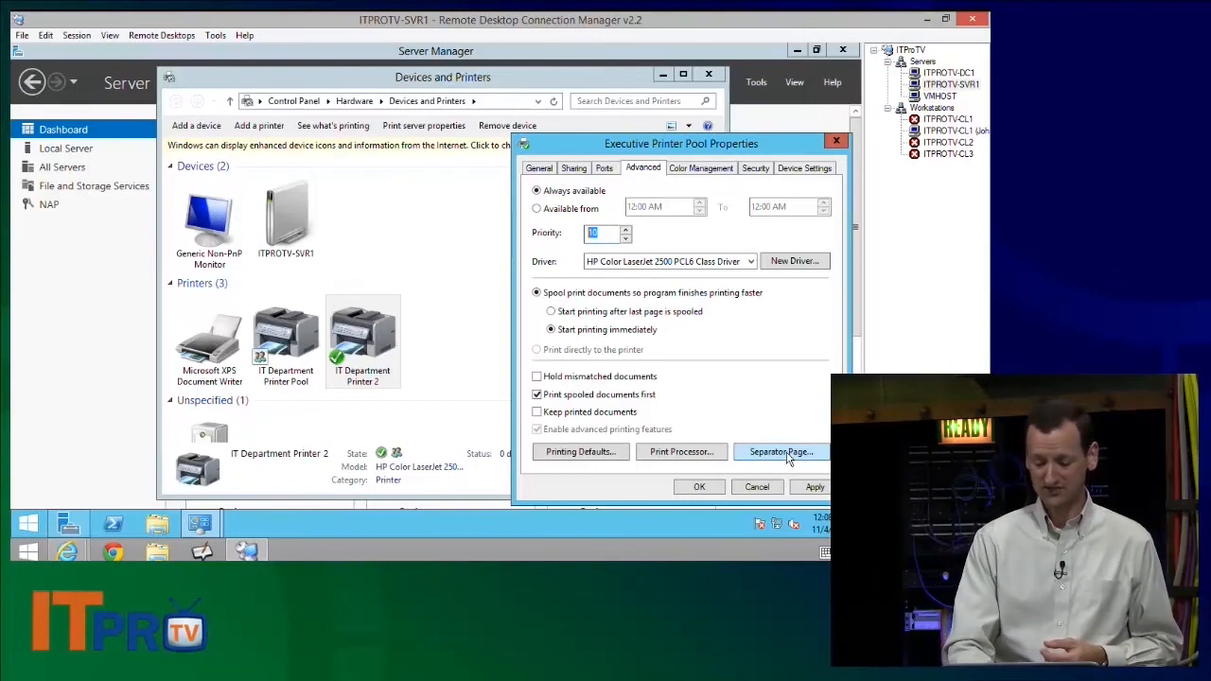
Step: Assign pcl.sep from System32 as the Executive Printer Pool's separator page
click(779, 451)
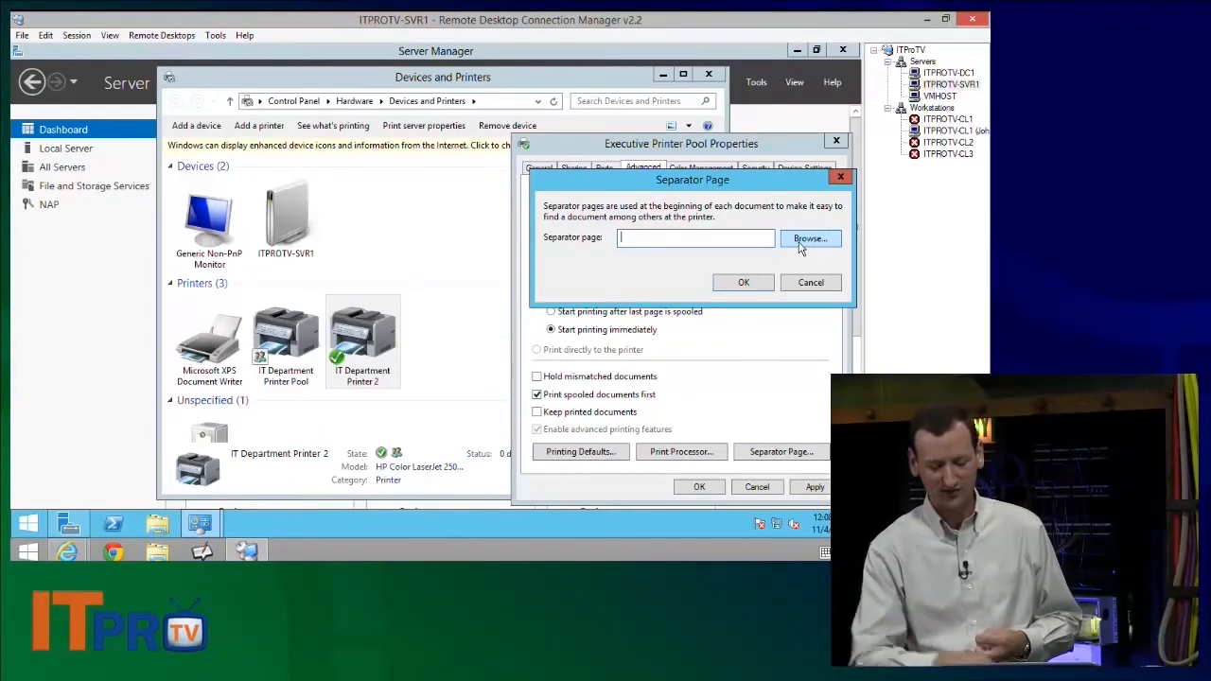
click(809, 239)
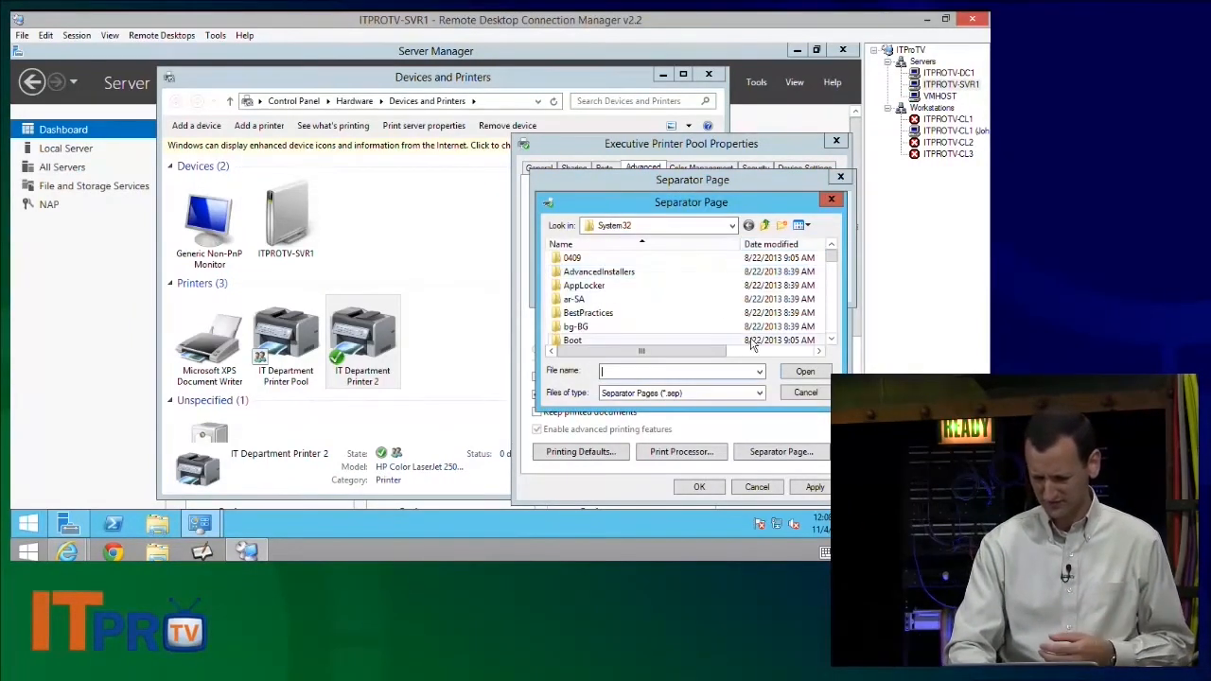
scroll(down, 3)
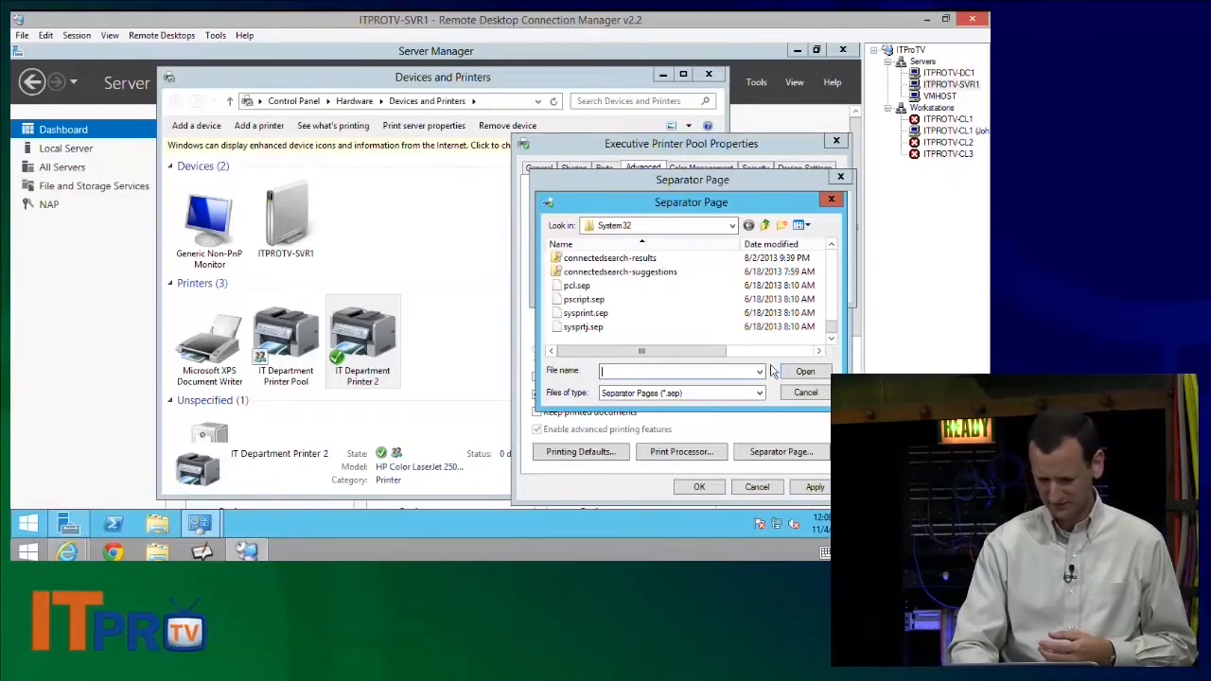
click(583, 326)
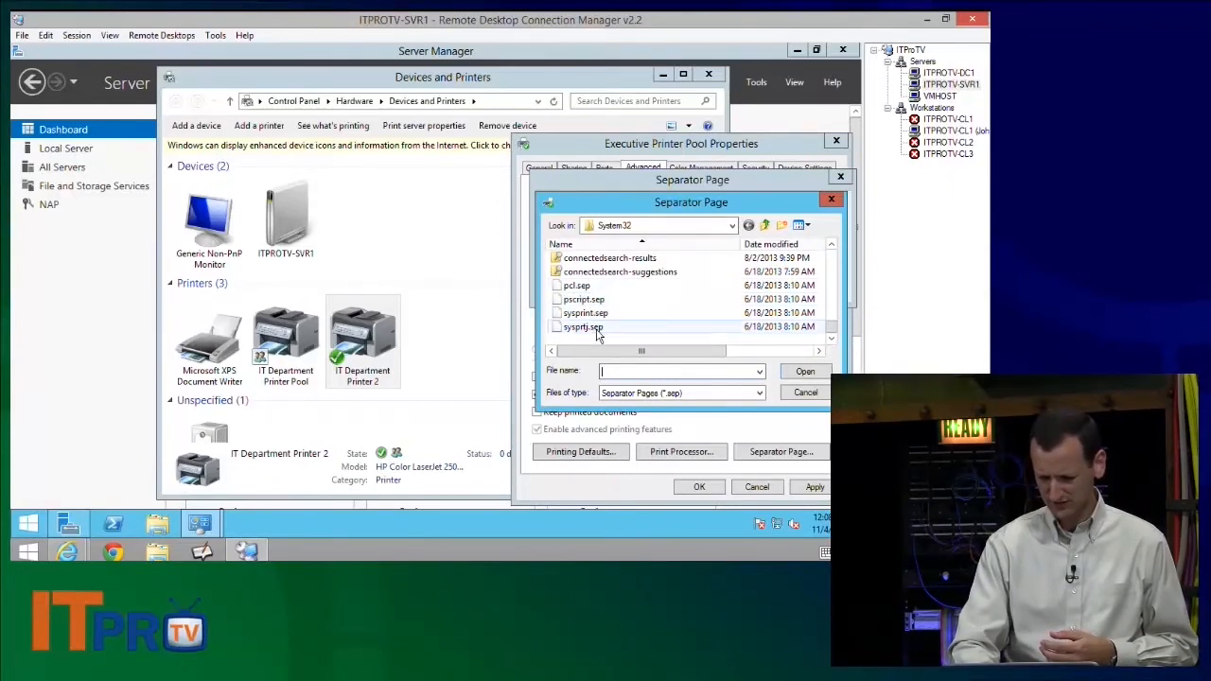
click(576, 284)
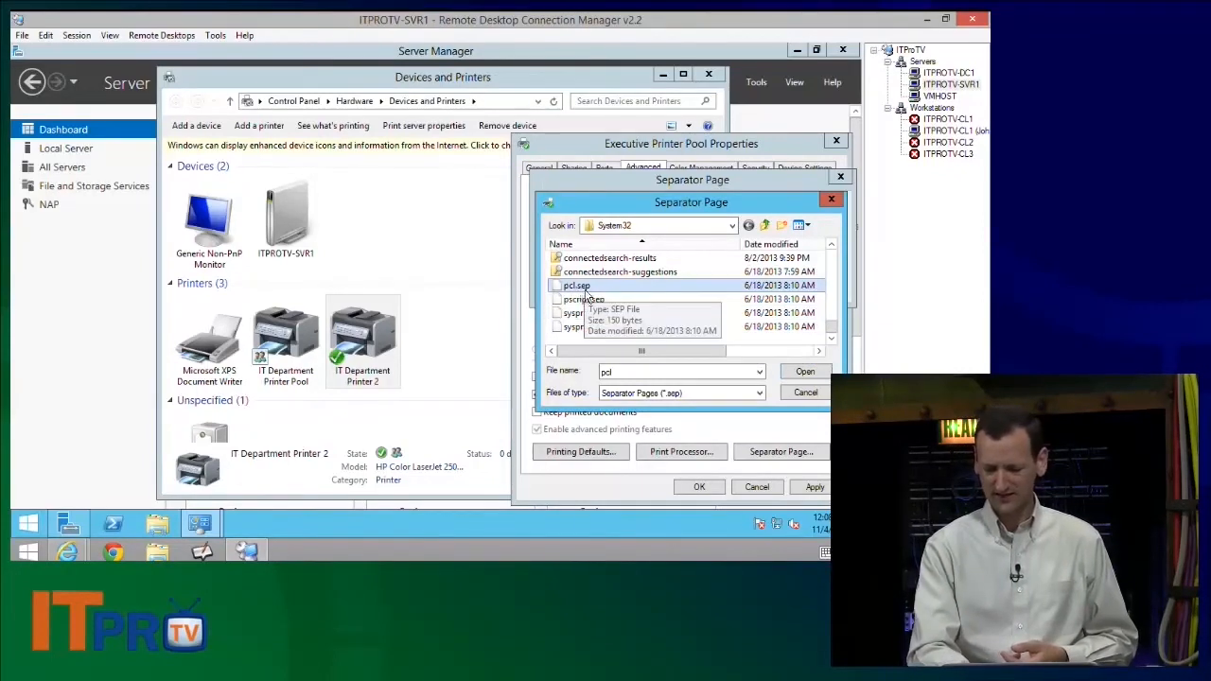
click(806, 370)
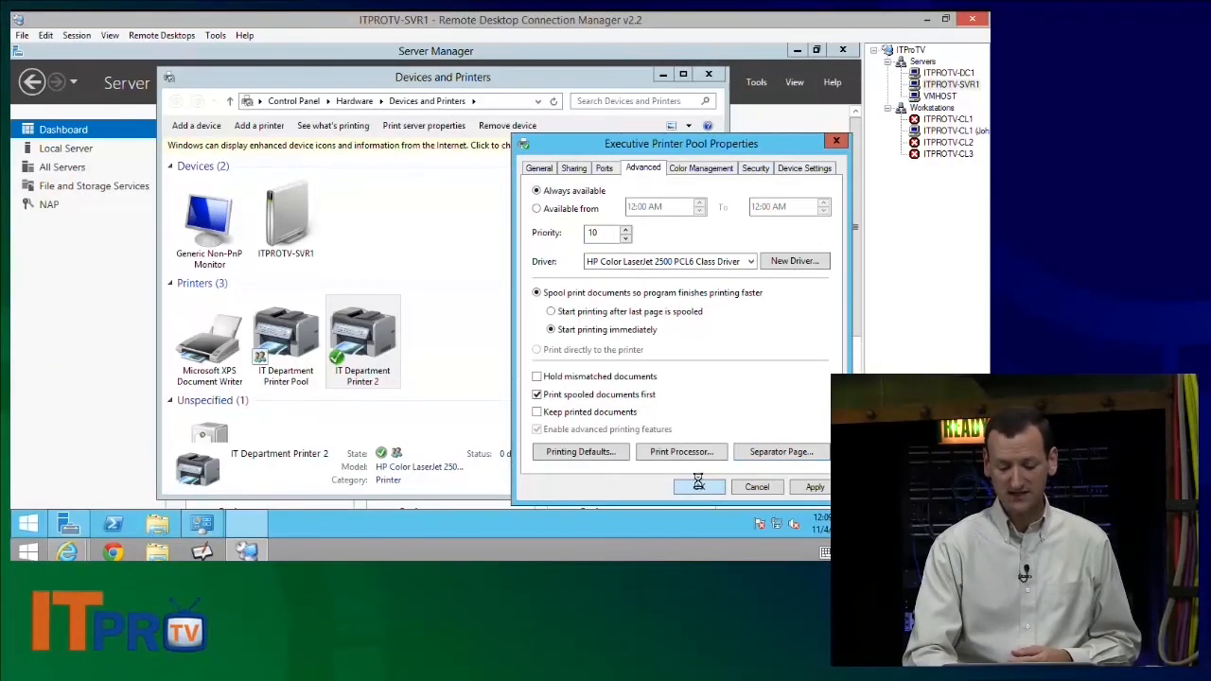
Step: Confirm the Executive Printer Pool settings and return to the printer list
click(699, 487)
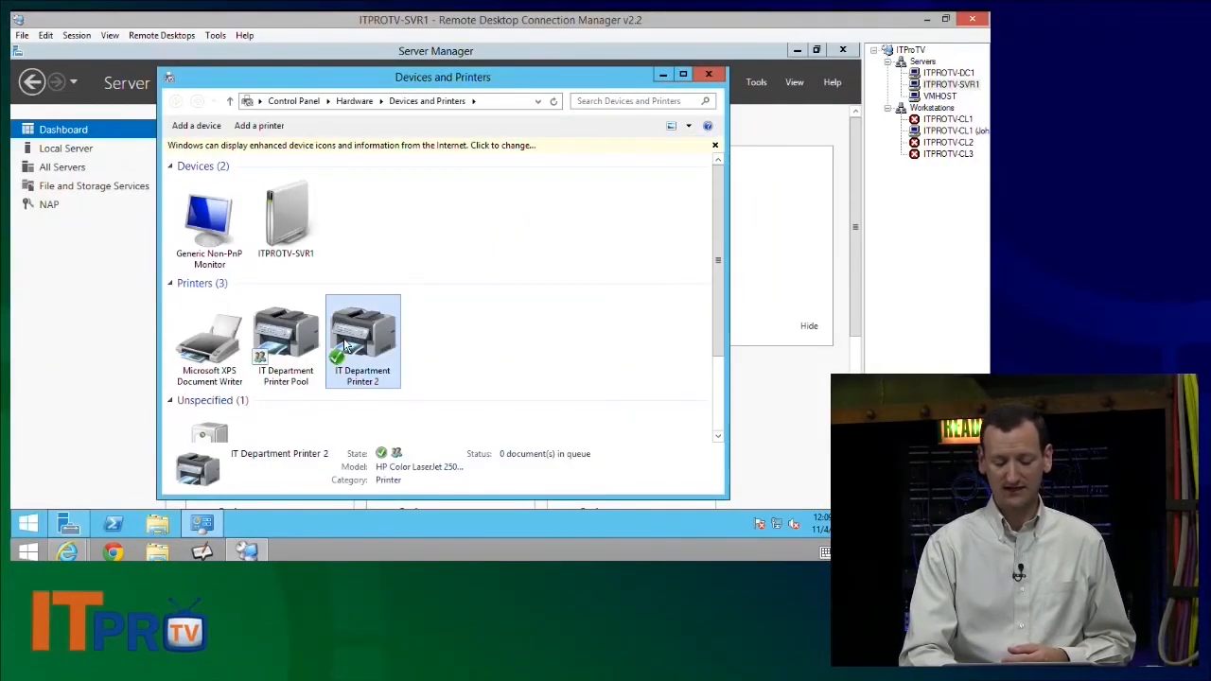
click(363, 341)
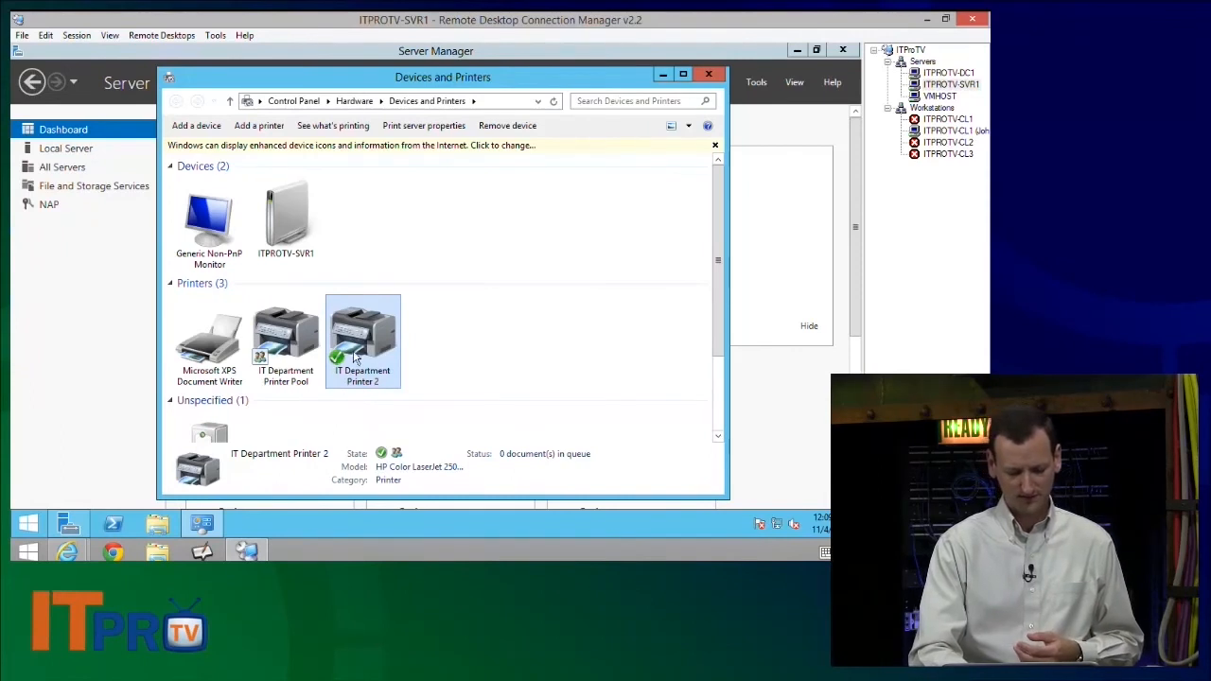
right_click(533, 329)
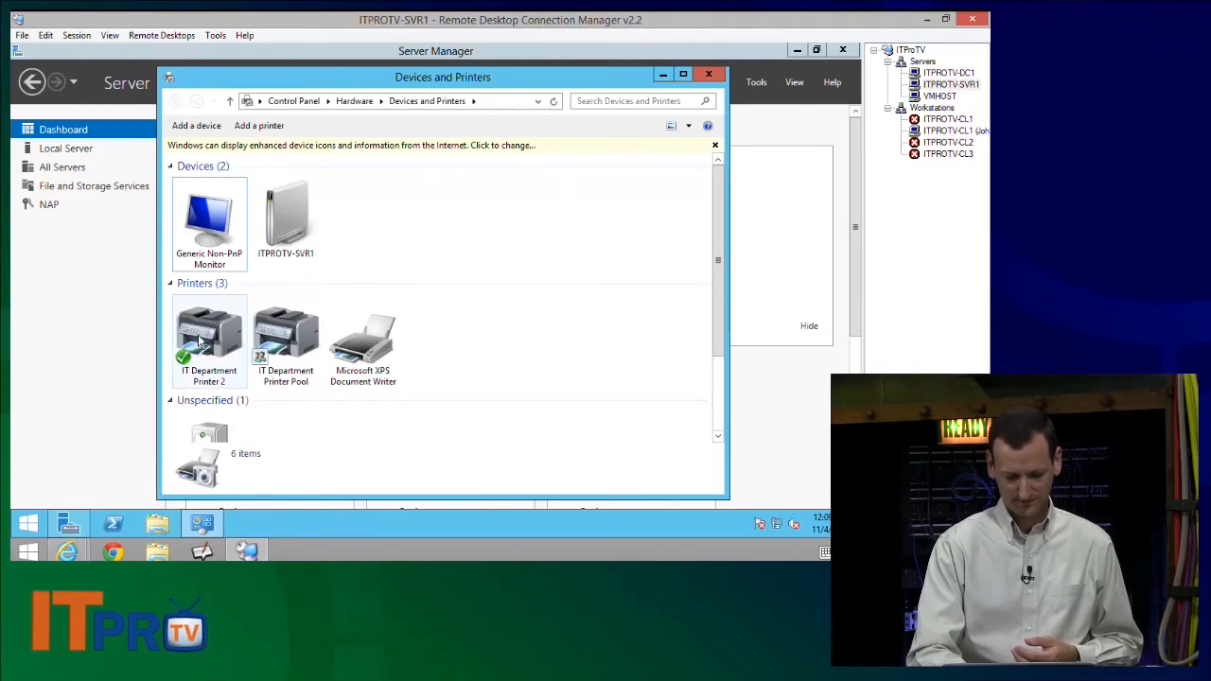
Step: Reopen Executive Printer Pool's properties to verify, then close them unchanged
right_click(208, 340)
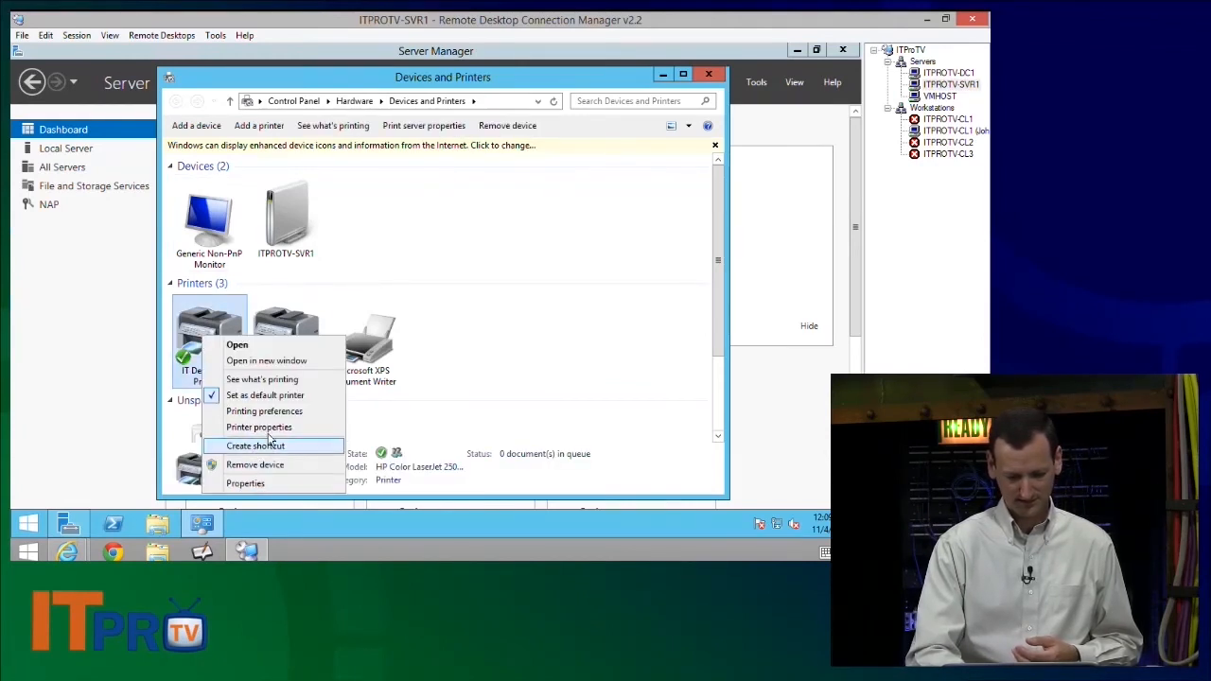
click(246, 484)
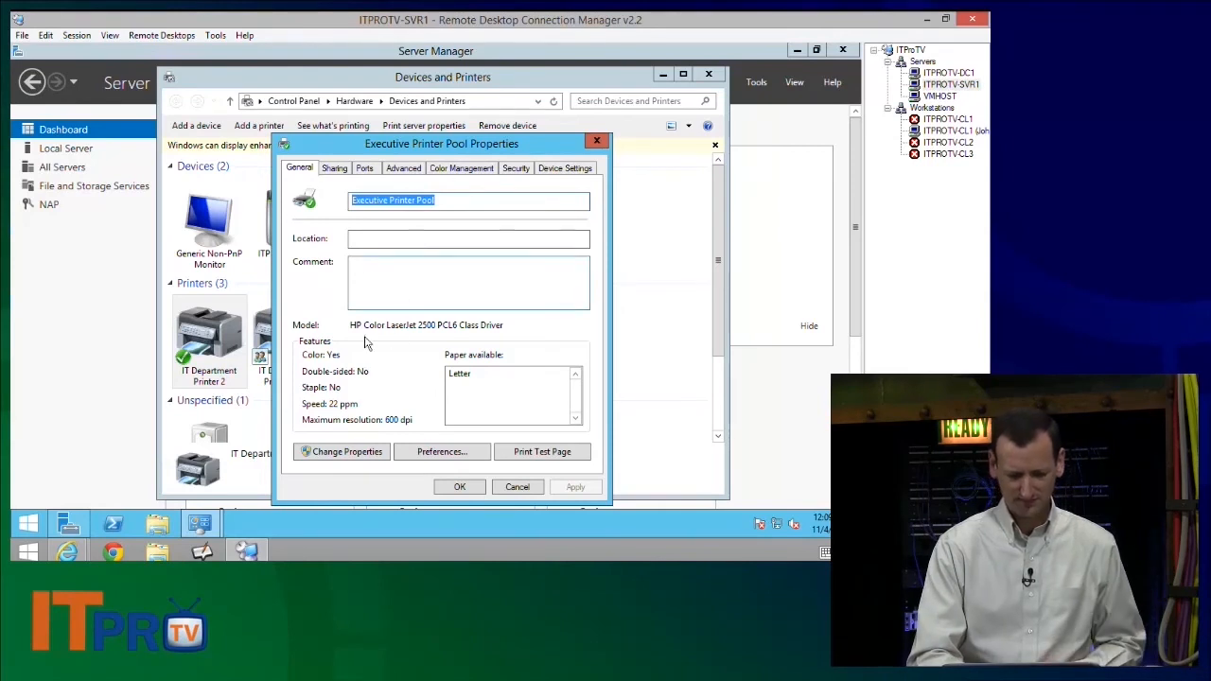
click(519, 486)
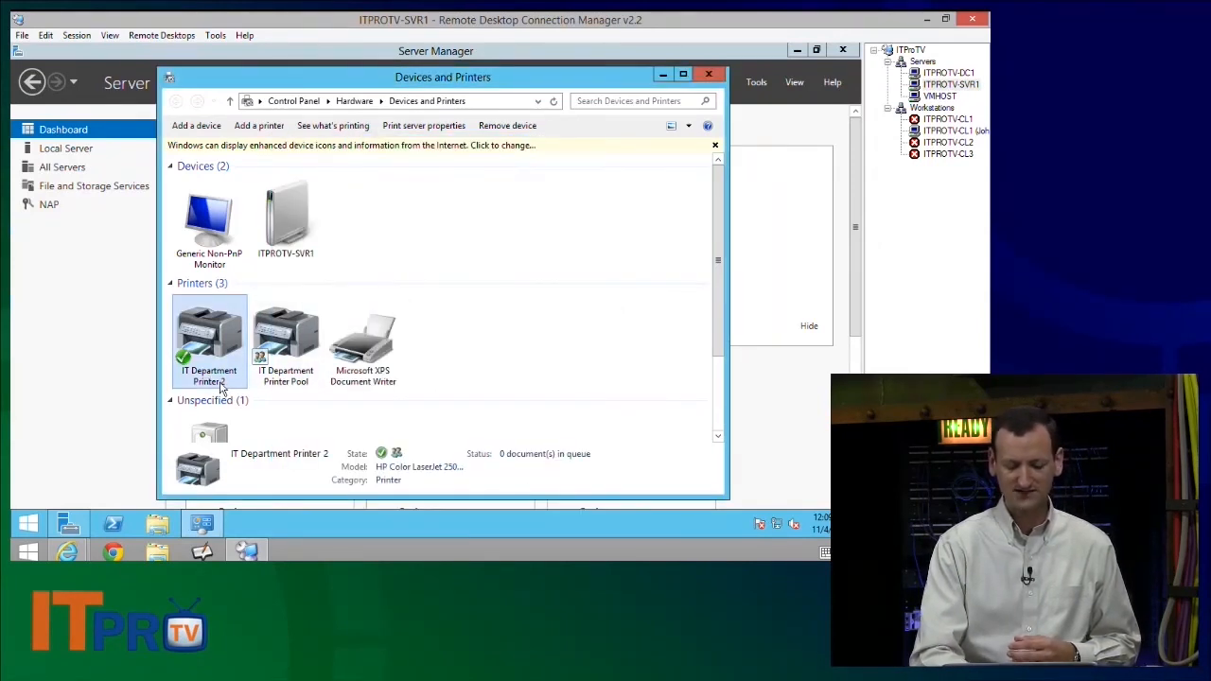
click(502, 318)
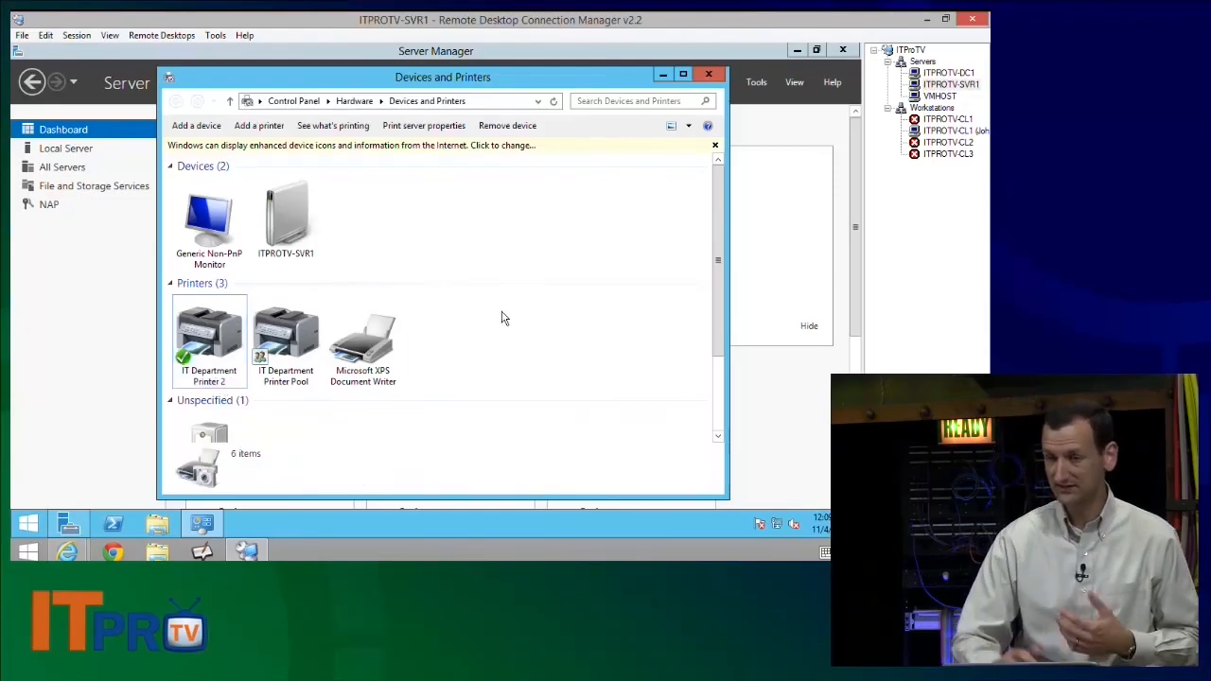